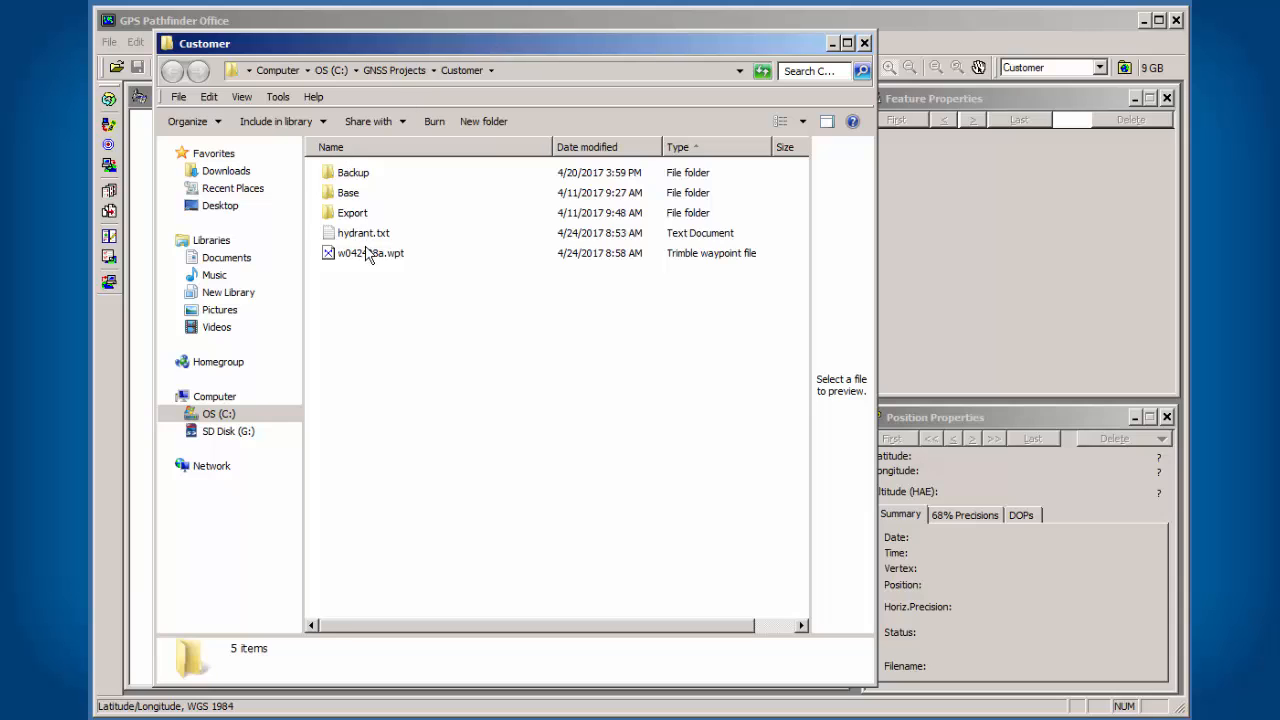
Open hydrant.txt from the Customer project folder in Notepad
{"action": "double_click", "coordinate": [363, 232]}
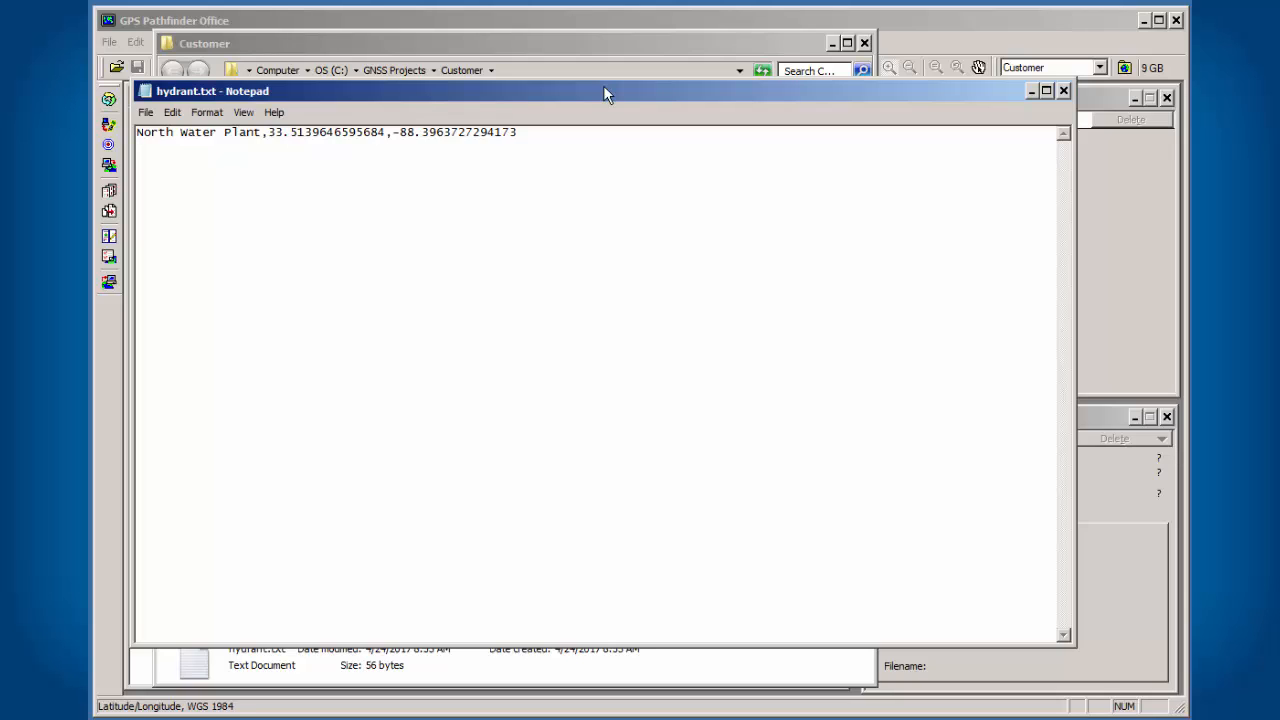
Inspect the North Water Plant latitude and longitude (-88.3963727294173), then close hydrant.txt
{"action": "left_click", "coordinate": [529, 131]}
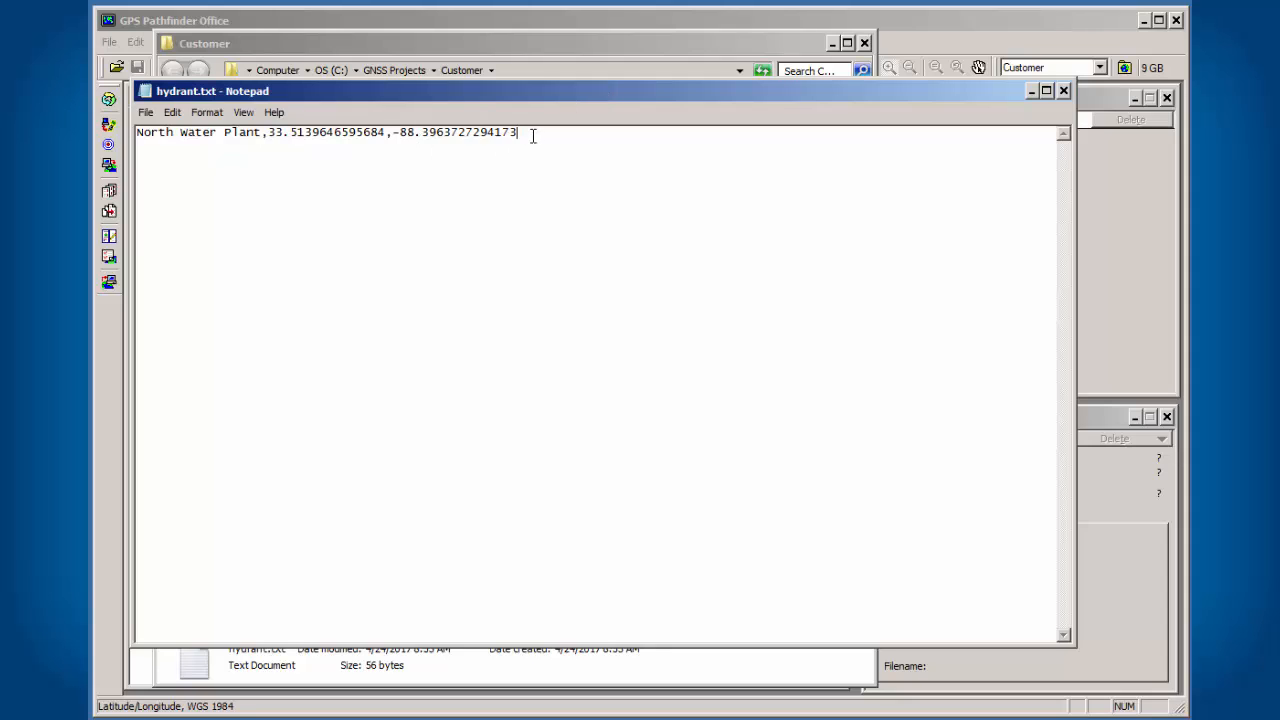
{"action": "left_click_drag", "start_coordinate": [268, 131], "coordinate": [517, 131]}
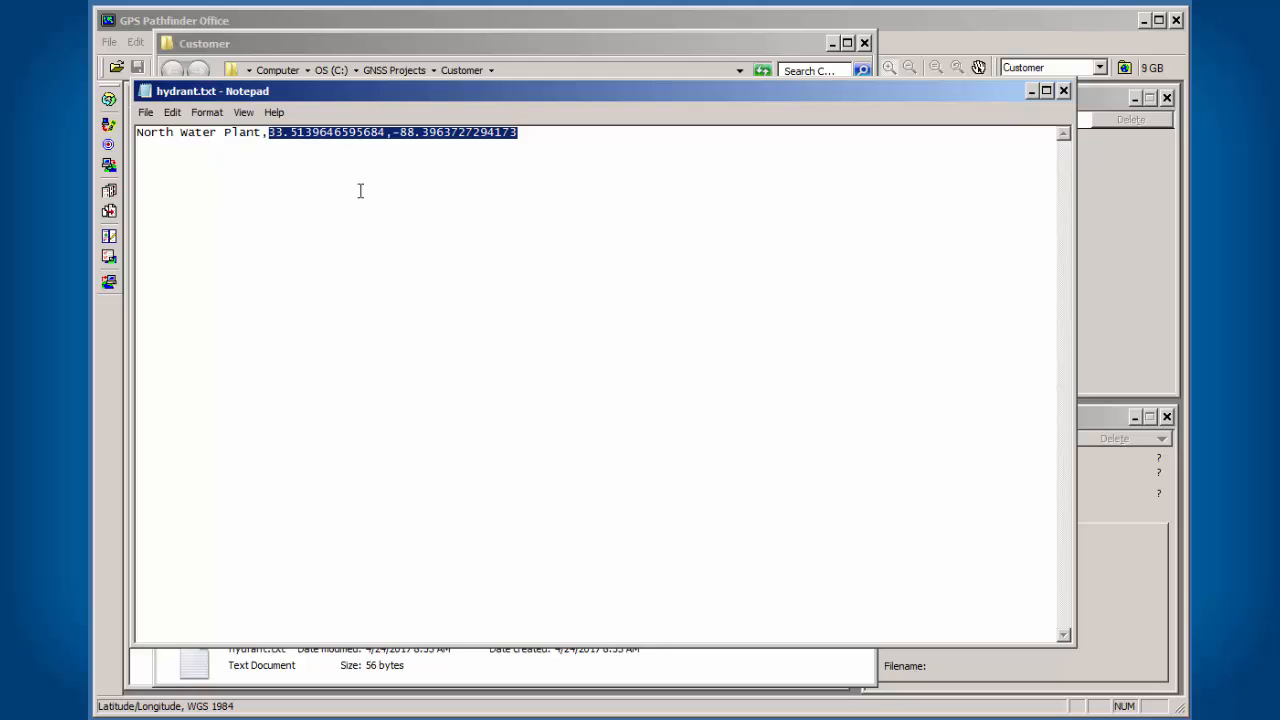
{"action": "mouse_move", "coordinate": [276, 150]}
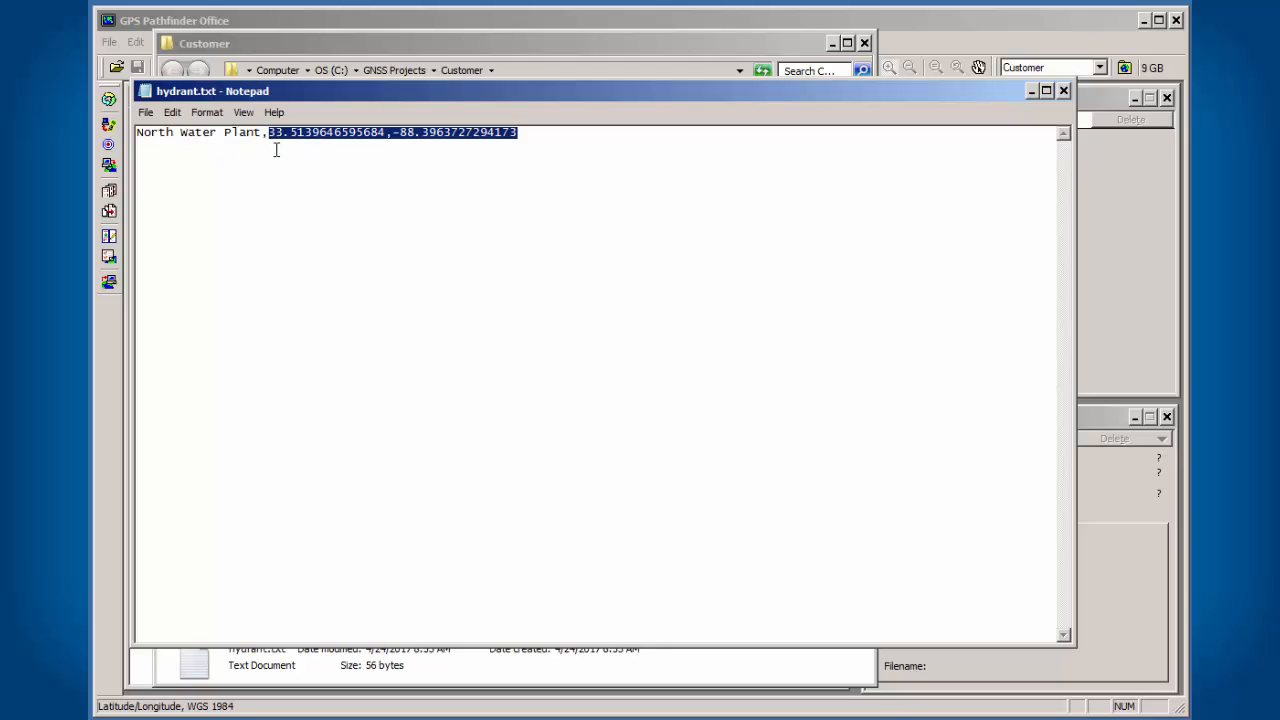
{"action": "mouse_move", "coordinate": [347, 164]}
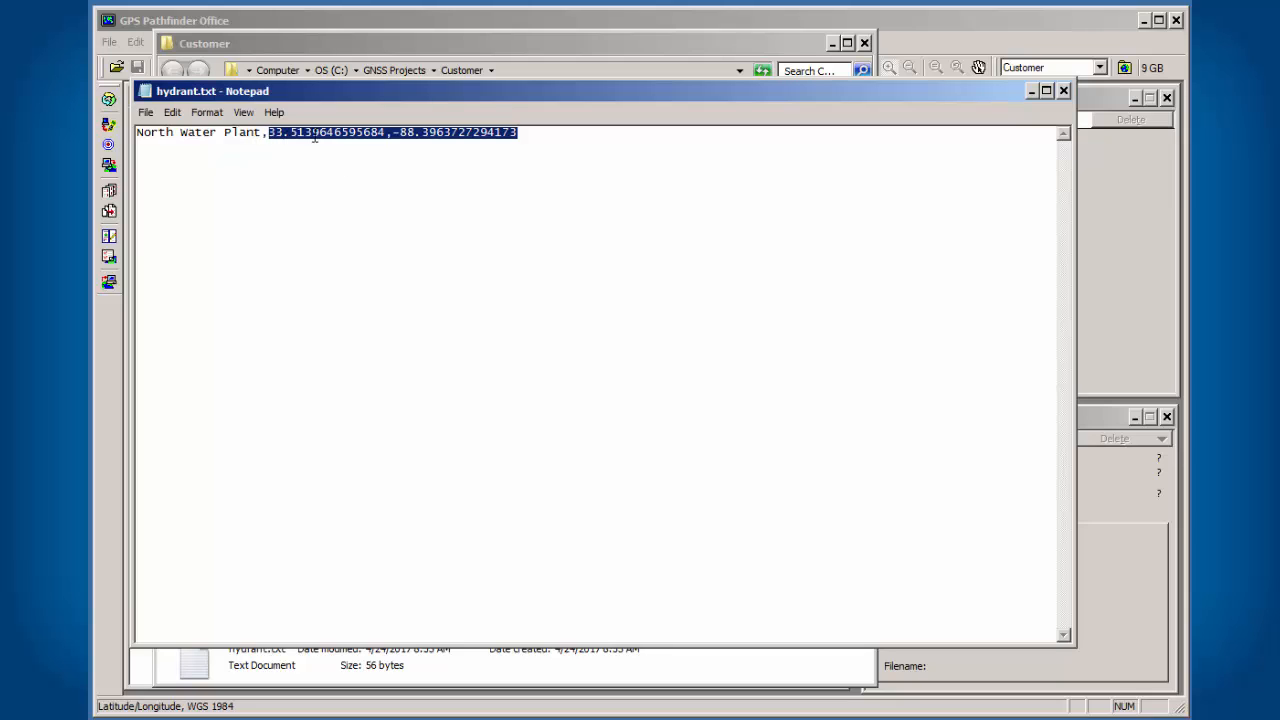
{"action": "mouse_move", "coordinate": [330, 182]}
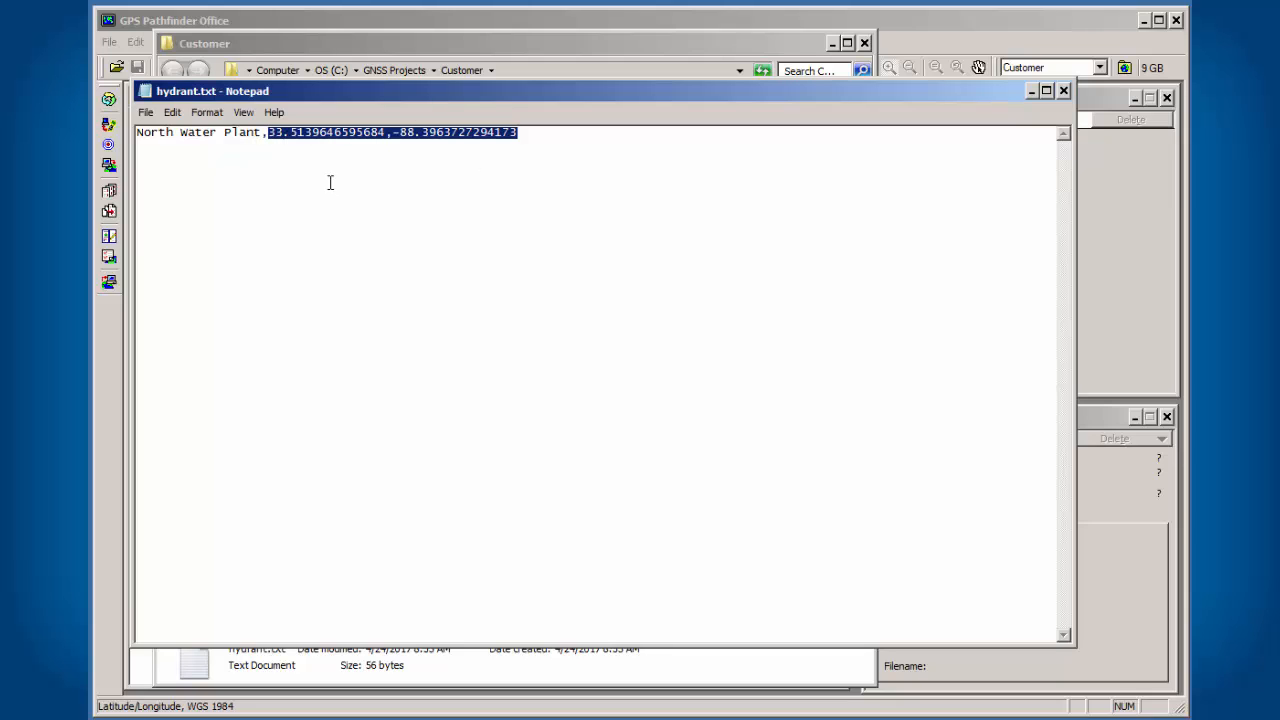
{"action": "mouse_move", "coordinate": [750, 147]}
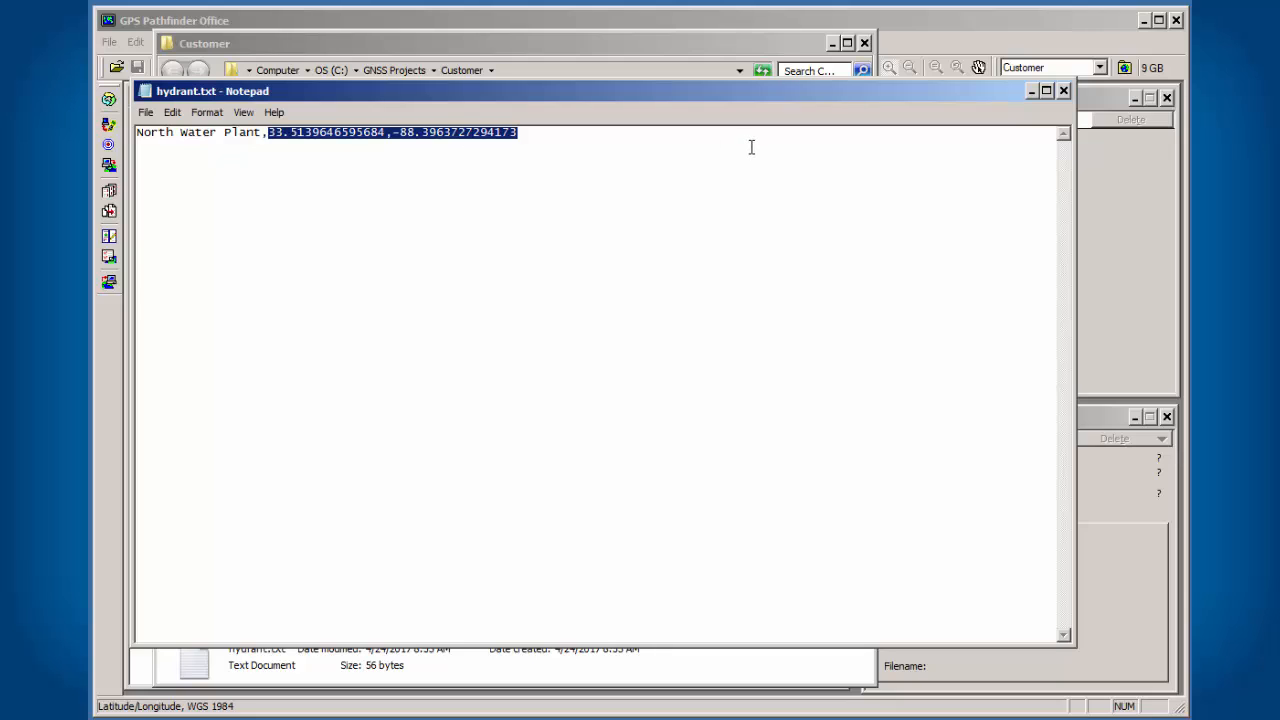
{"action": "mouse_move", "coordinate": [750, 178]}
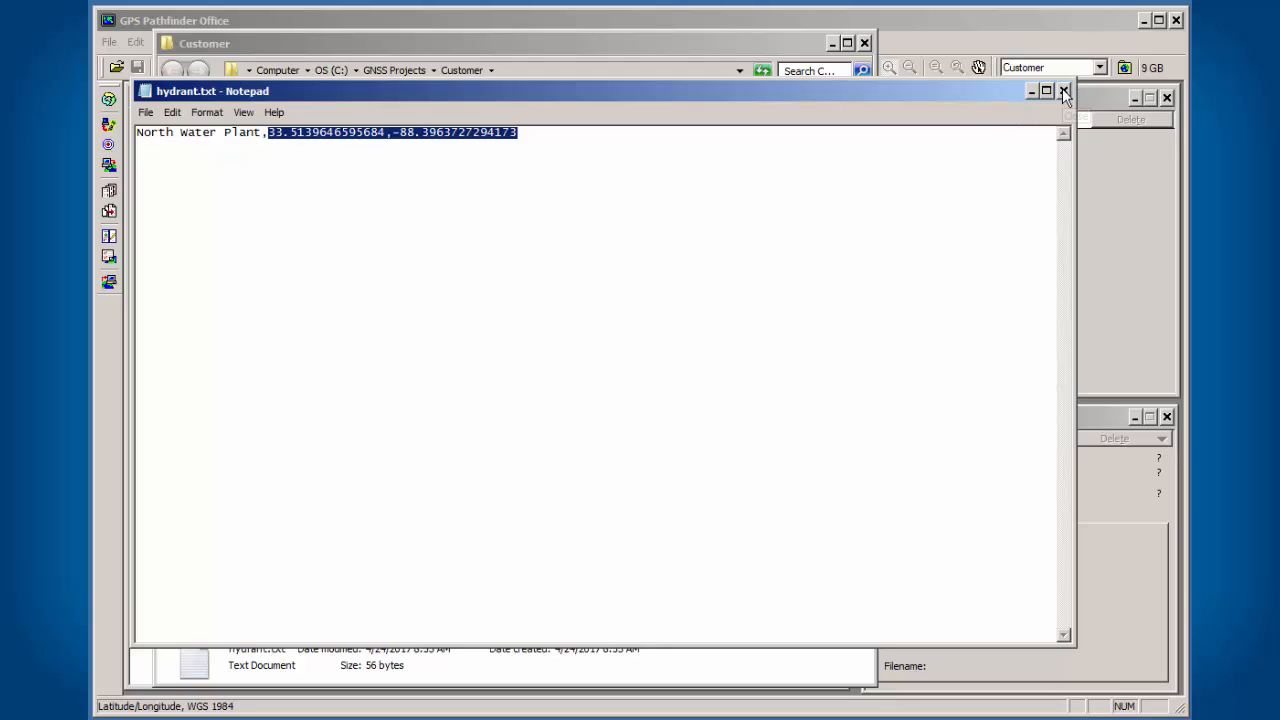
{"action": "mouse_move", "coordinate": [1061, 92]}
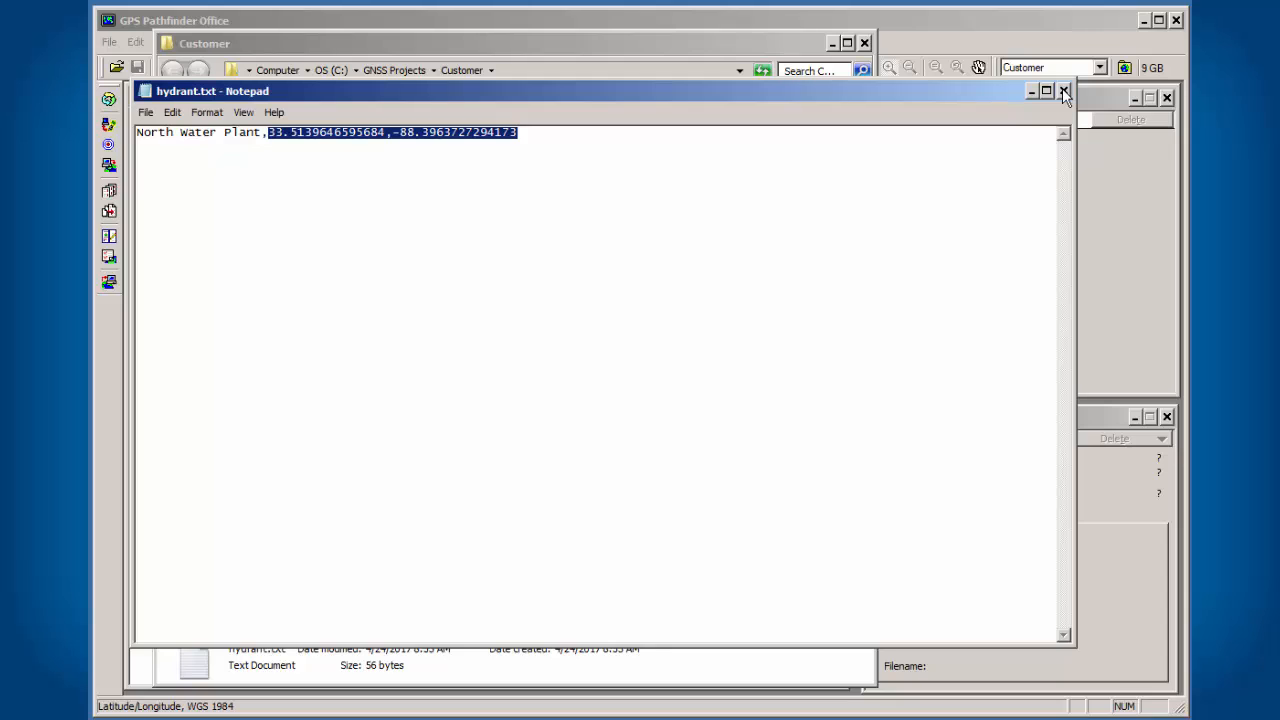
{"action": "left_click", "coordinate": [398, 132]}
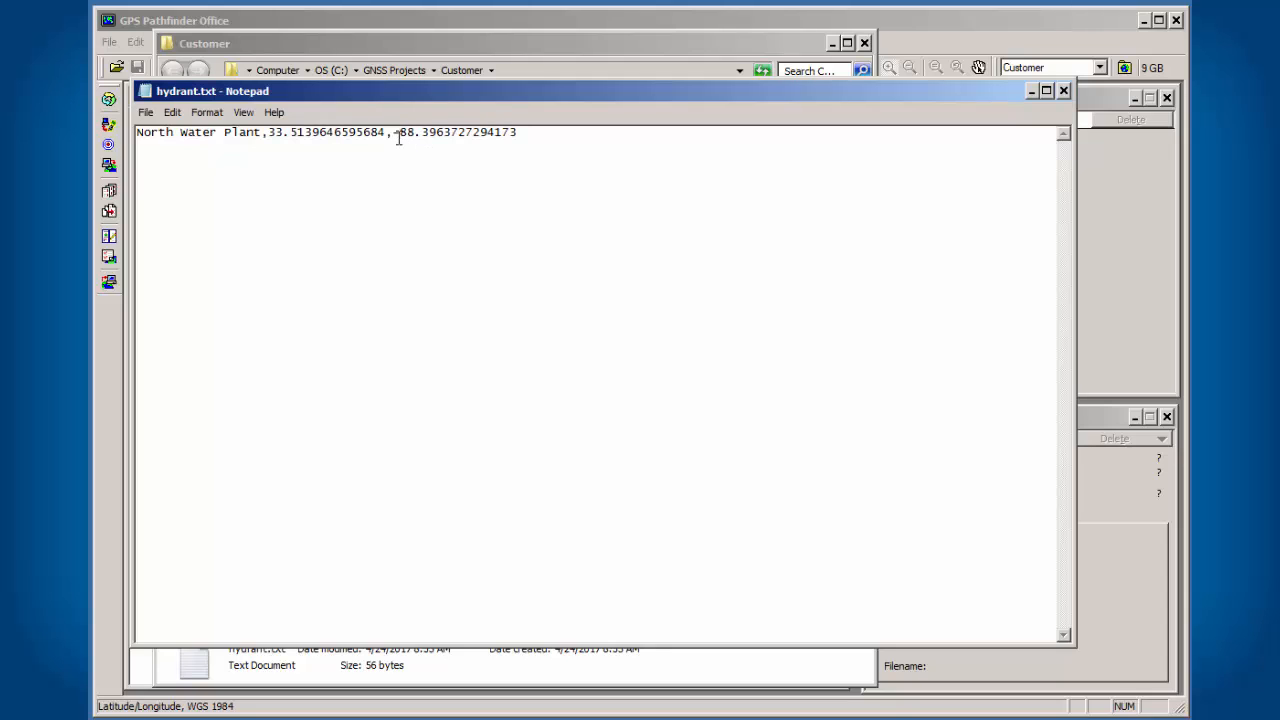
{"action": "left_click_drag", "start_coordinate": [393, 131], "coordinate": [518, 131]}
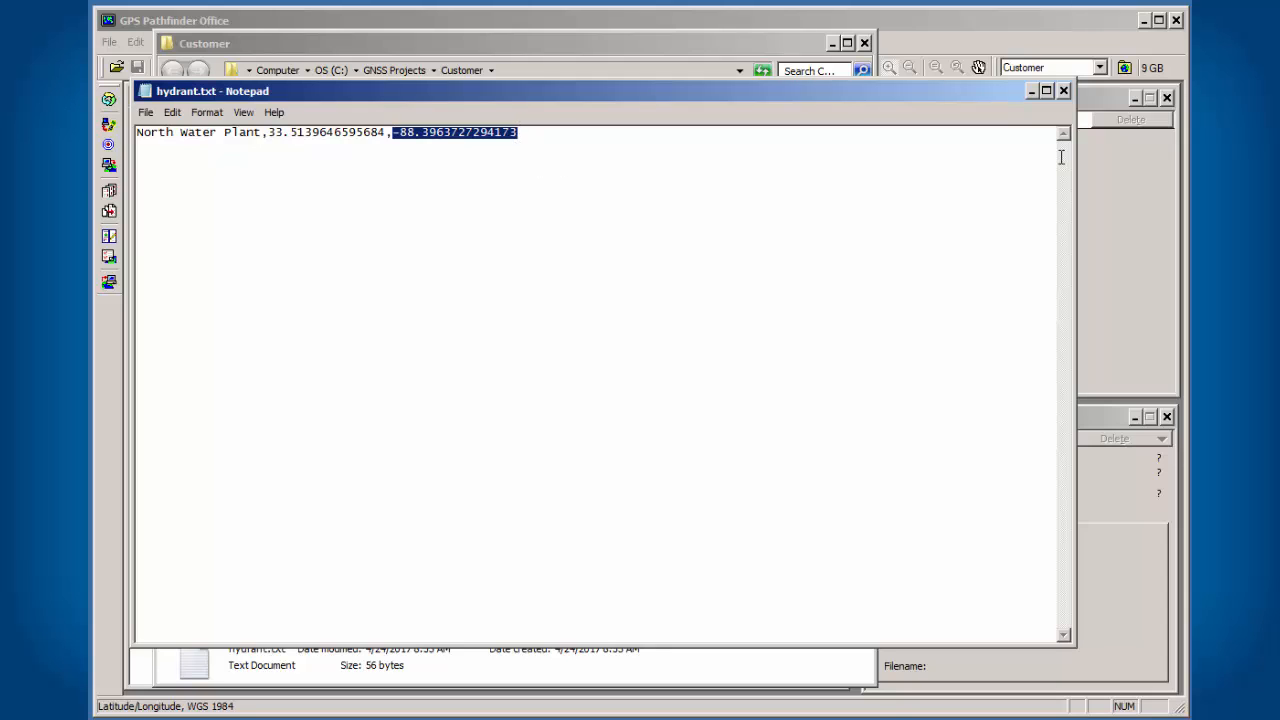
{"action": "mouse_move", "coordinate": [731, 178]}
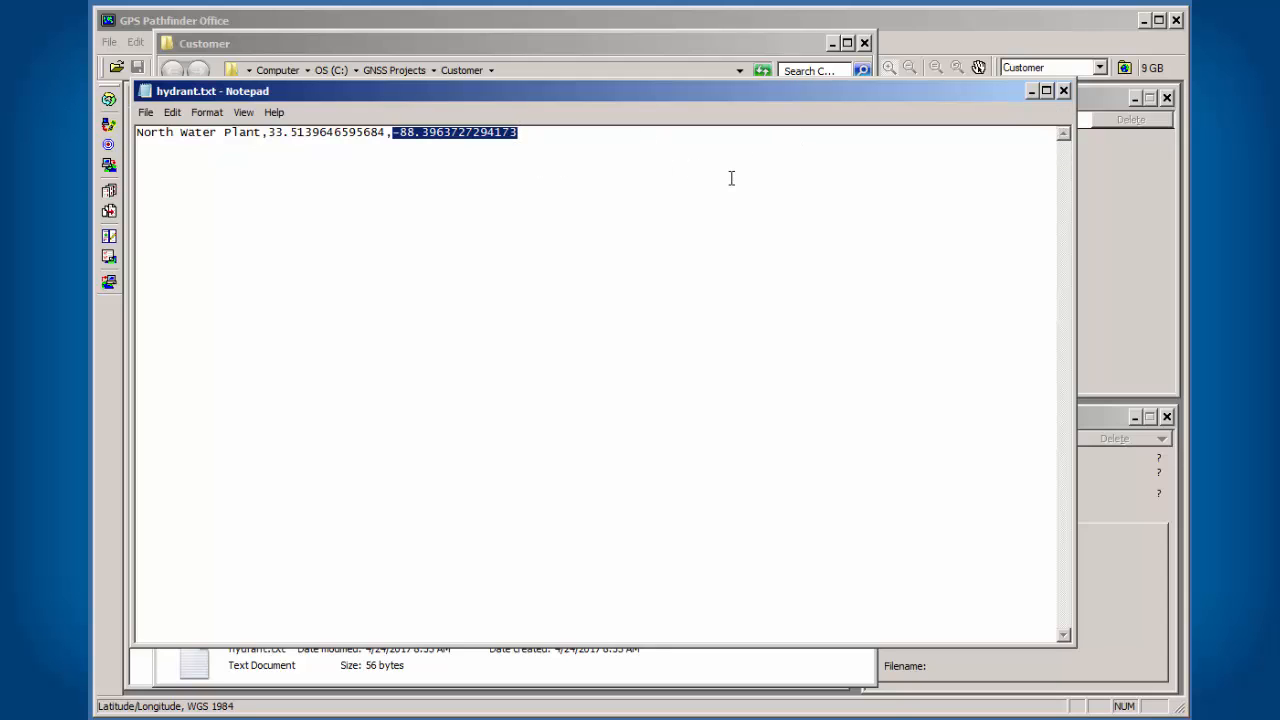
{"action": "mouse_move", "coordinate": [1059, 94]}
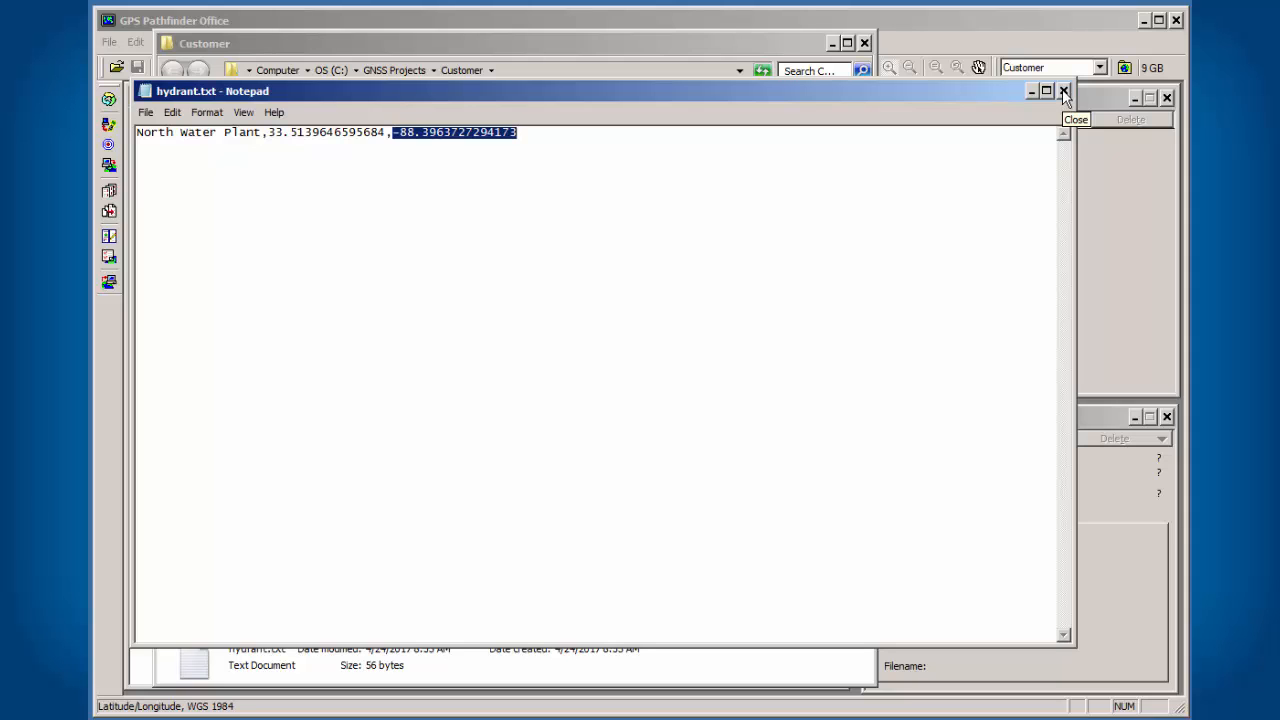
{"action": "left_click", "coordinate": [1060, 91]}
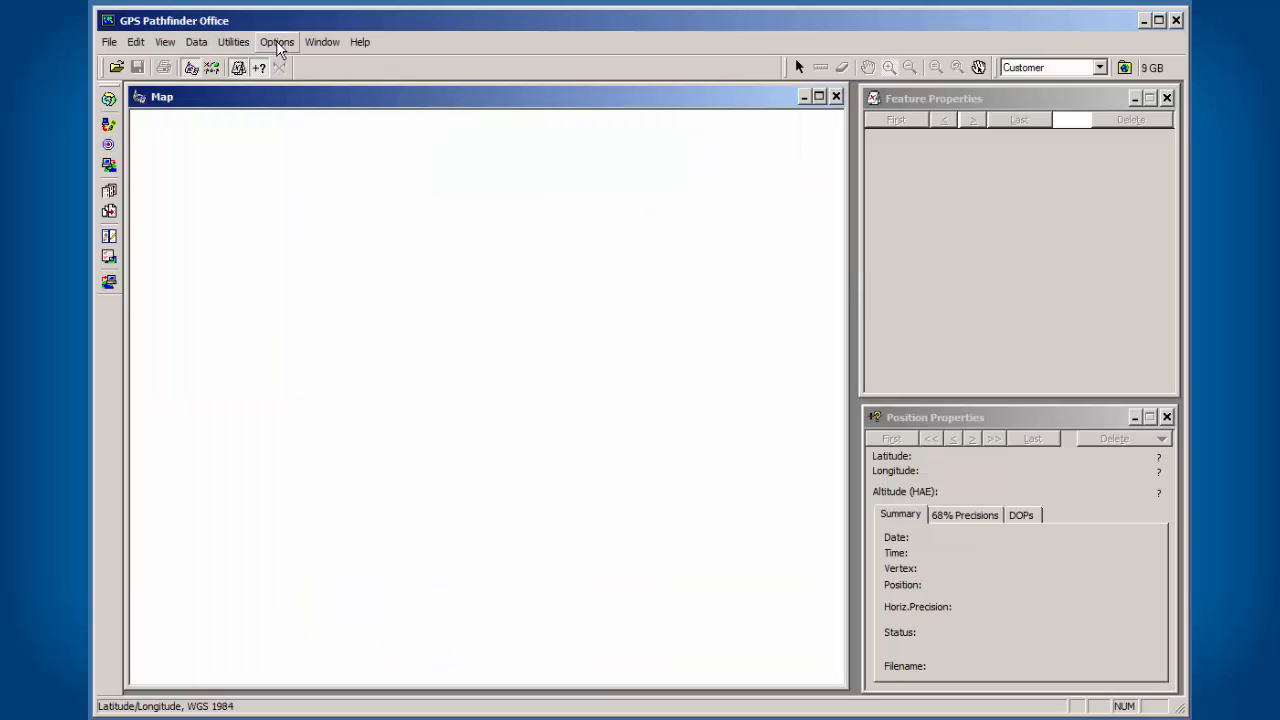
{"action": "mouse_move", "coordinate": [289, 48]}
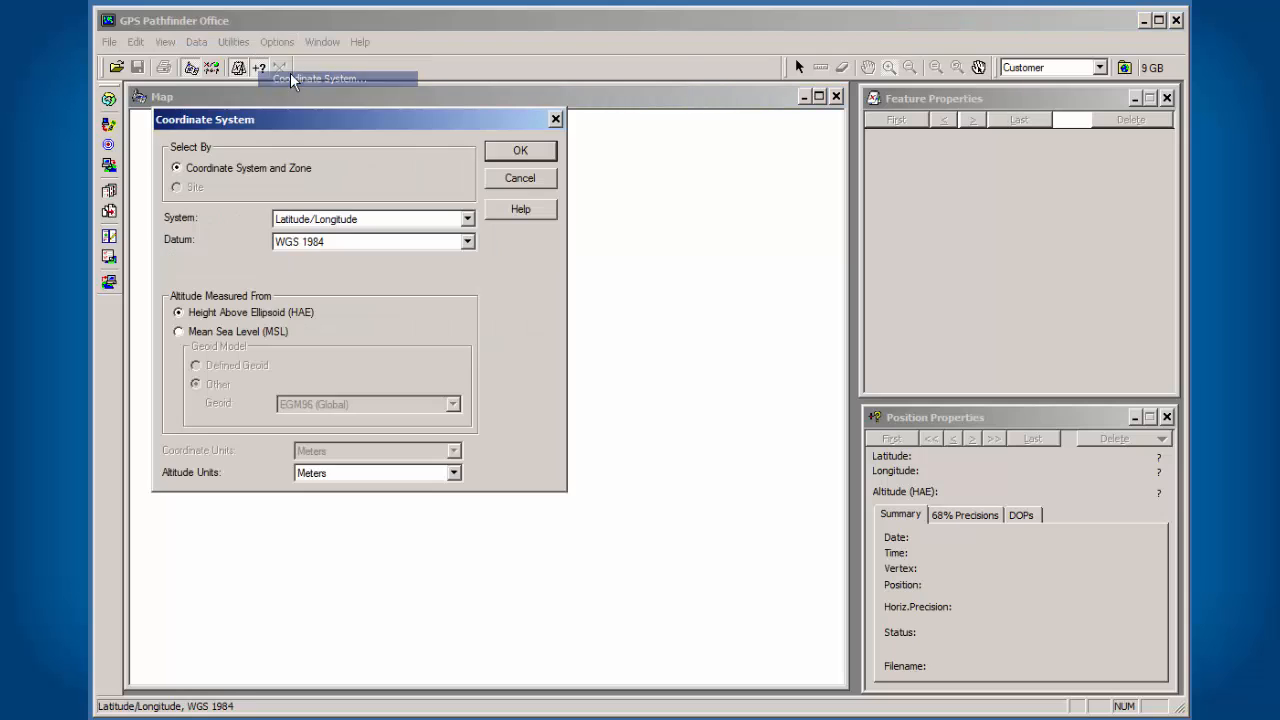
{"action": "mouse_move", "coordinate": [355, 228]}
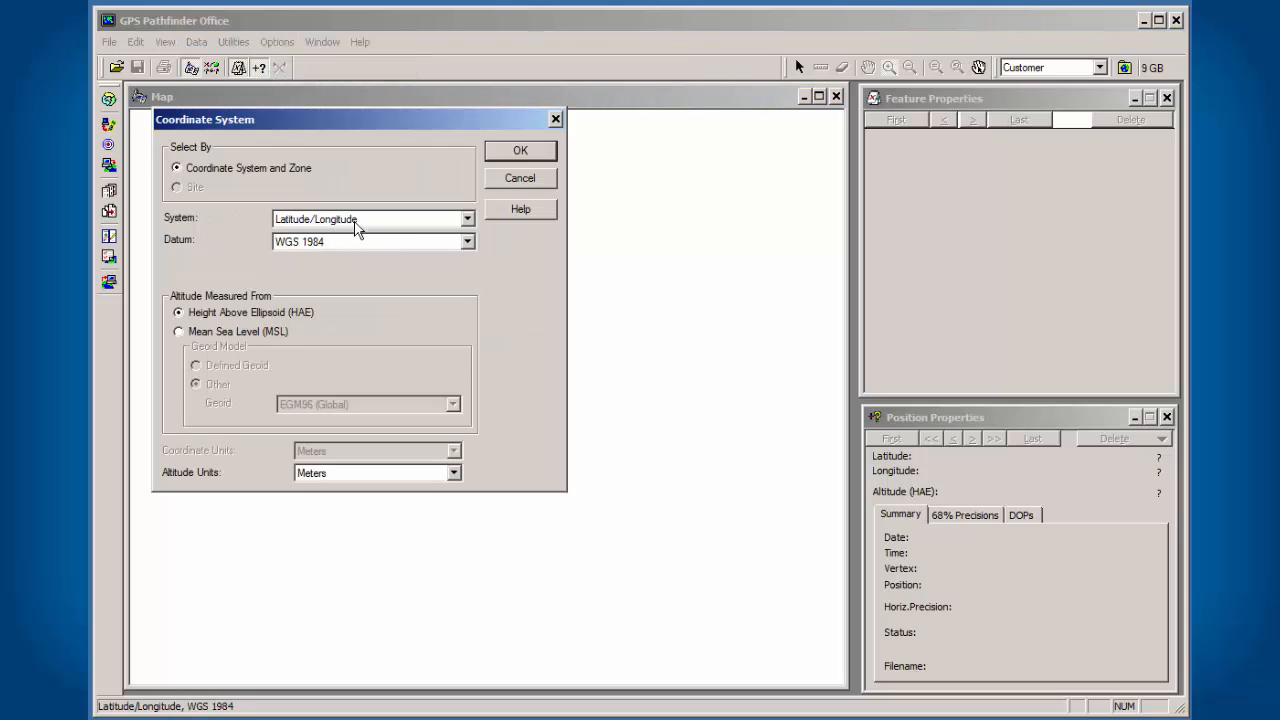
{"action": "mouse_move", "coordinate": [296, 258]}
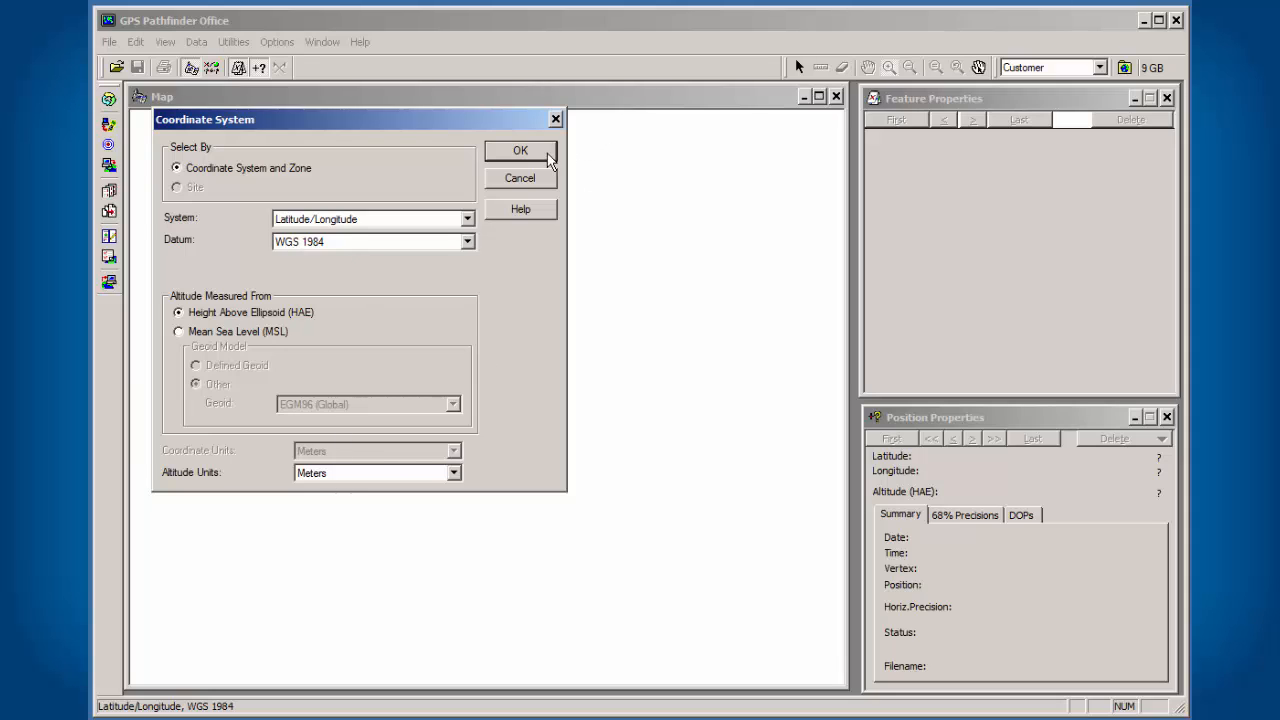
{"action": "left_click", "coordinate": [520, 151]}
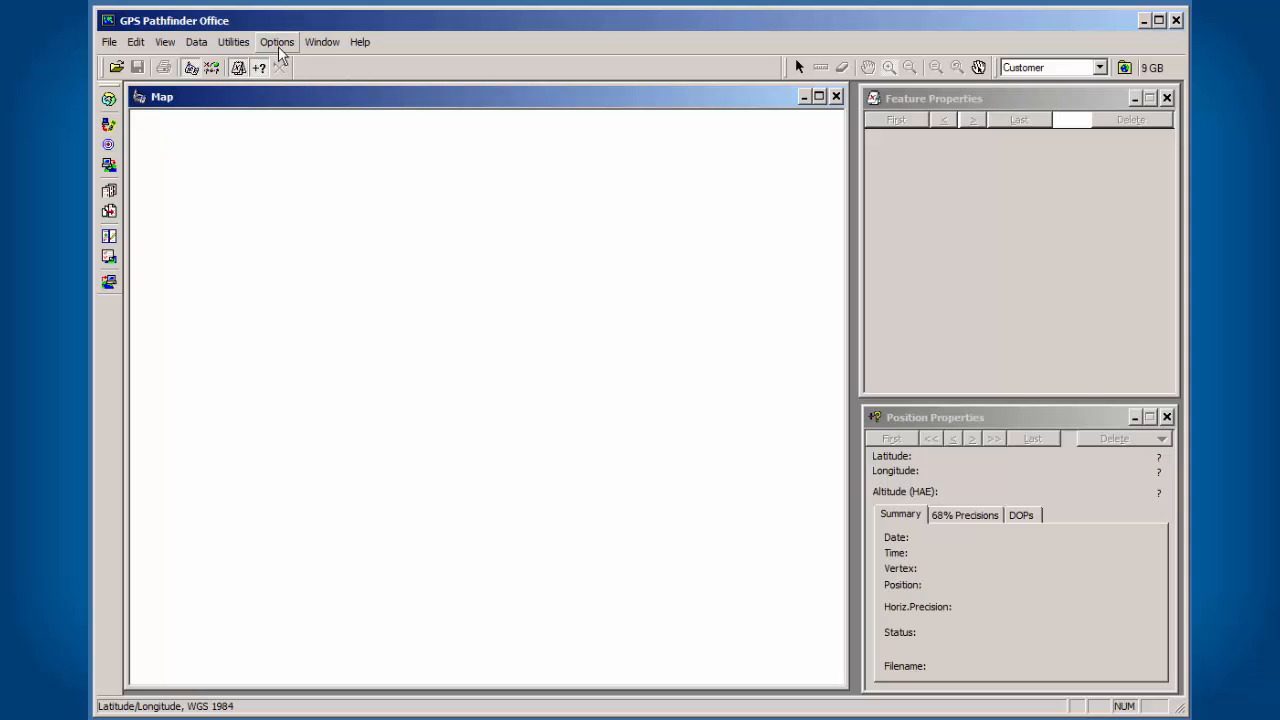
{"action": "left_click", "coordinate": [276, 42]}
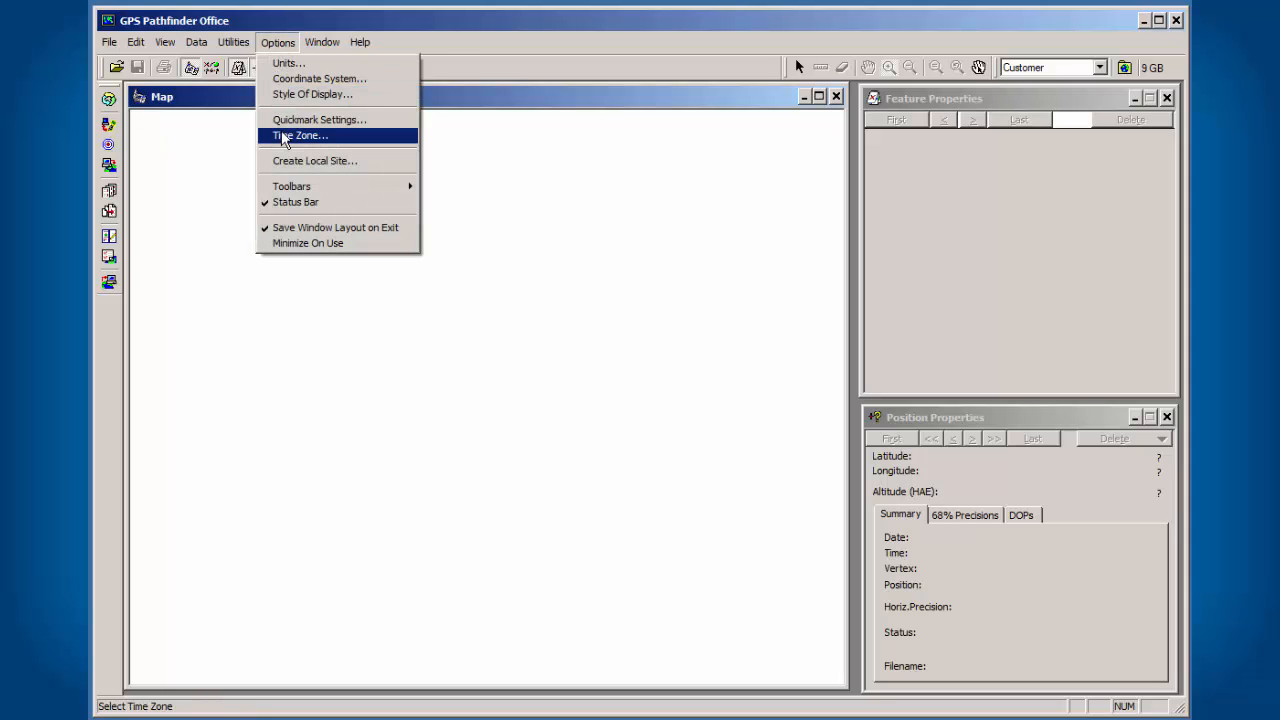
{"action": "left_click", "coordinate": [313, 94]}
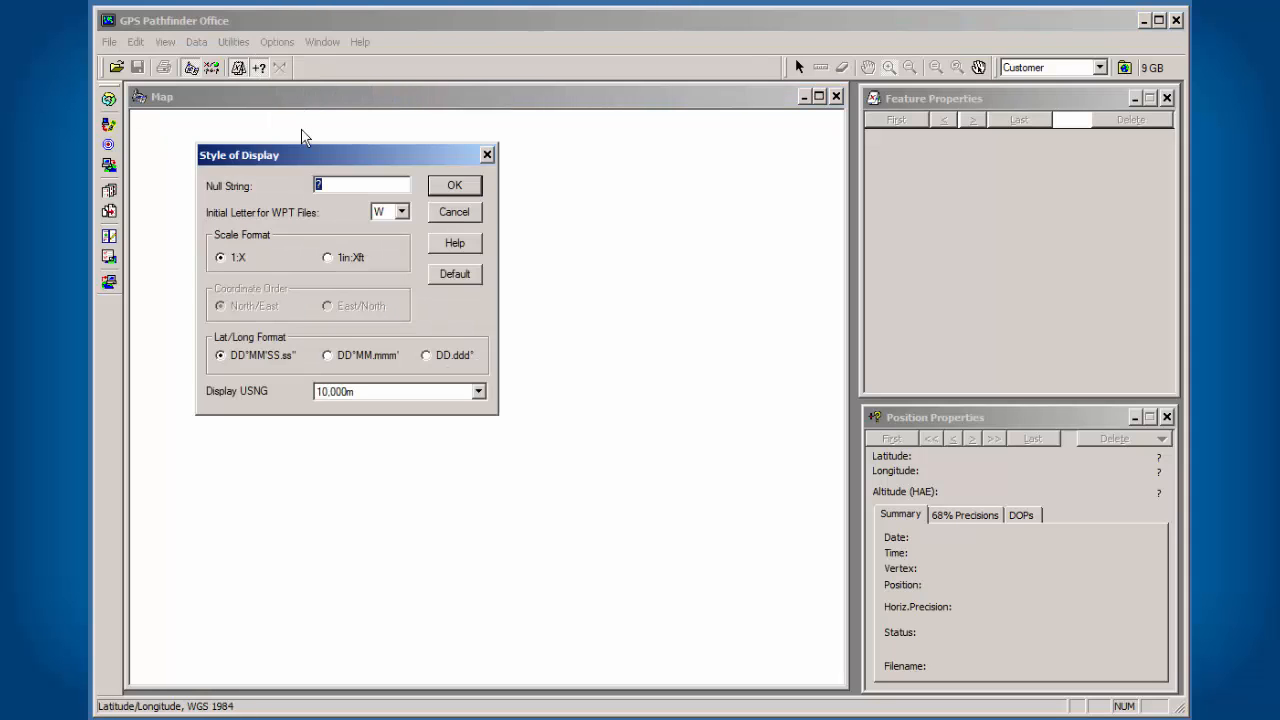
{"action": "mouse_move", "coordinate": [255, 355]}
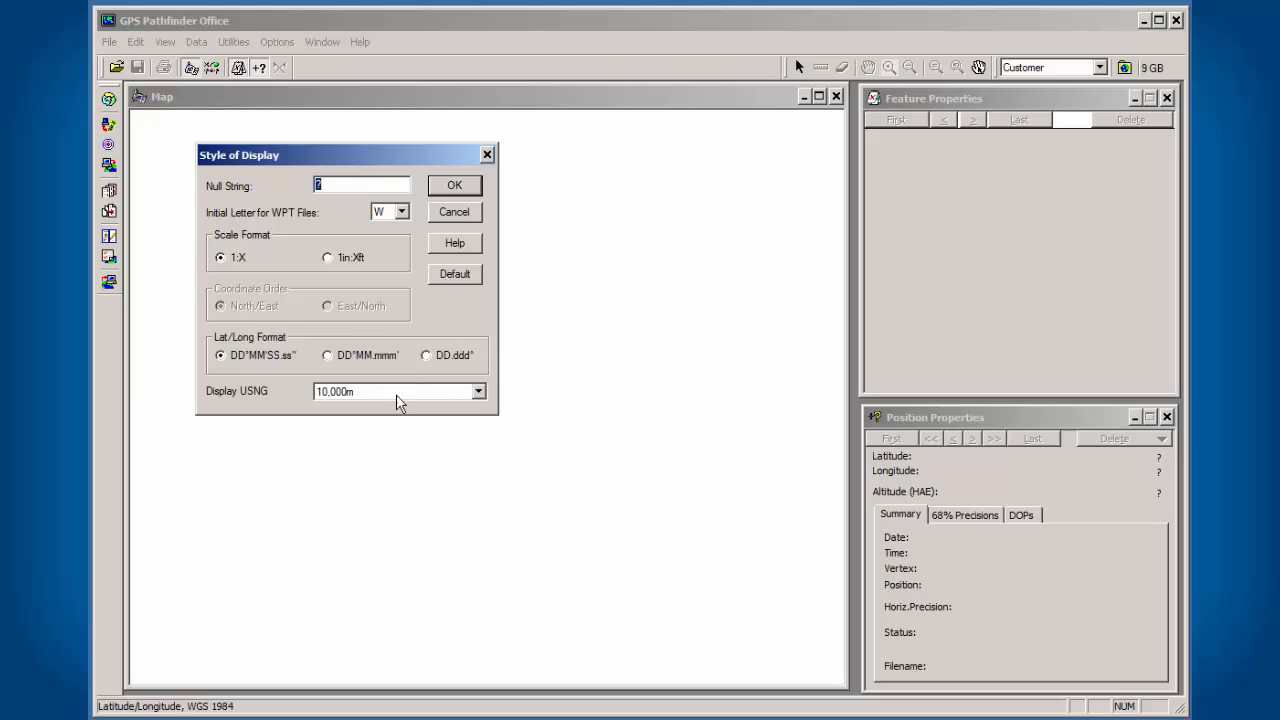
{"action": "mouse_move", "coordinate": [426, 345]}
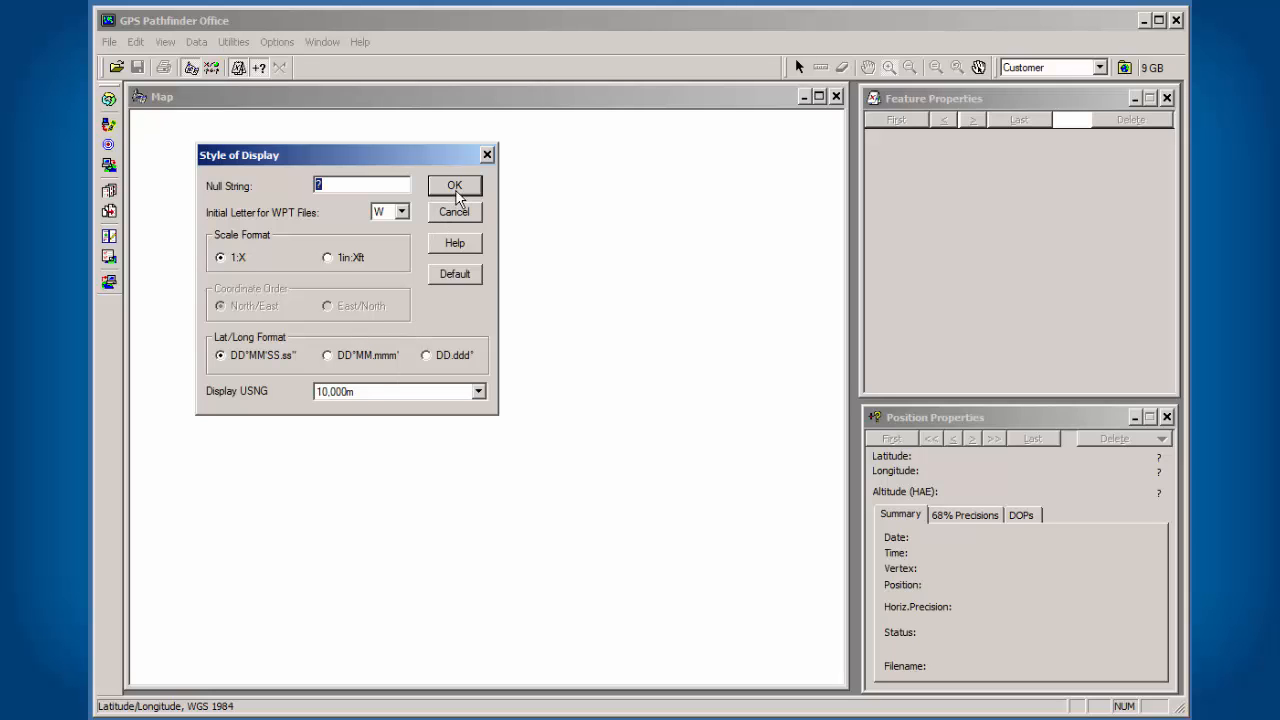
{"action": "left_click", "coordinate": [454, 185]}
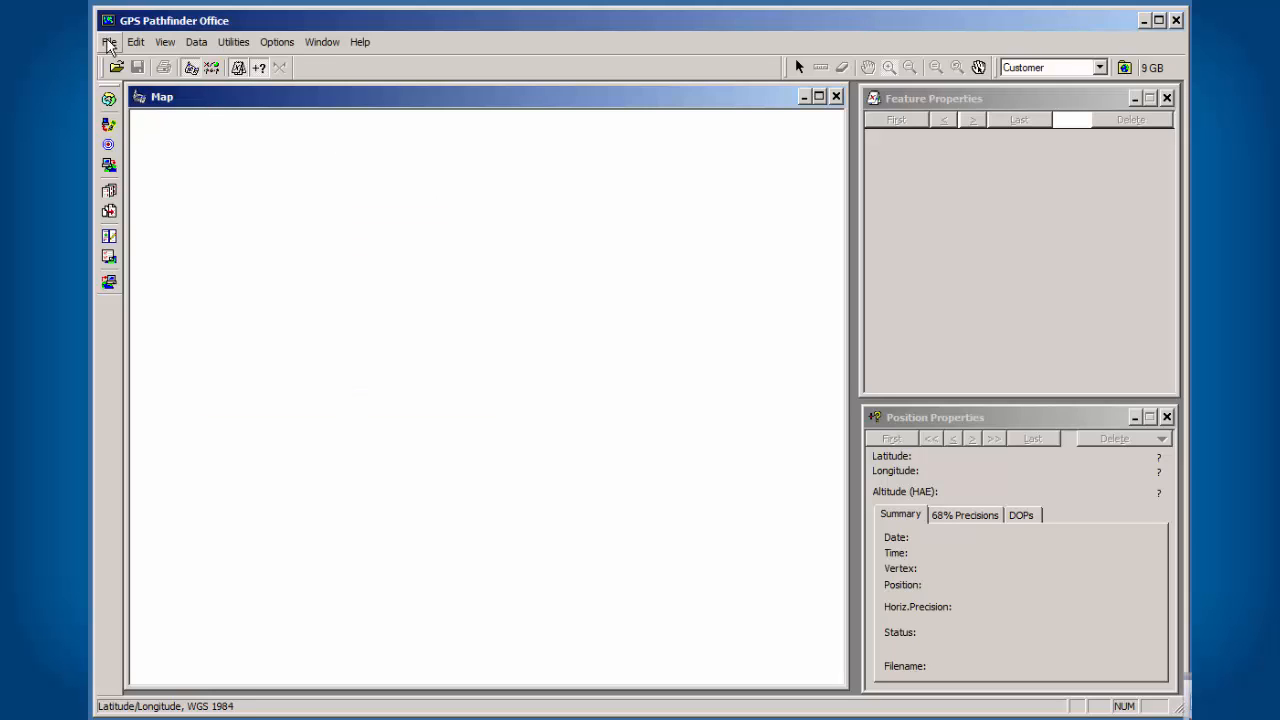
Start an ASCII waypoint import with C:\GNSS Projects\Customer\hydrant.txt as input
{"action": "left_click", "coordinate": [104, 42]}
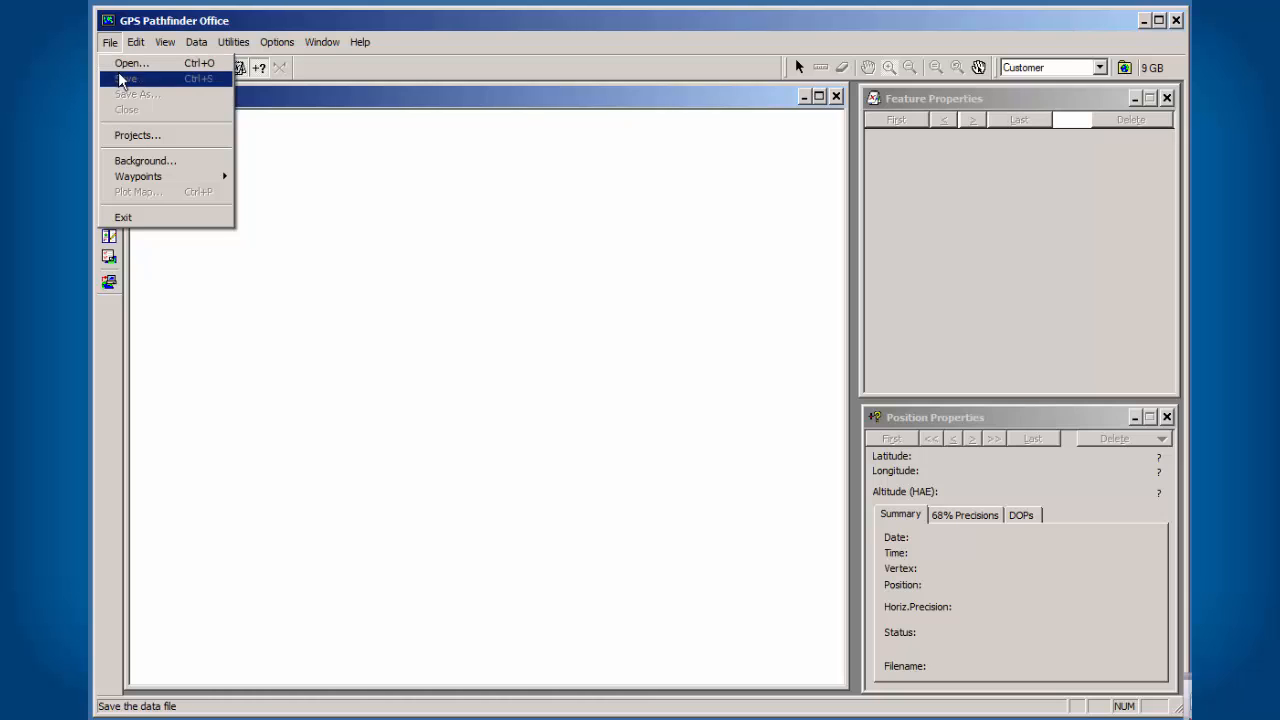
{"action": "mouse_move", "coordinate": [145, 161]}
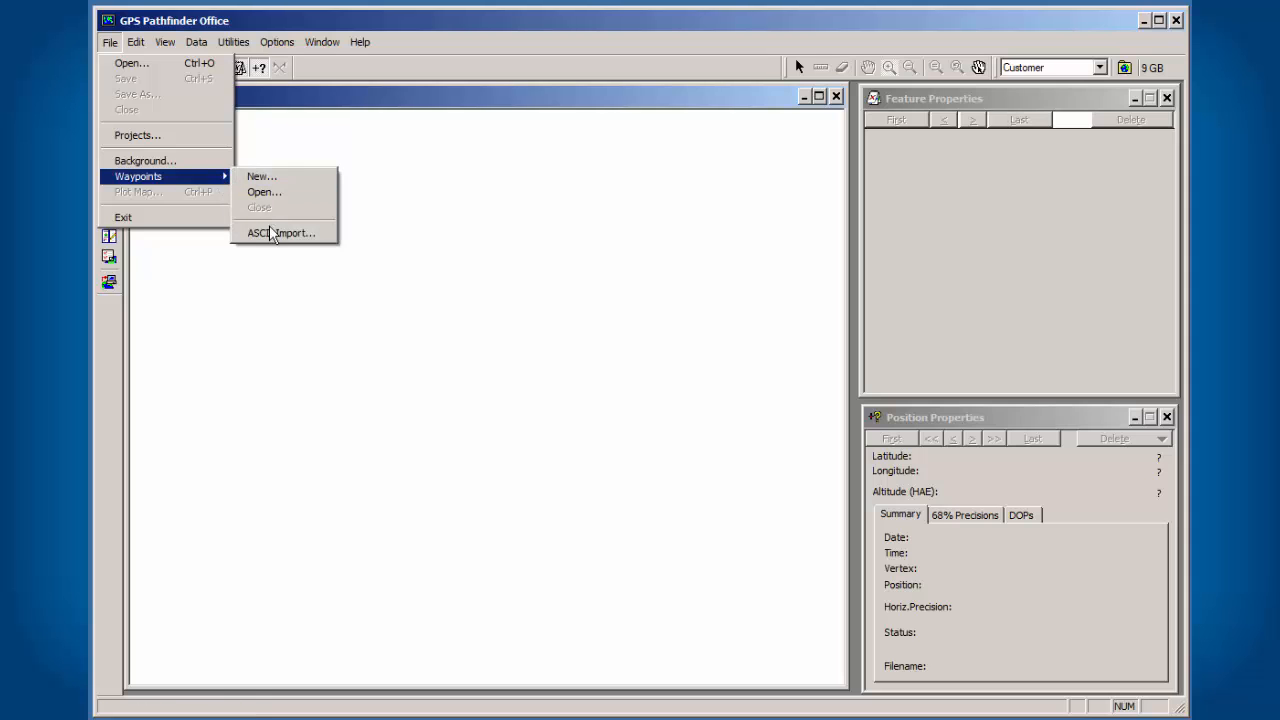
{"action": "left_click", "coordinate": [281, 232]}
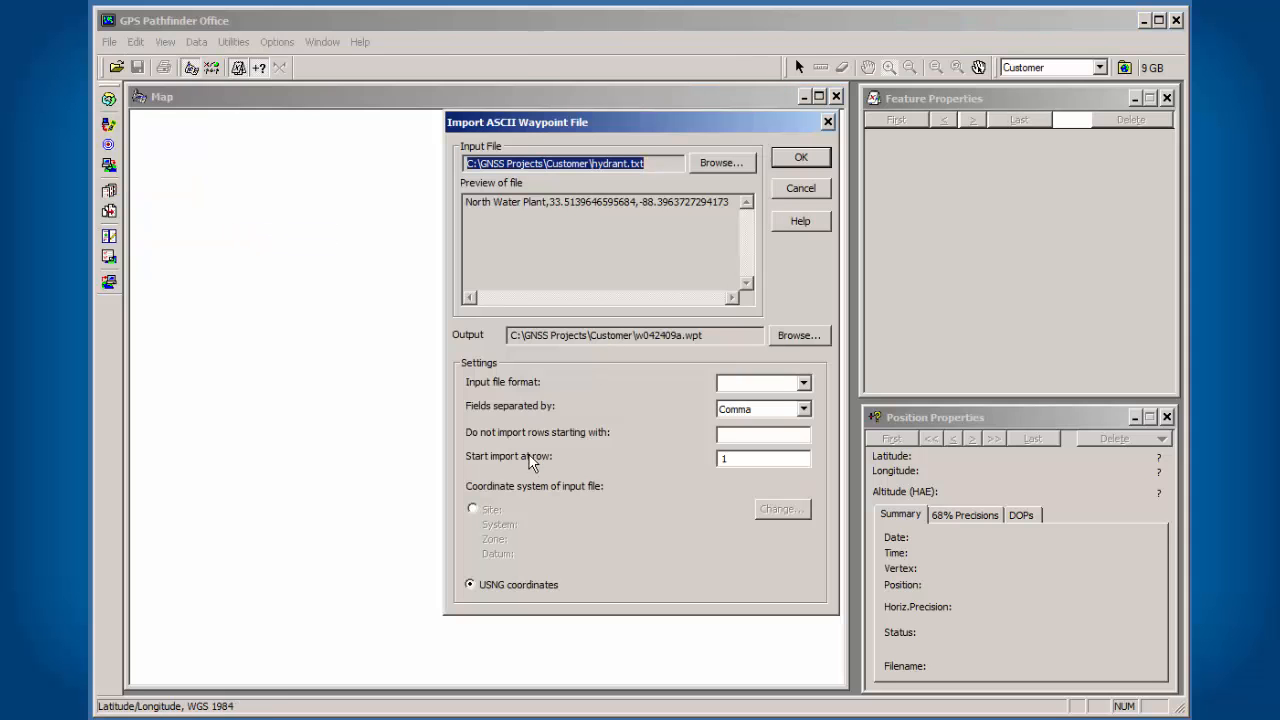
{"action": "mouse_move", "coordinate": [721, 168]}
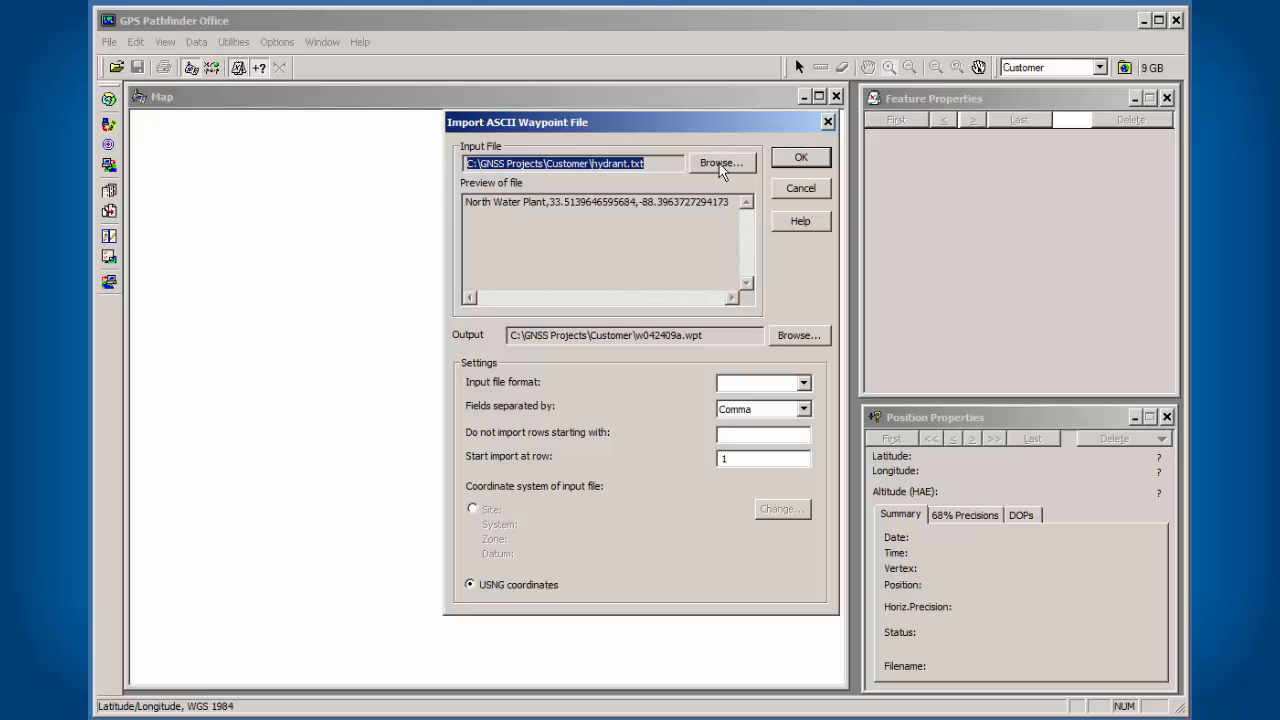
{"action": "left_click", "coordinate": [721, 162]}
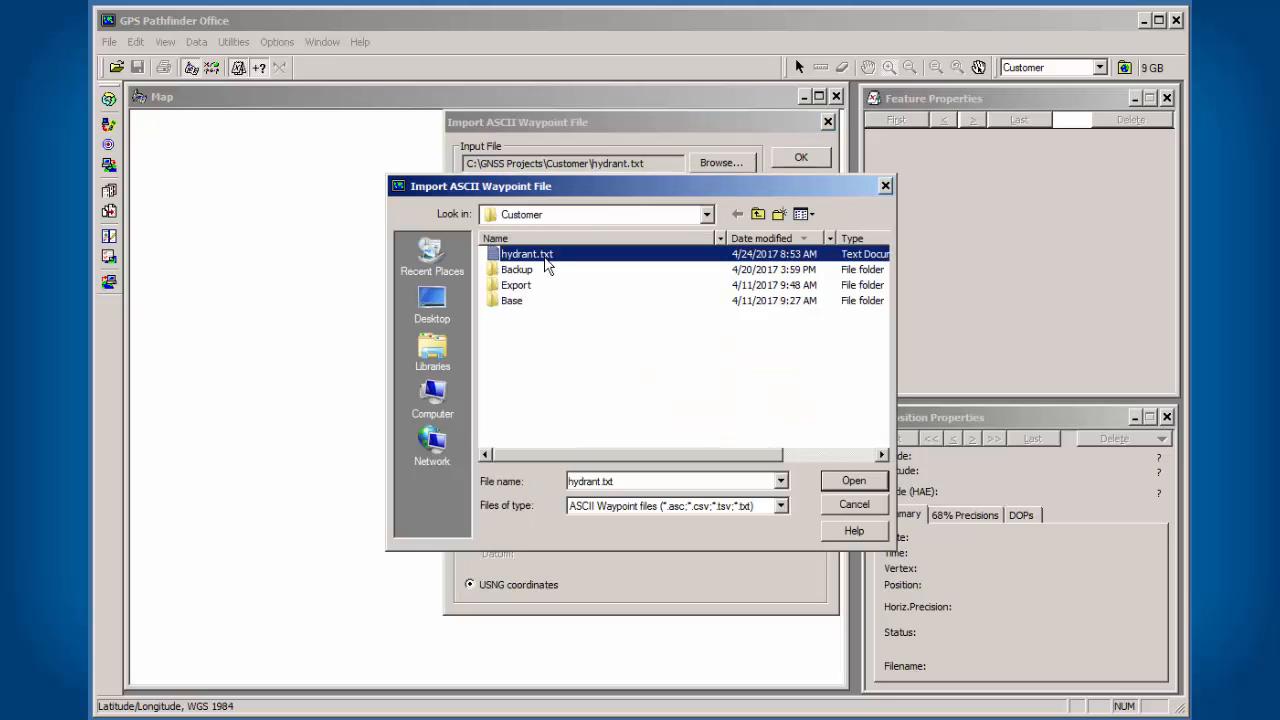
{"action": "left_click", "coordinate": [853, 480]}
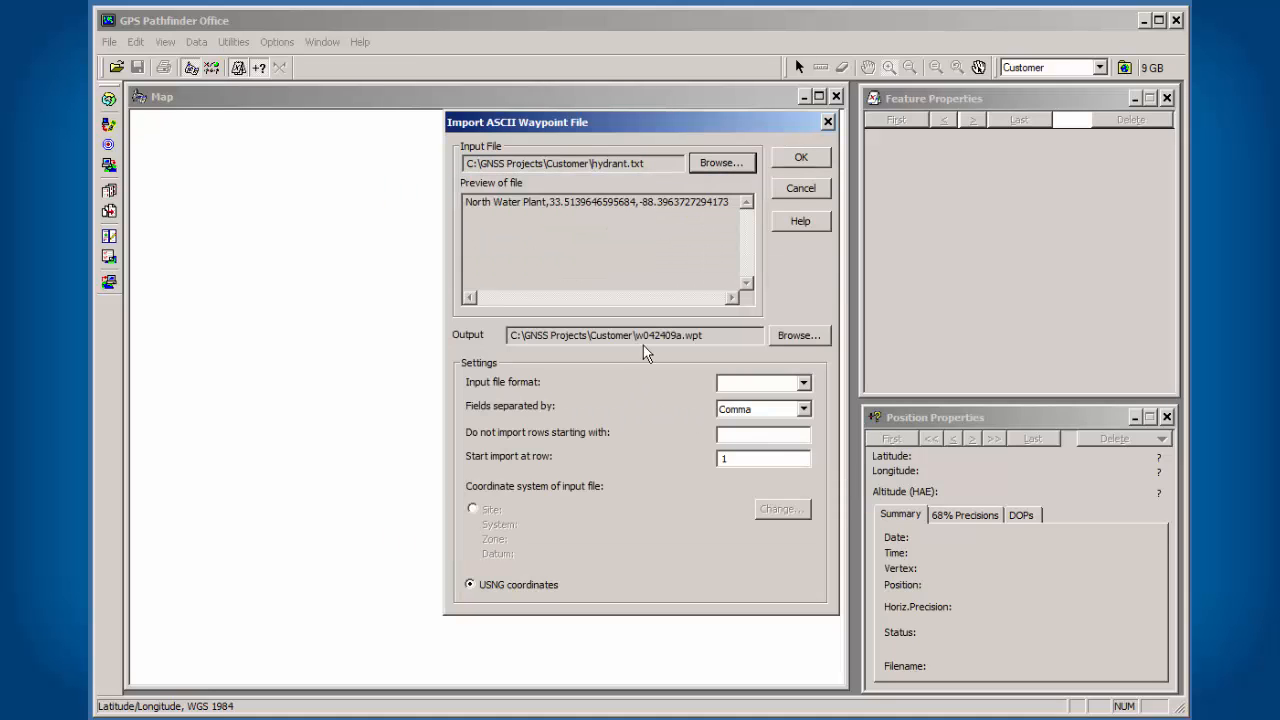
{"action": "mouse_move", "coordinate": [466, 514]}
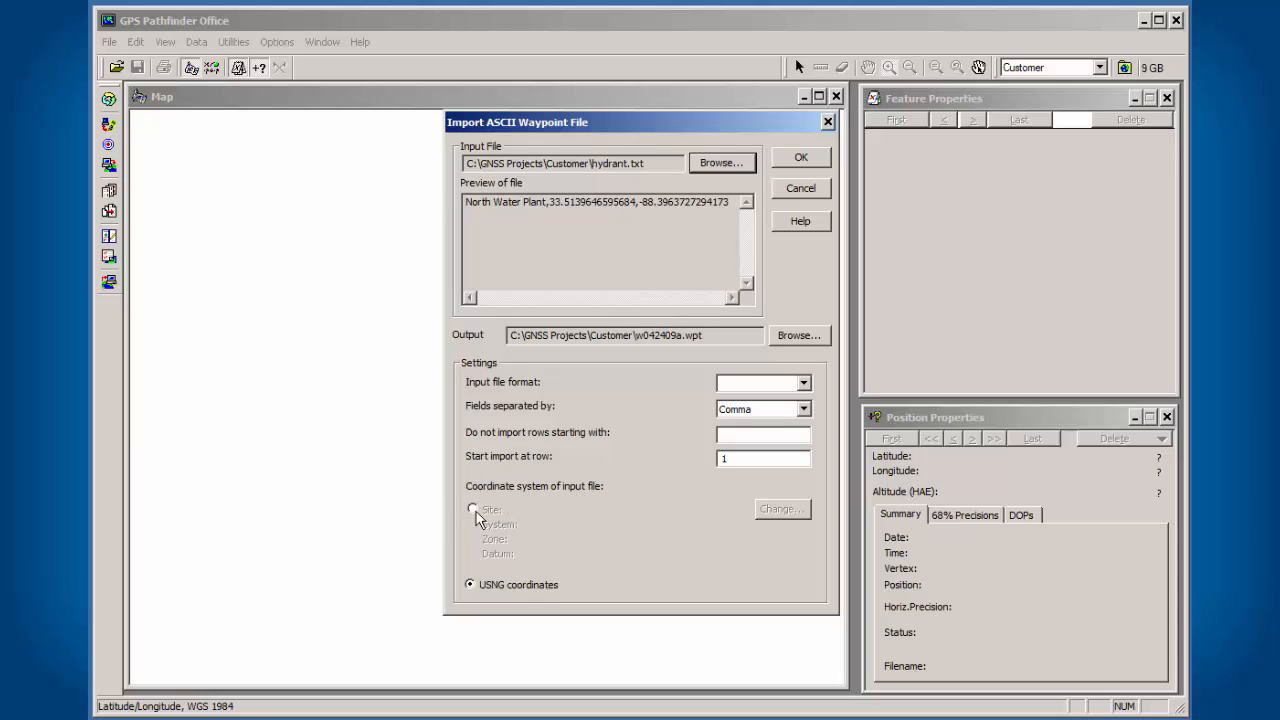
Use Site coordinates as Latitude/Longitude on WGS 1984, and move the dialog aside
{"action": "left_click", "coordinate": [469, 509]}
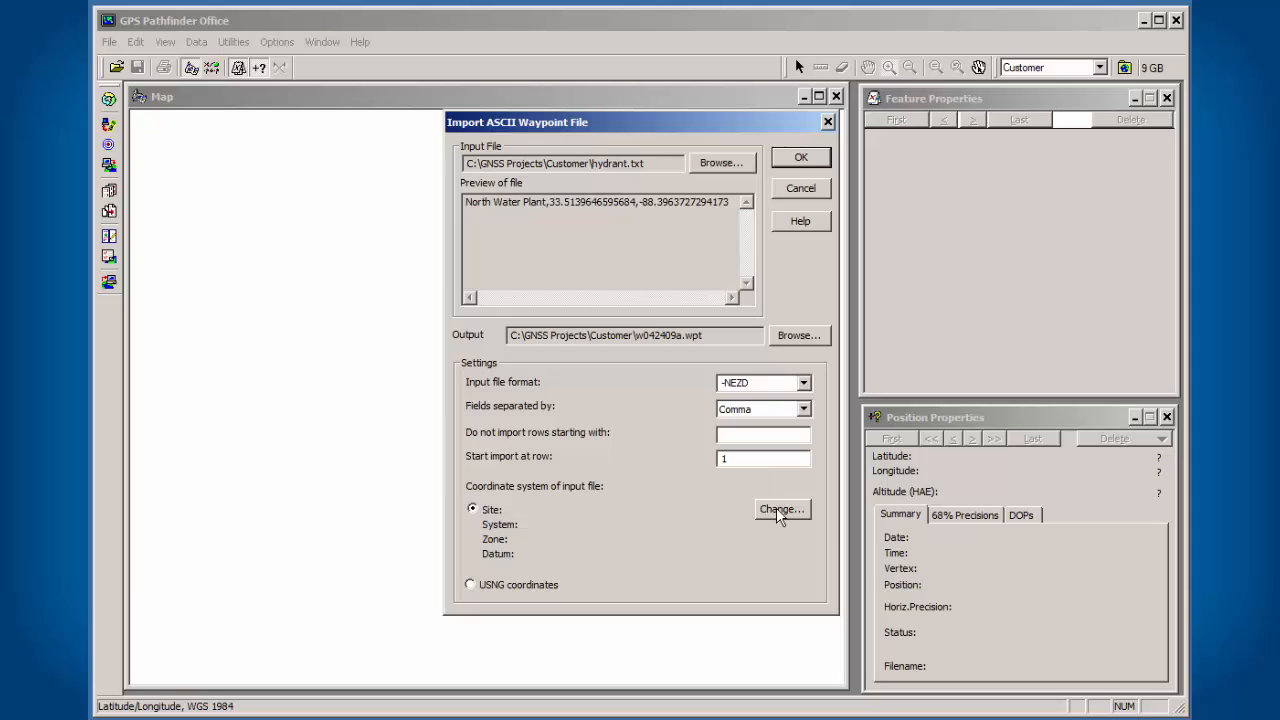
{"action": "left_click", "coordinate": [781, 509]}
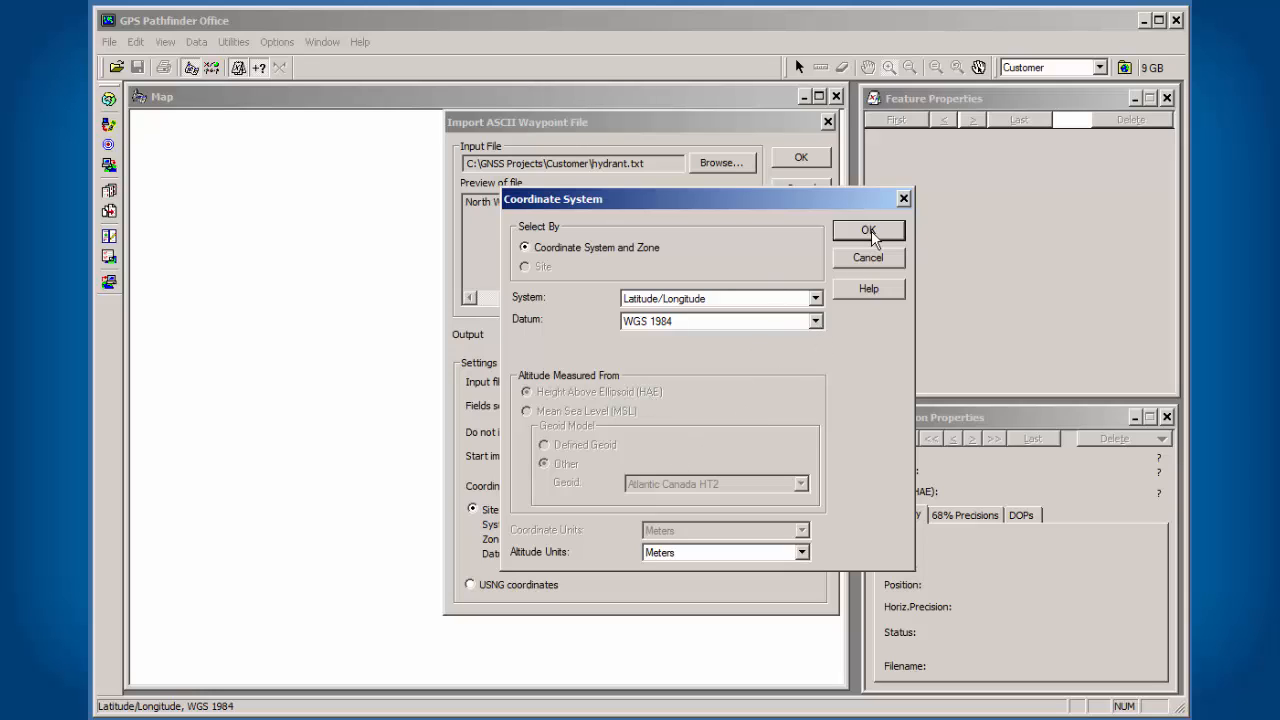
{"action": "left_click", "coordinate": [868, 230]}
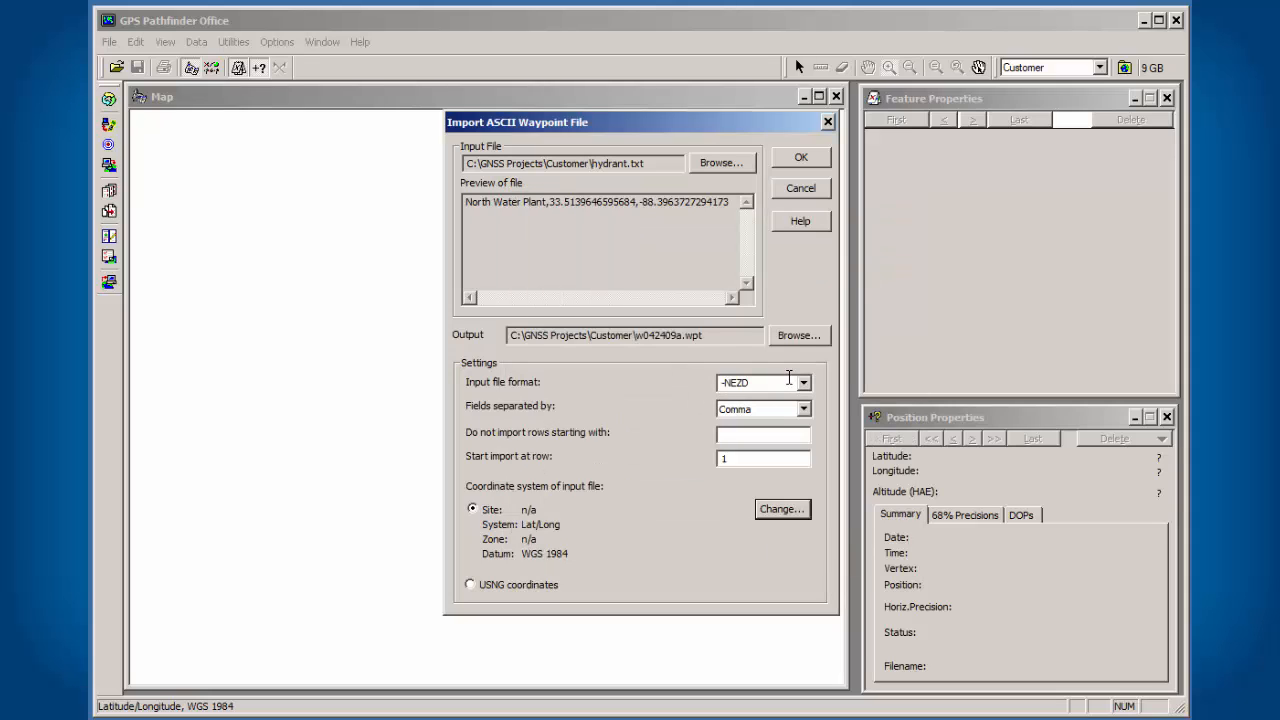
{"action": "mouse_move", "coordinate": [492, 388]}
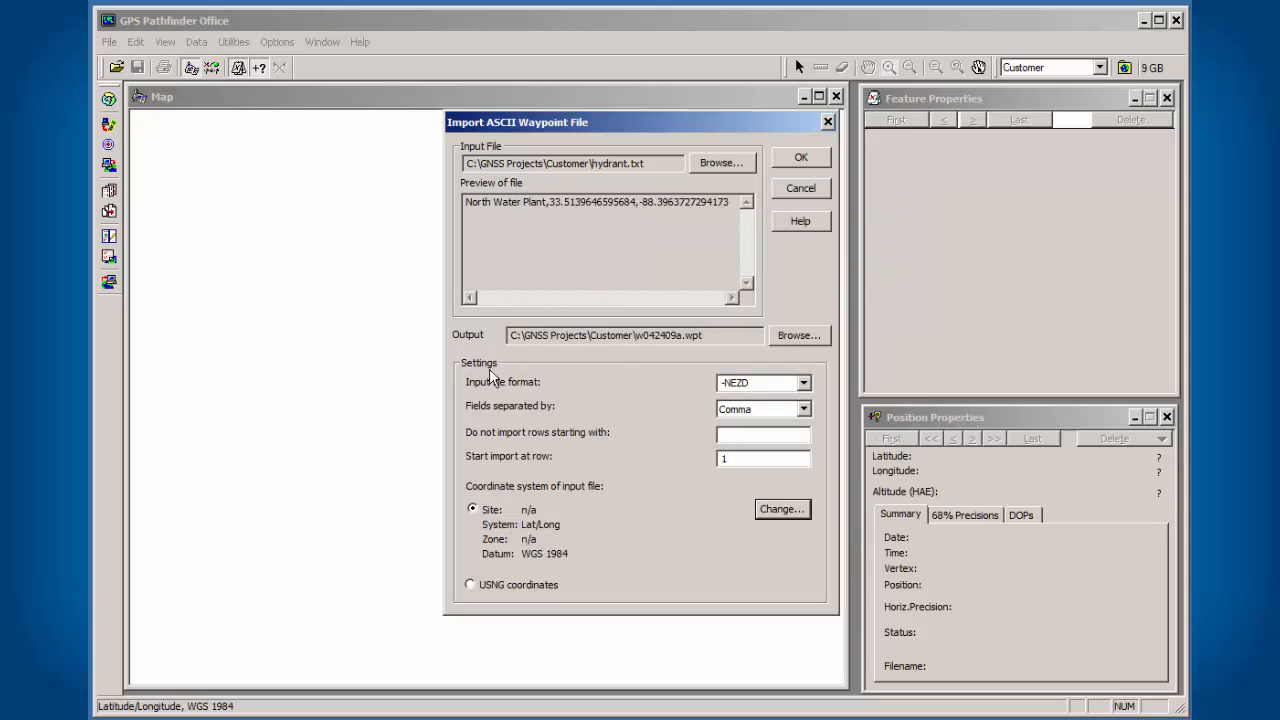
{"action": "mouse_move", "coordinate": [798, 258]}
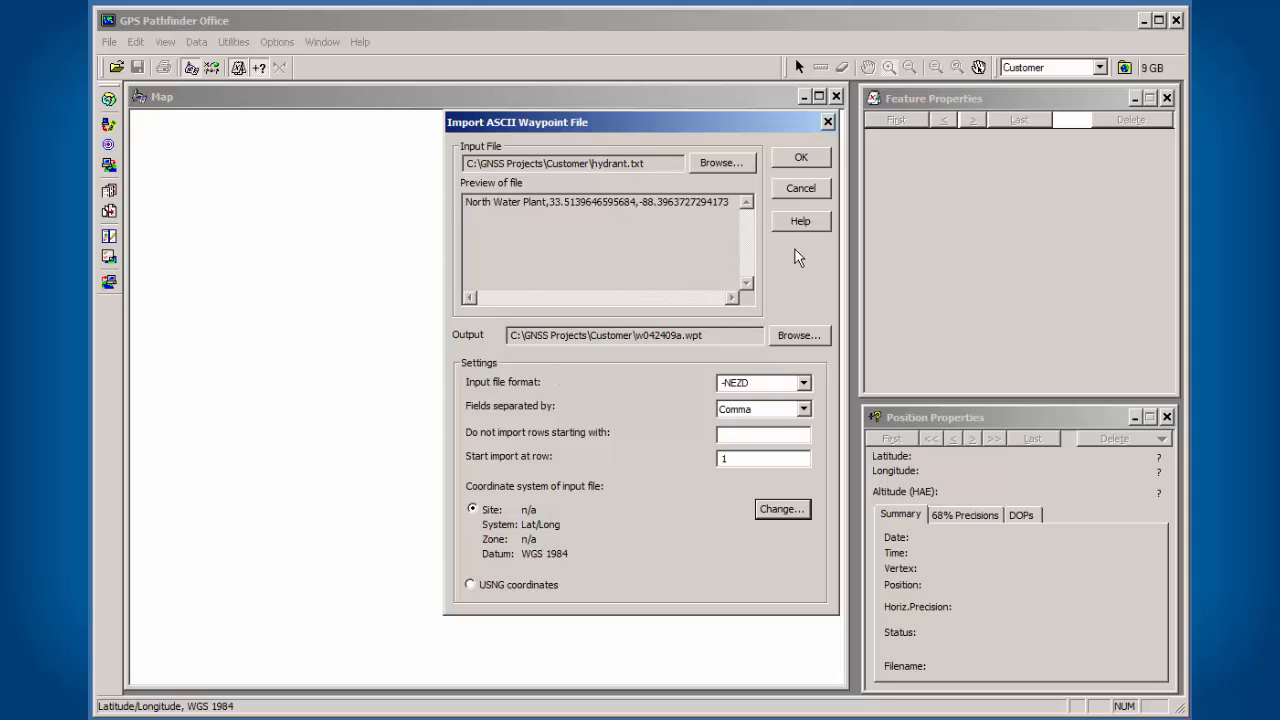
{"action": "mouse_move", "coordinate": [703, 128]}
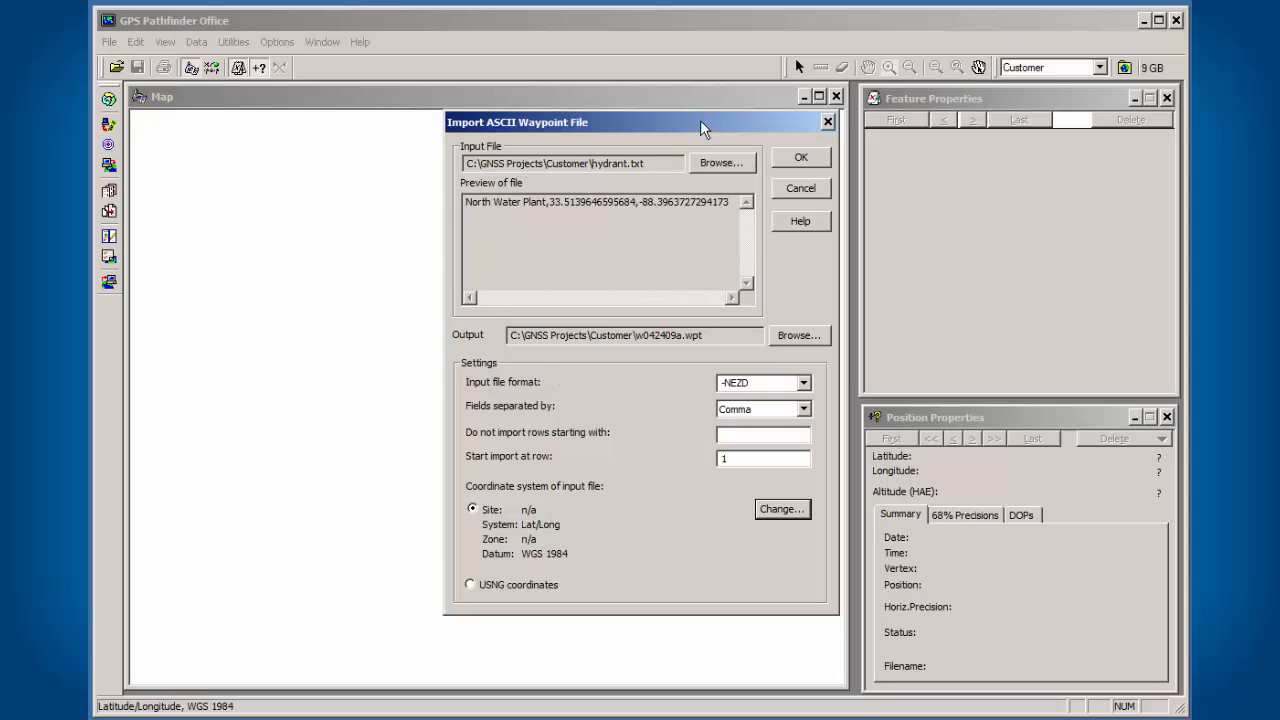
{"action": "left_click_drag", "start_coordinate": [640, 122], "coordinate": [300, 48]}
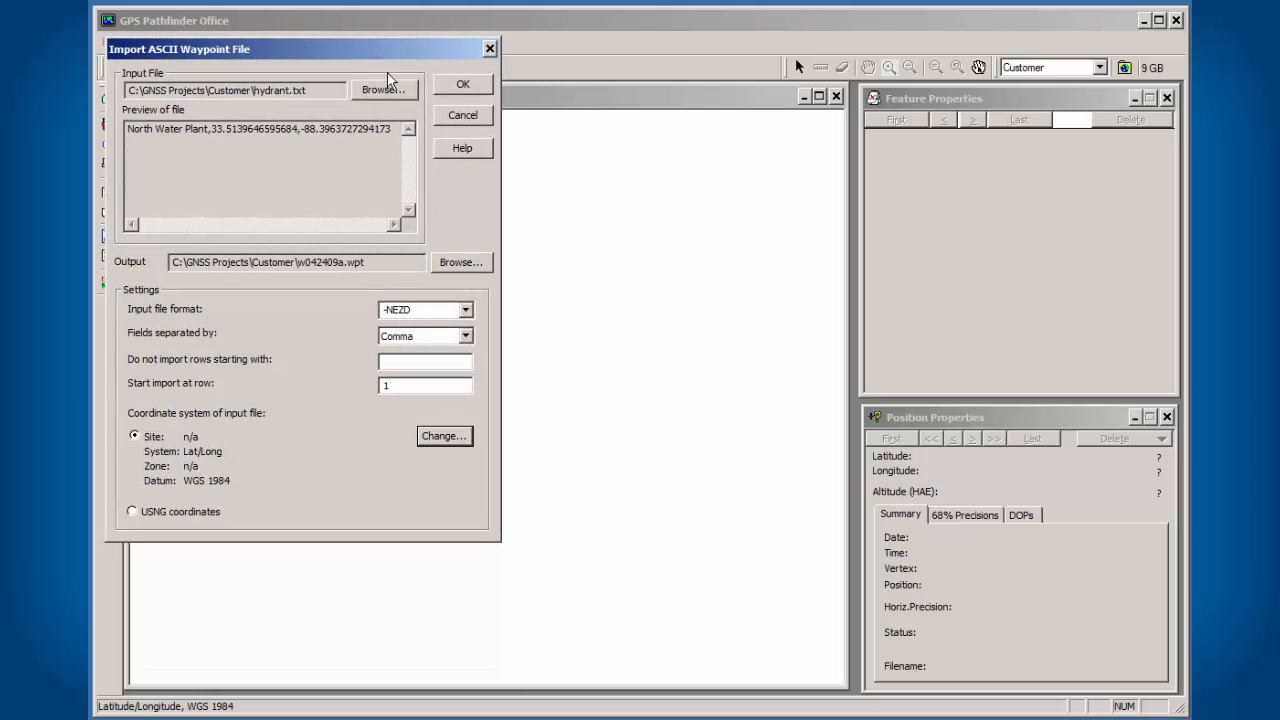
Read the ASCII Import help down through the input format letter codes and notes
{"action": "left_click", "coordinate": [463, 148]}
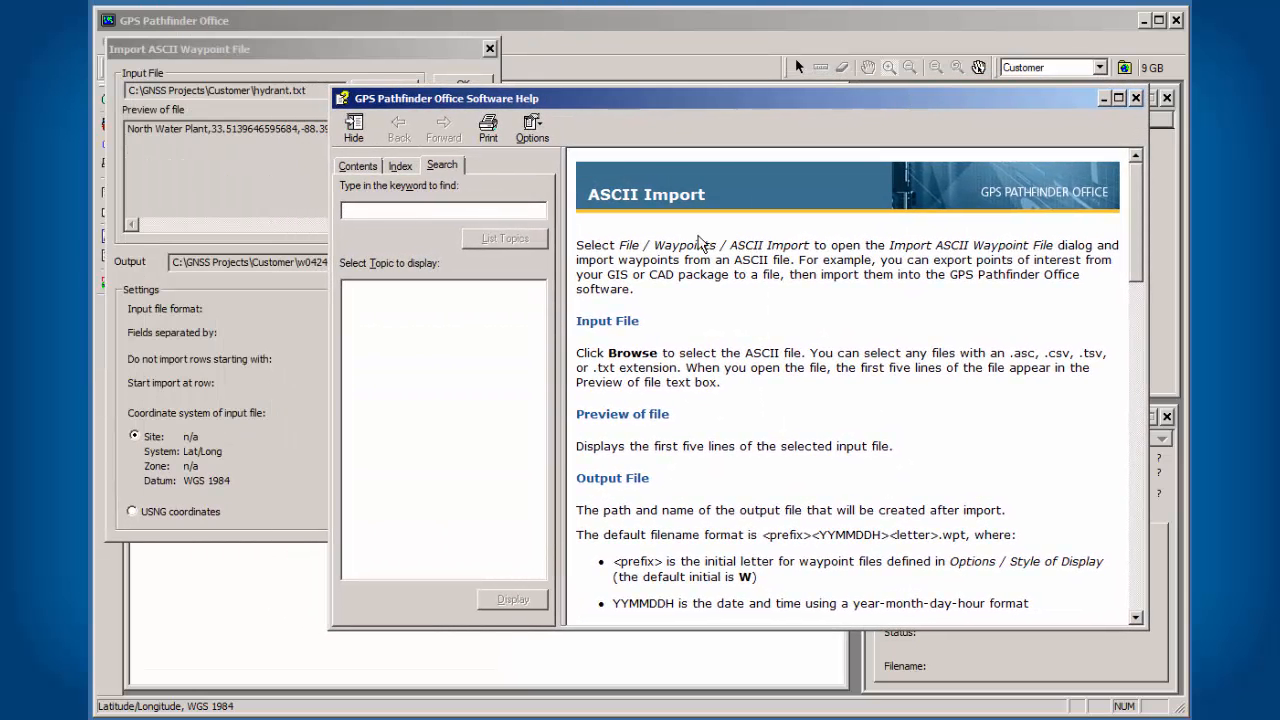
{"action": "scroll", "scroll_direction": "down", "scroll_amount": 3}
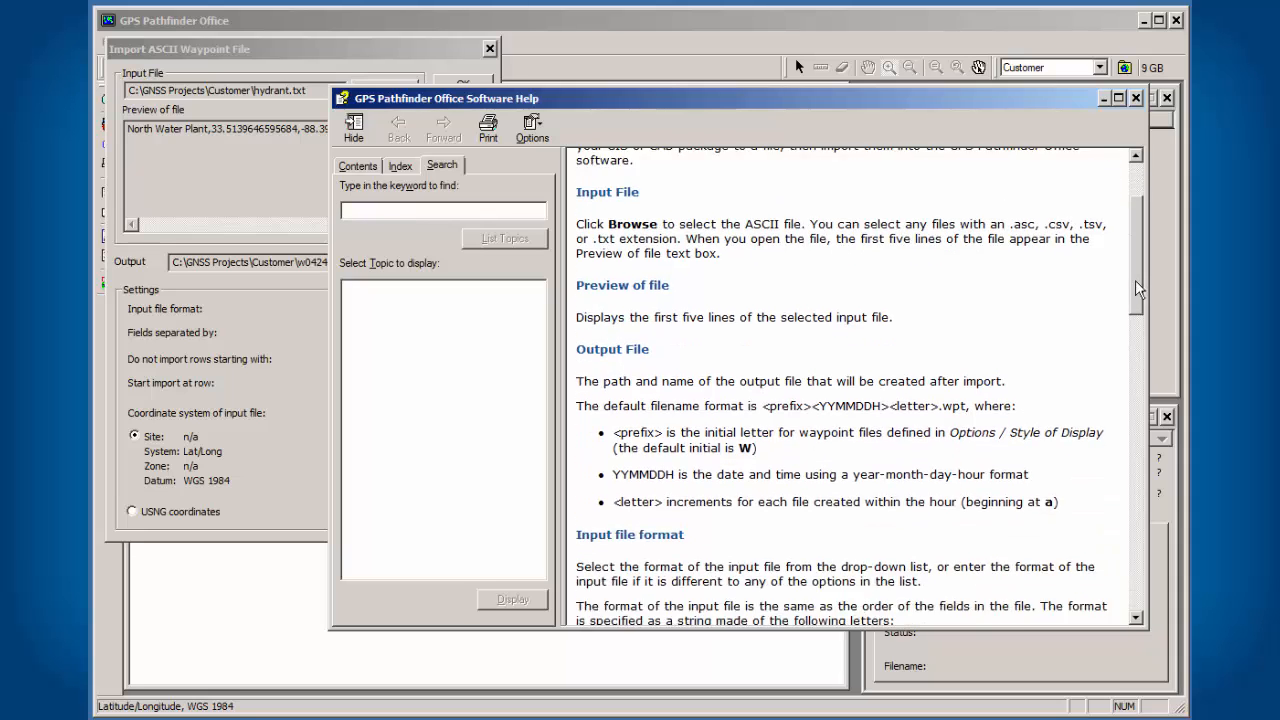
{"action": "scroll", "scroll_direction": "down", "scroll_amount": 3}
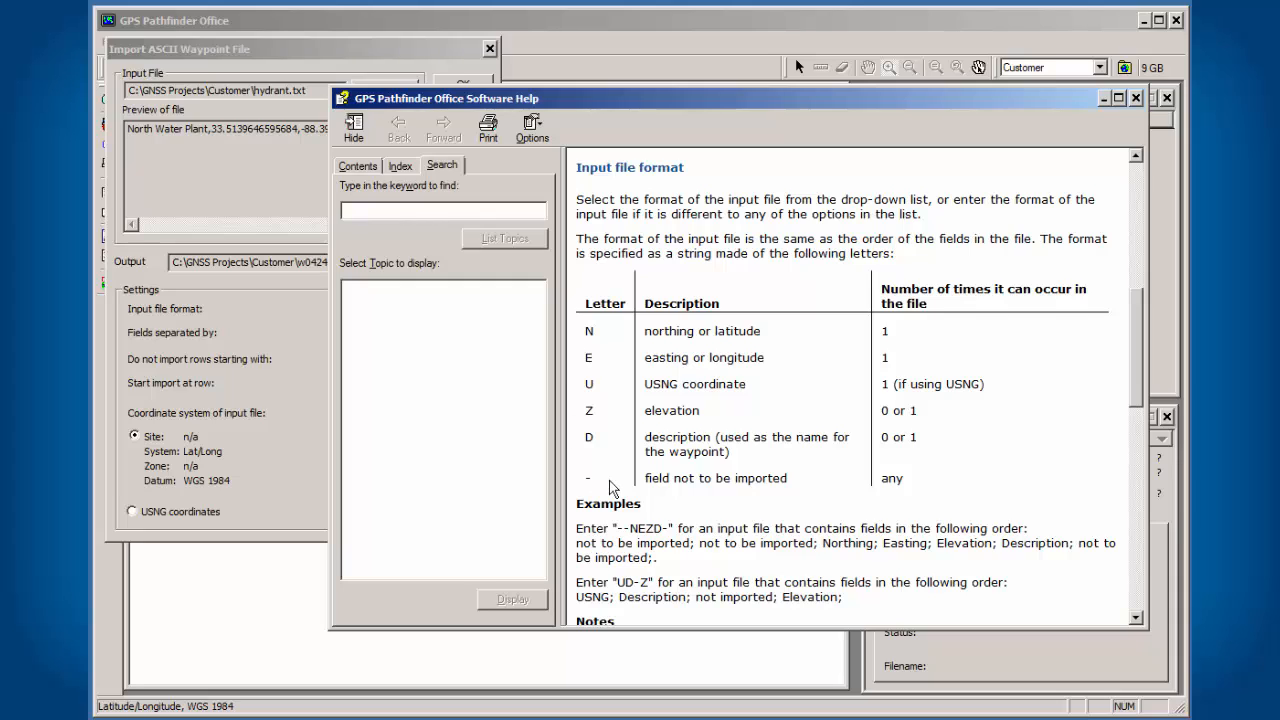
{"action": "mouse_move", "coordinate": [590, 480]}
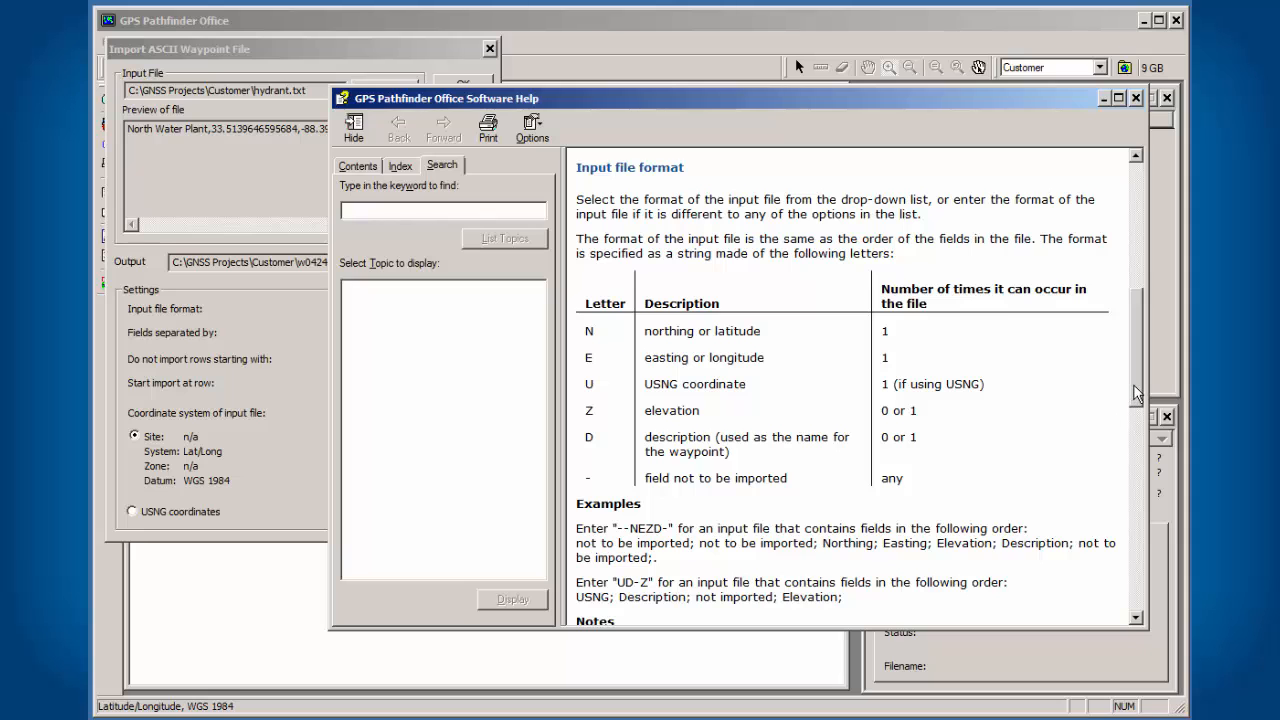
{"action": "scroll", "scroll_direction": "down", "scroll_amount": 3}
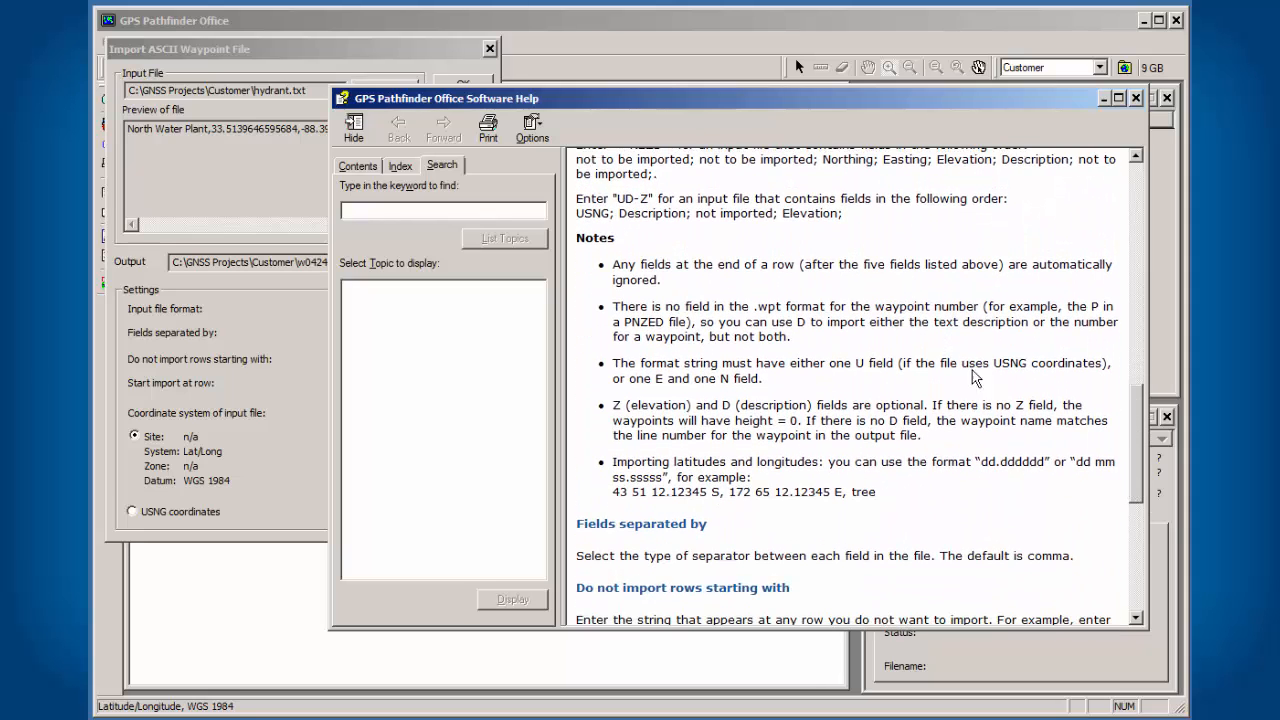
Close the GPS Pathfinder Office help window
{"action": "left_click", "coordinate": [1135, 97]}
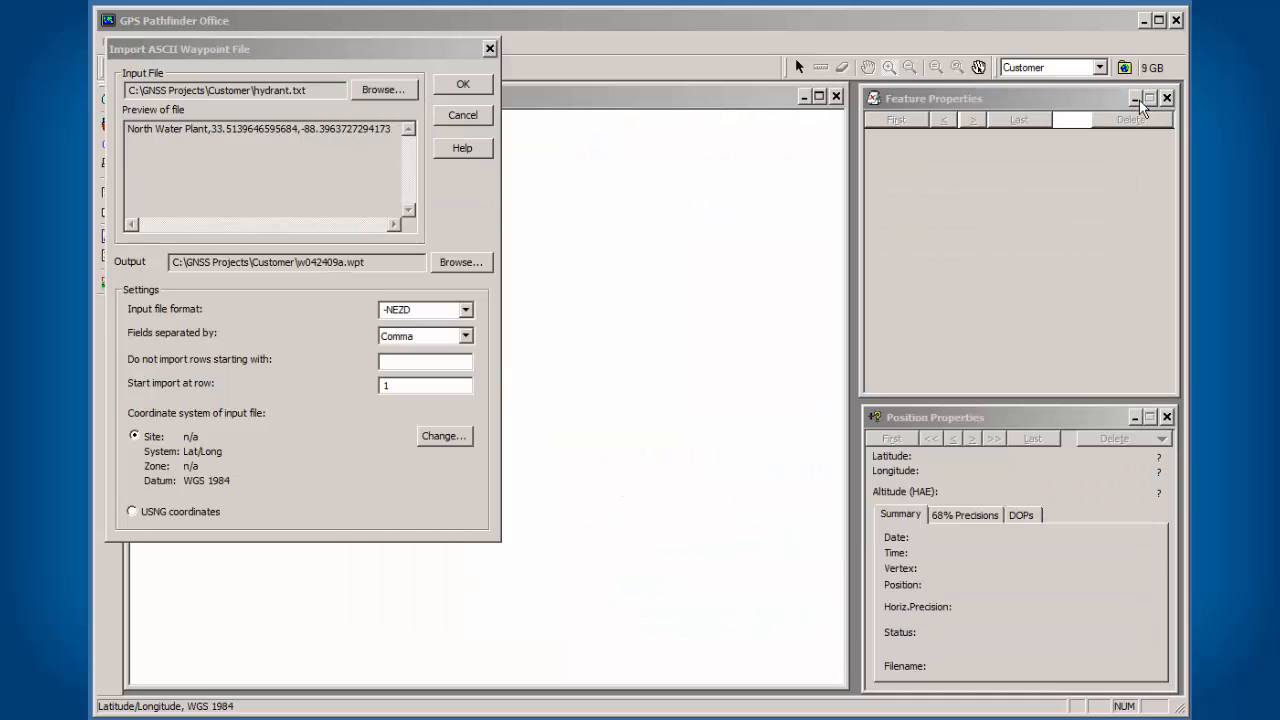
{"action": "mouse_move", "coordinate": [446, 182]}
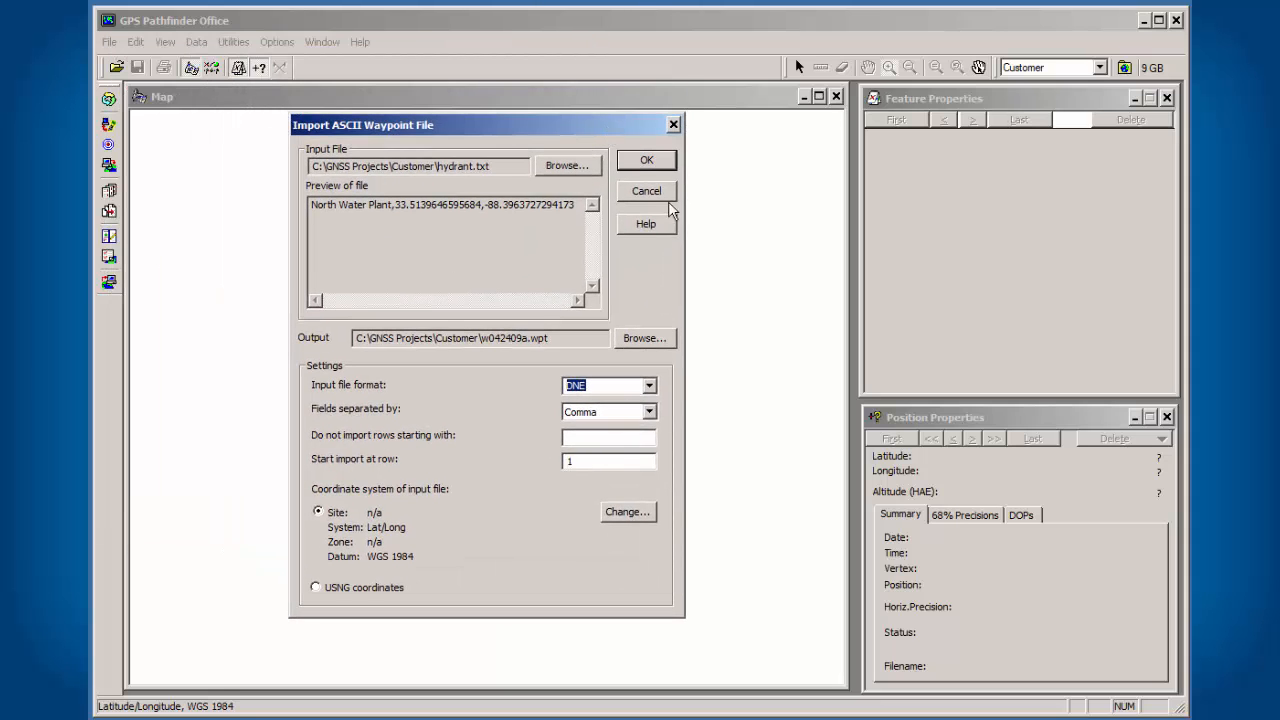
{"action": "mouse_move", "coordinate": [646, 168]}
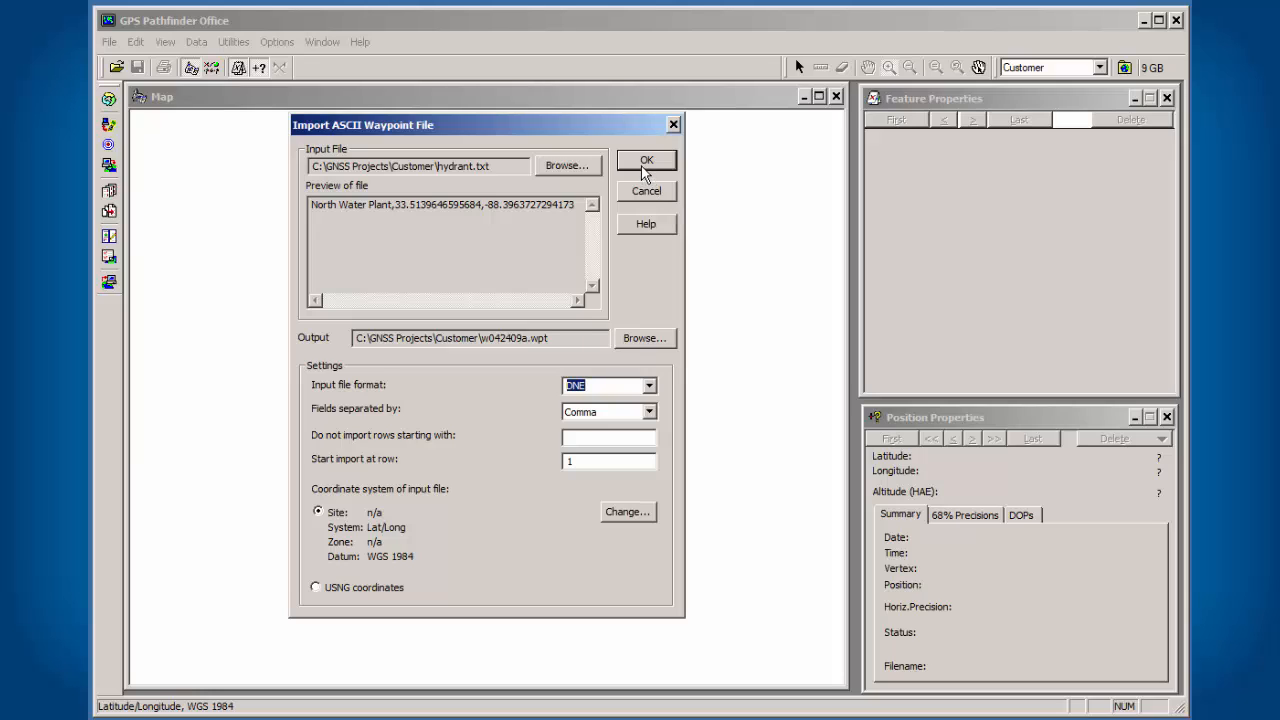
Attempt the import with DNE format and dismiss the 'Invalid format' error
{"action": "left_click", "coordinate": [646, 159]}
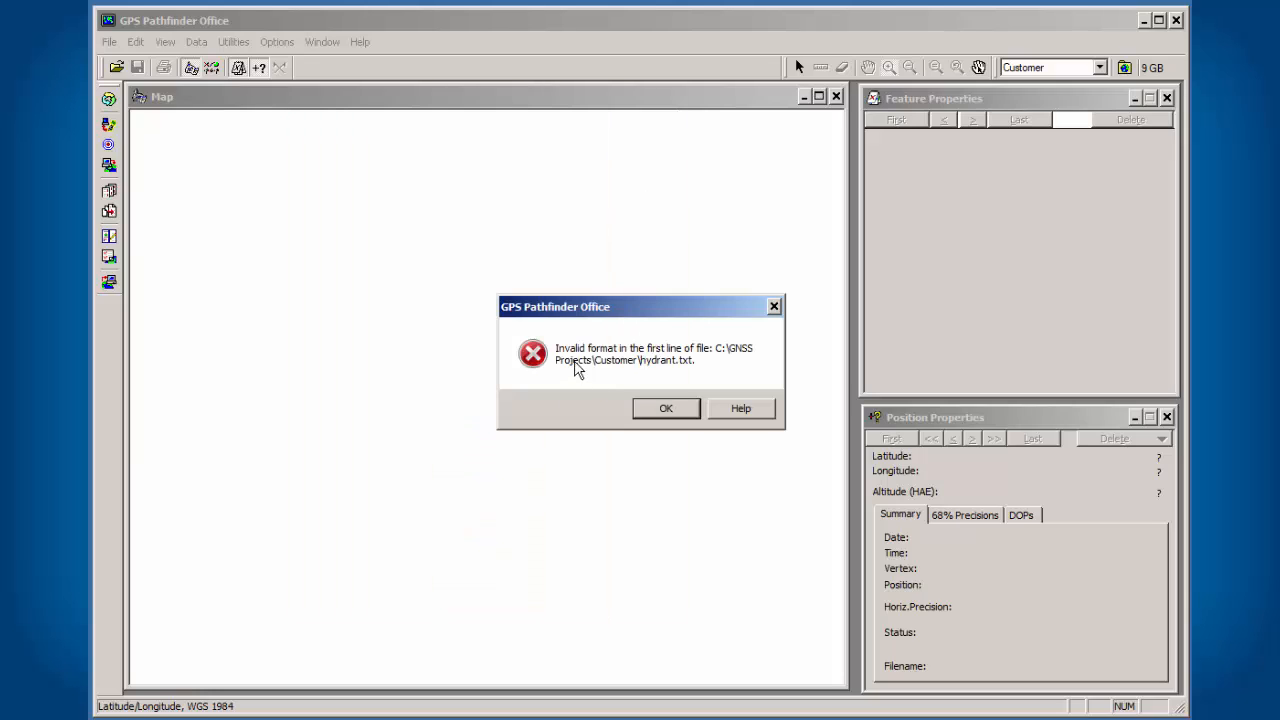
{"action": "mouse_move", "coordinate": [666, 413]}
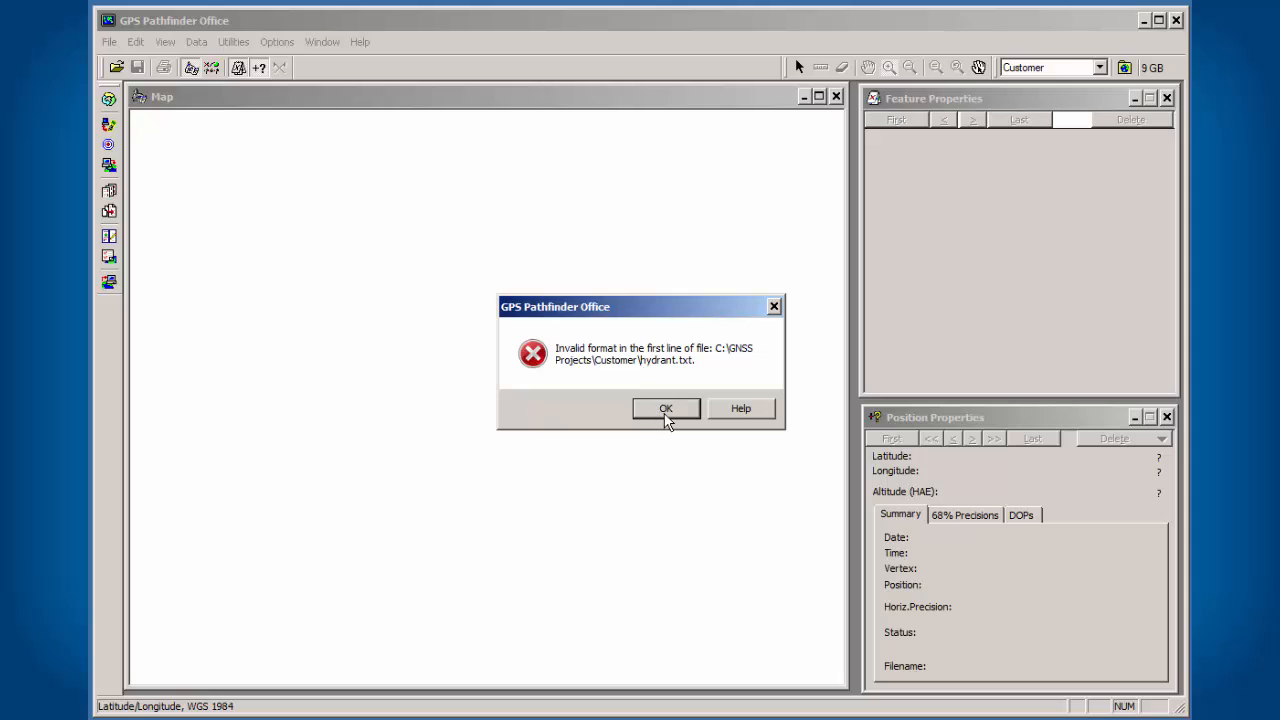
{"action": "left_click", "coordinate": [665, 408]}
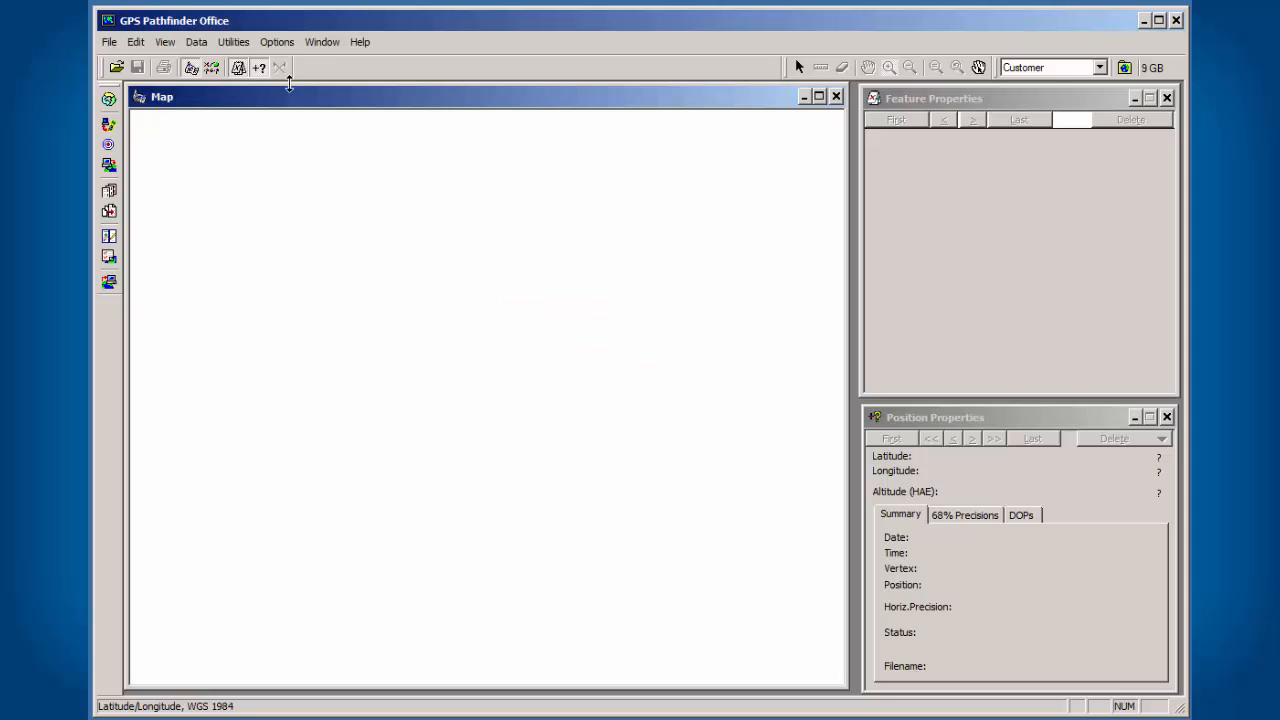
Switch the Style of Display lat/long format to DD.ddd° decimal degrees
{"action": "left_click", "coordinate": [266, 42]}
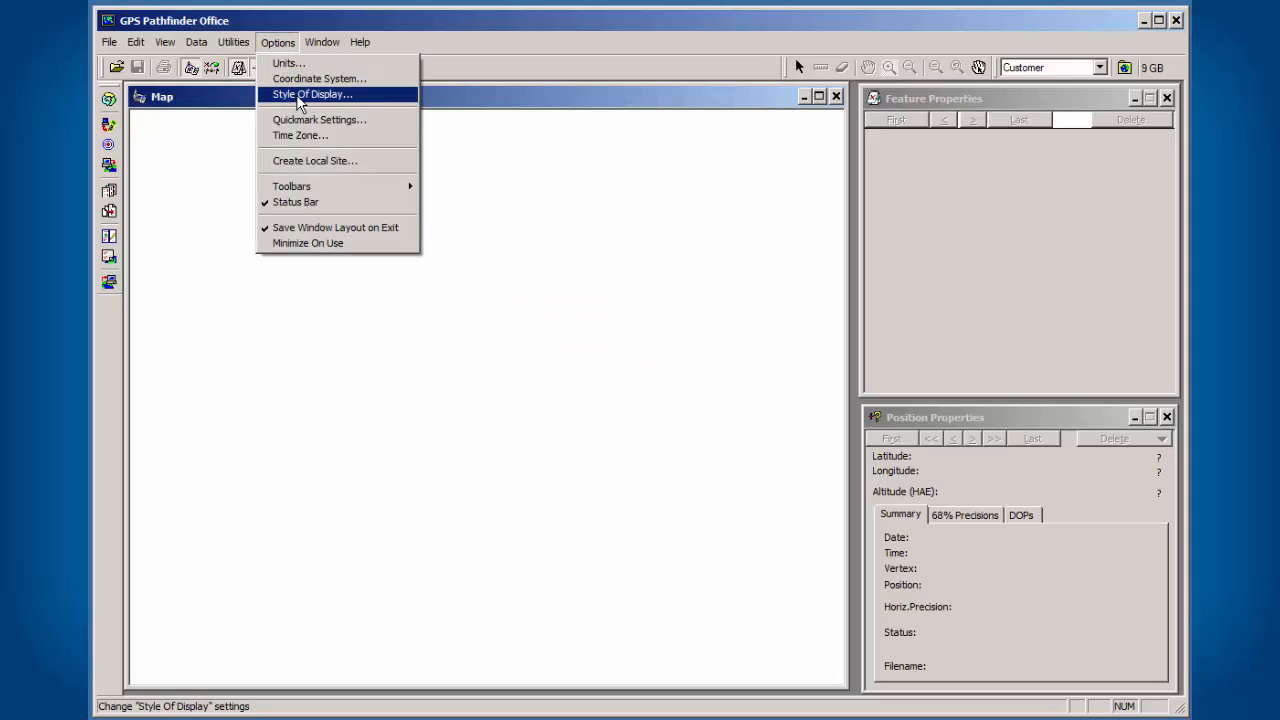
{"action": "left_click", "coordinate": [311, 95]}
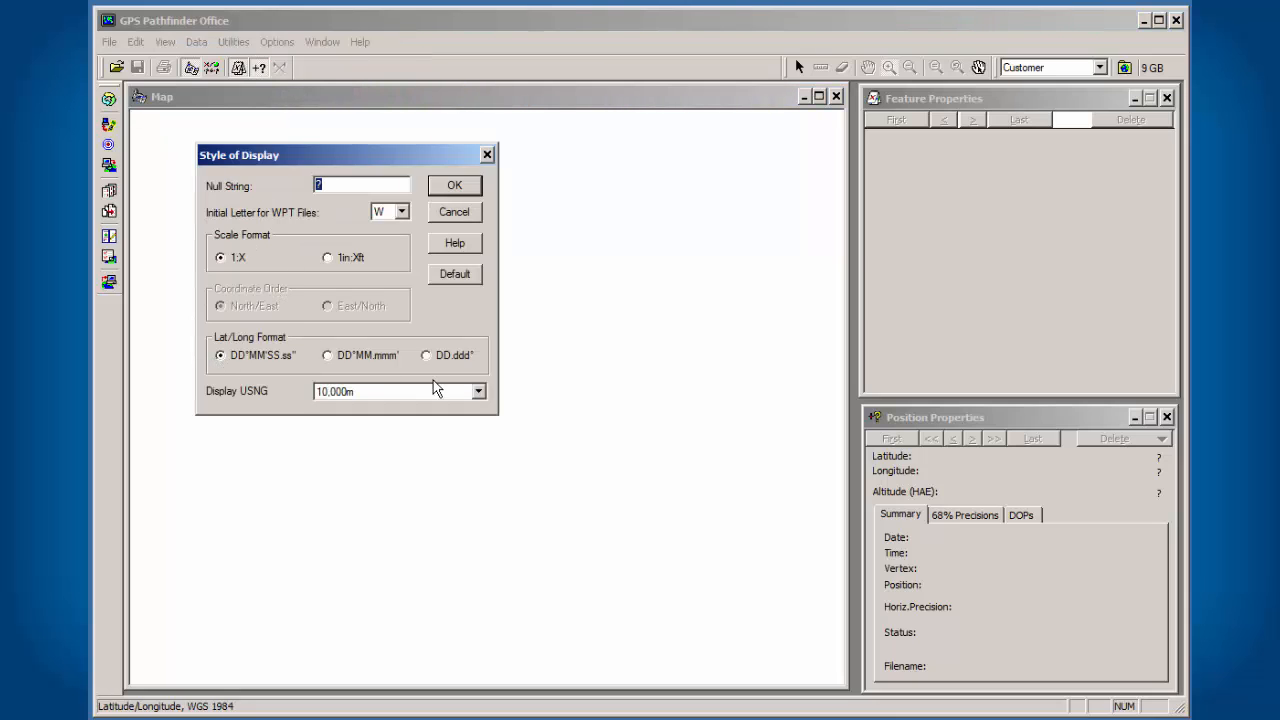
{"action": "left_click", "coordinate": [427, 355]}
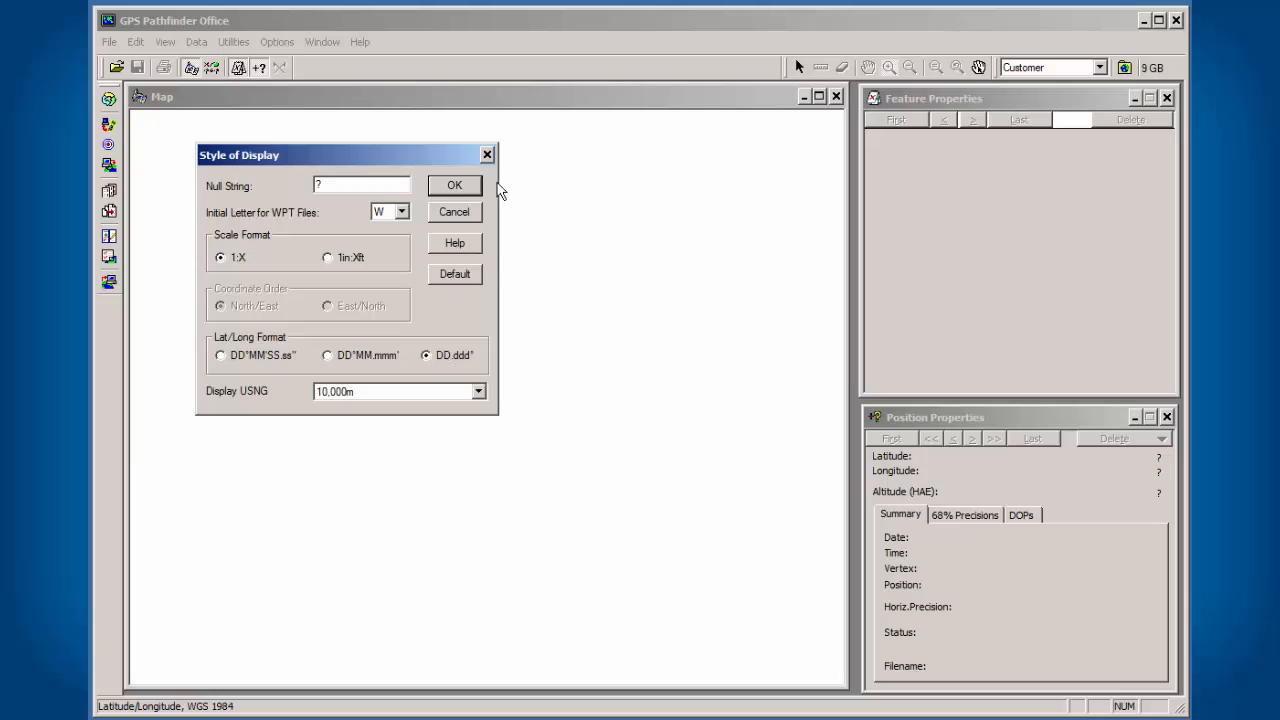
{"action": "left_click", "coordinate": [454, 185]}
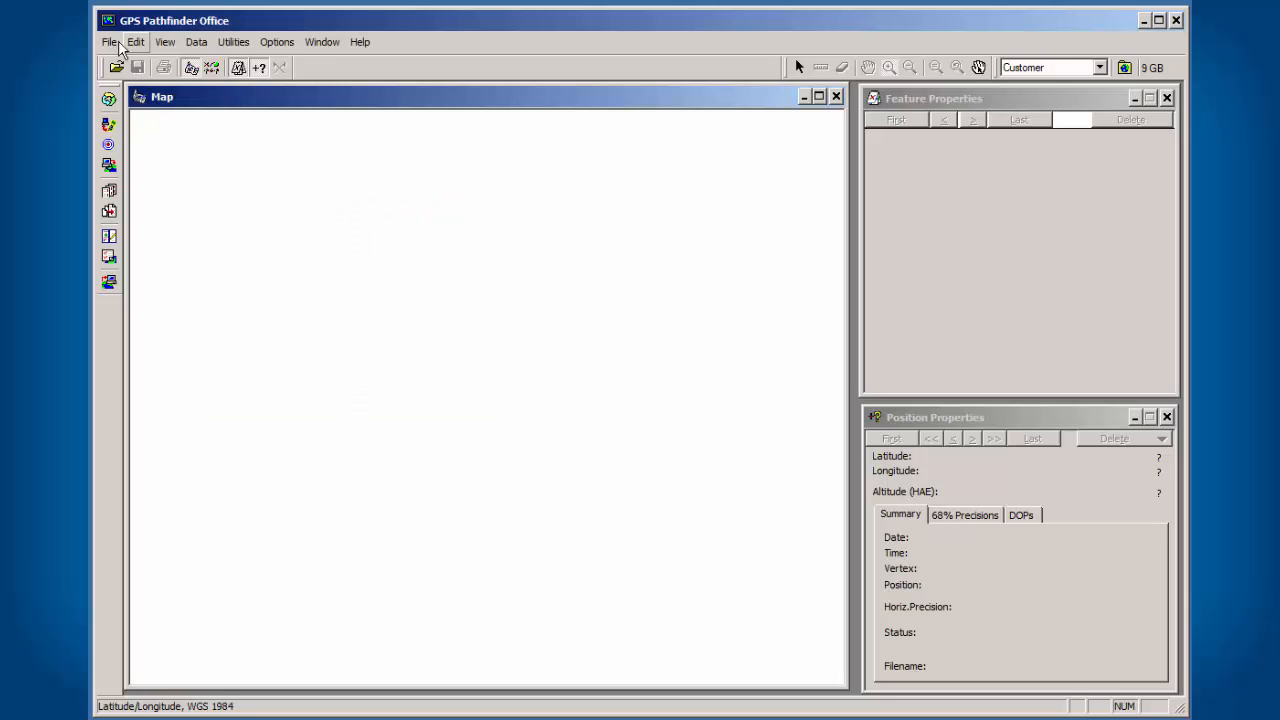
Re-import hydrant.txt using Site Lat/Long WGS 1984 coordinates and the DNE field format
{"action": "left_click", "coordinate": [108, 43]}
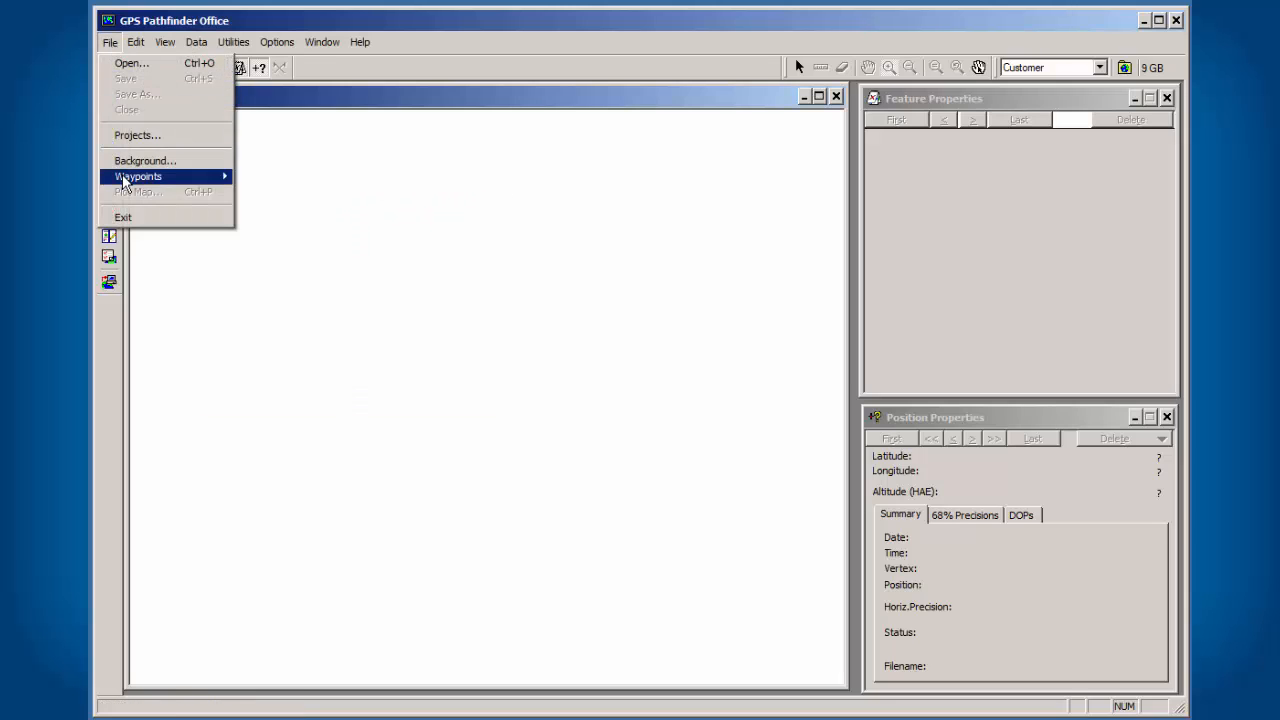
{"action": "left_click", "coordinate": [137, 176]}
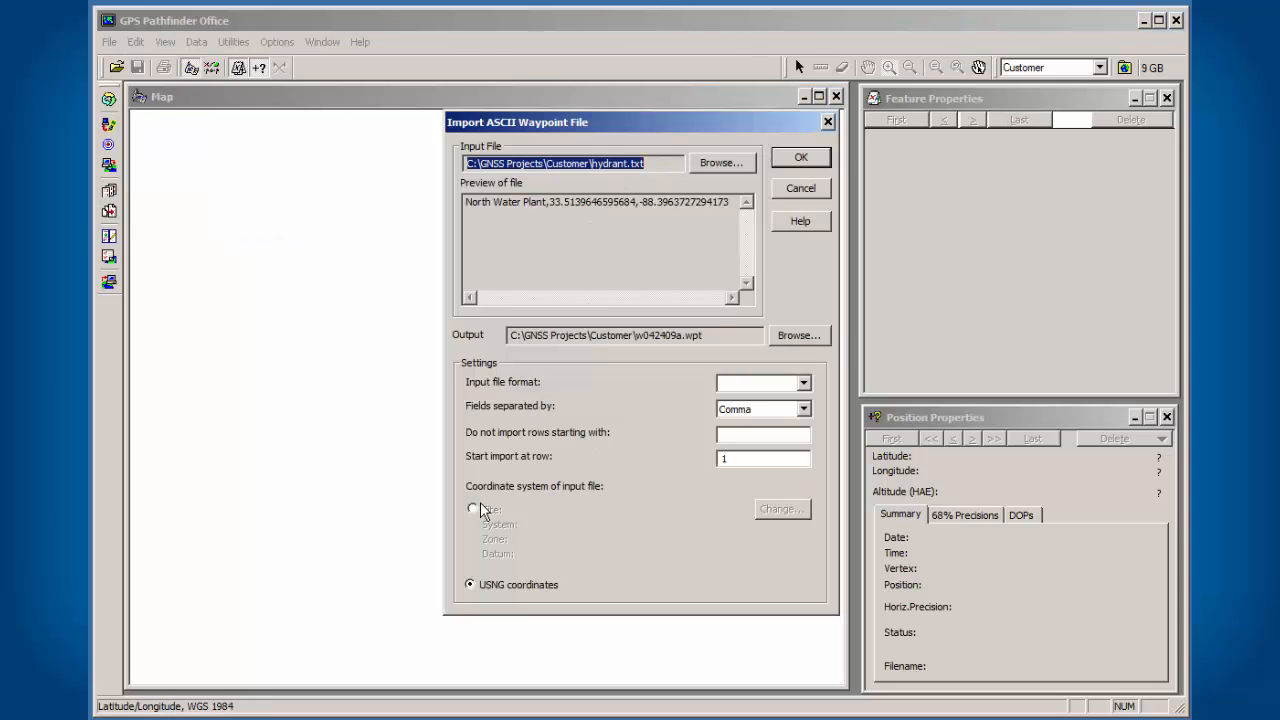
{"action": "left_click", "coordinate": [470, 509]}
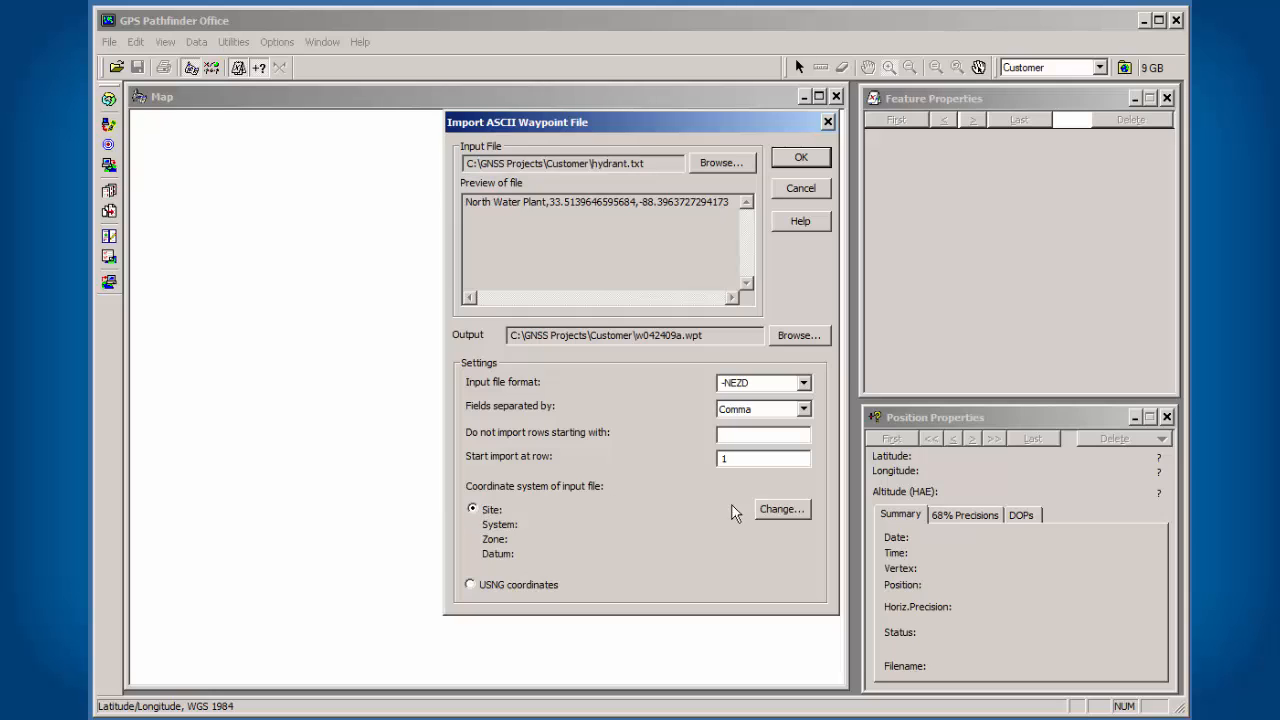
{"action": "left_click", "coordinate": [792, 507]}
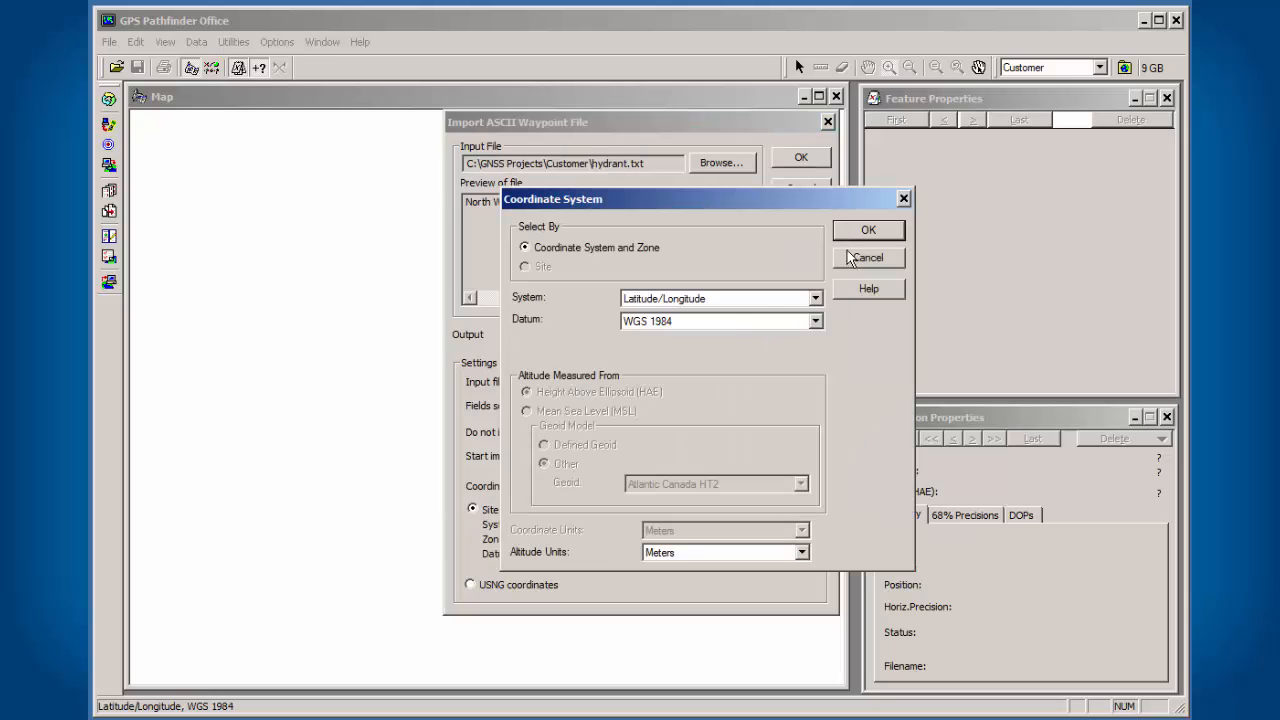
{"action": "left_click", "coordinate": [868, 230]}
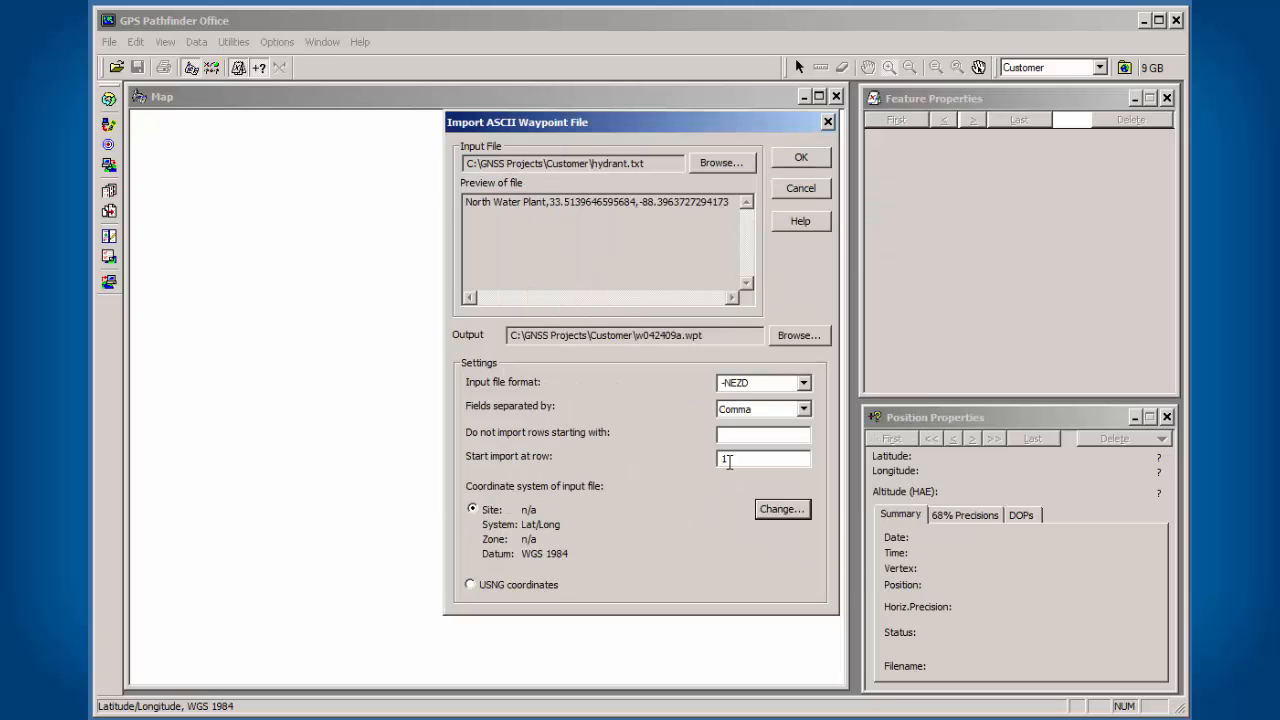
{"action": "left_click", "coordinate": [800, 382]}
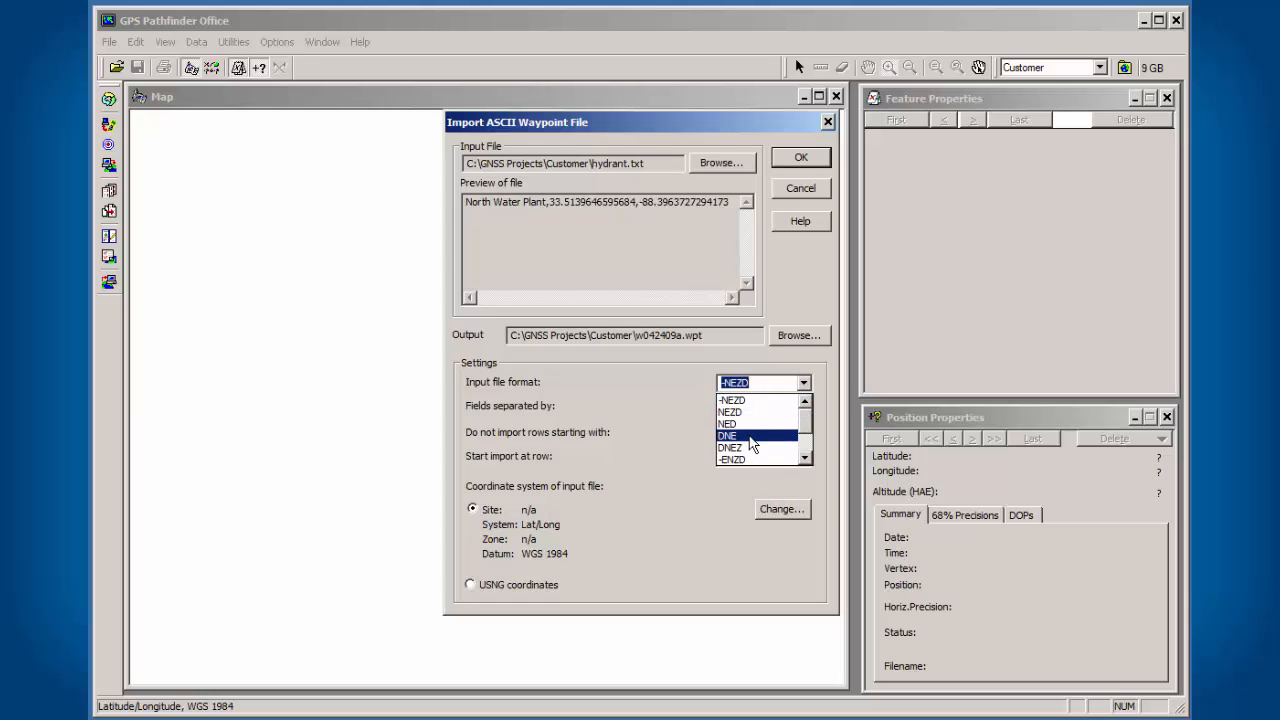
{"action": "left_click", "coordinate": [741, 435]}
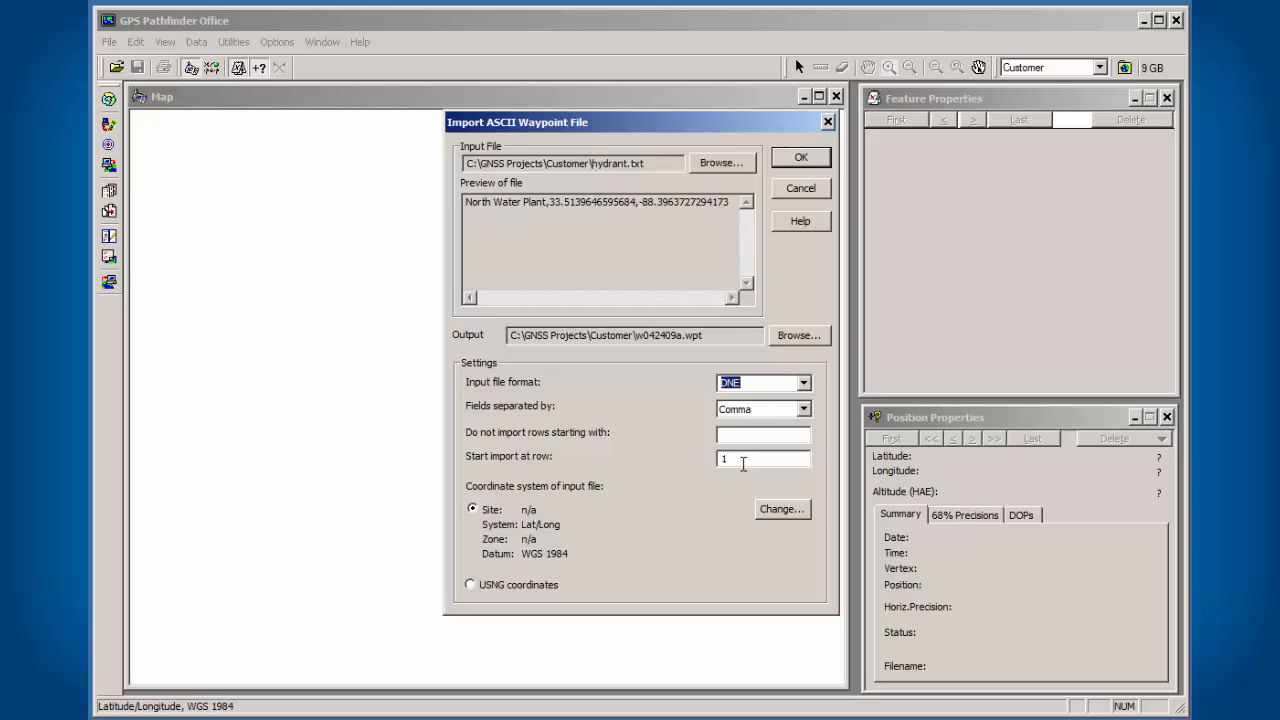
{"action": "mouse_move", "coordinate": [660, 417]}
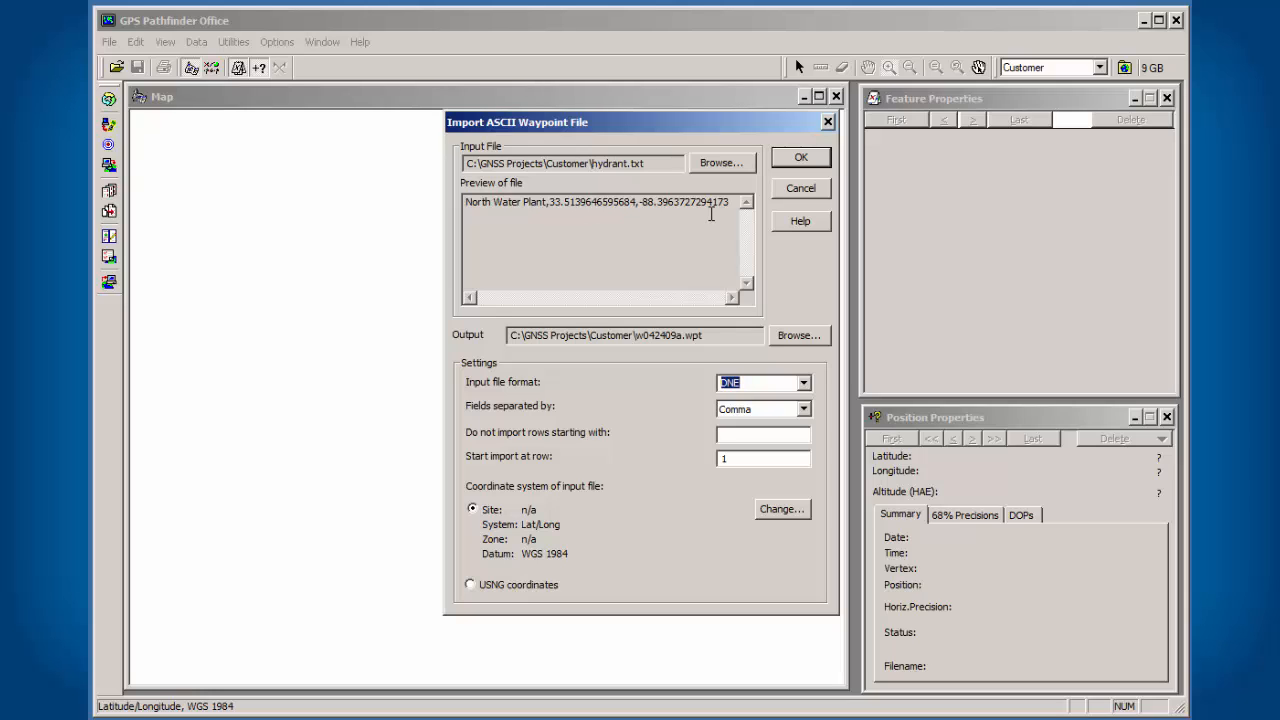
{"action": "mouse_move", "coordinate": [809, 174]}
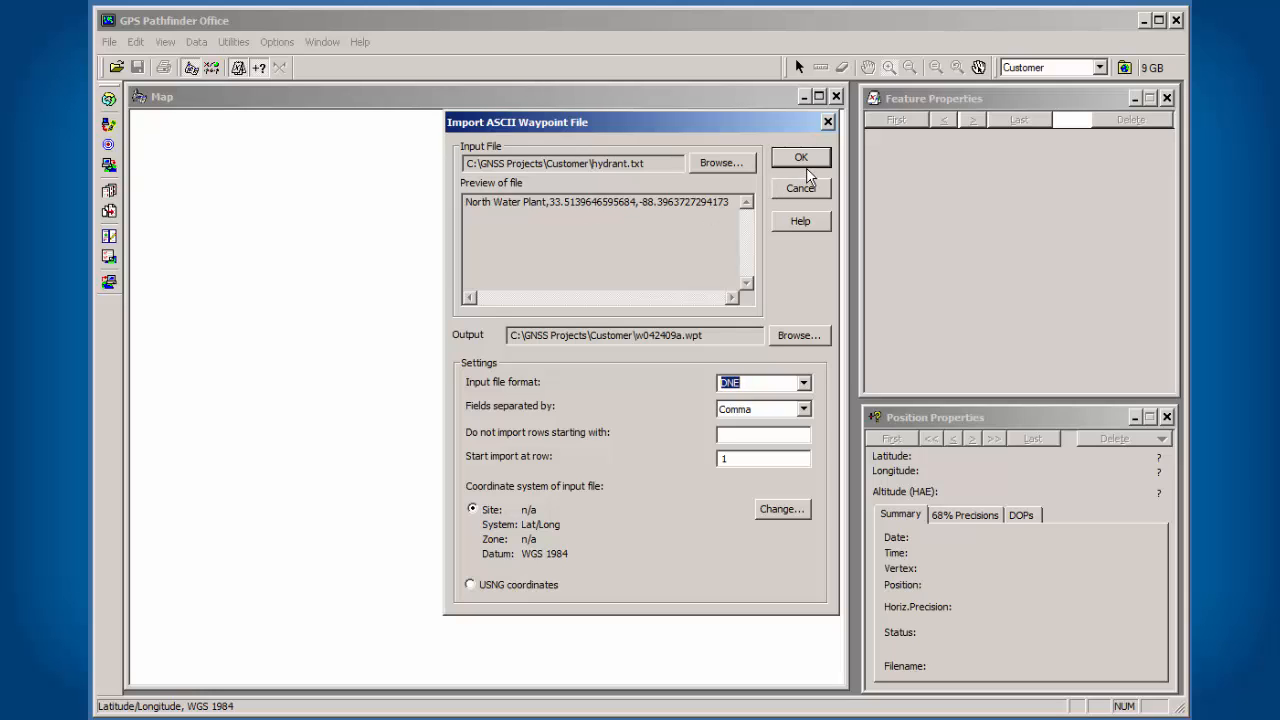
{"action": "left_click", "coordinate": [800, 157]}
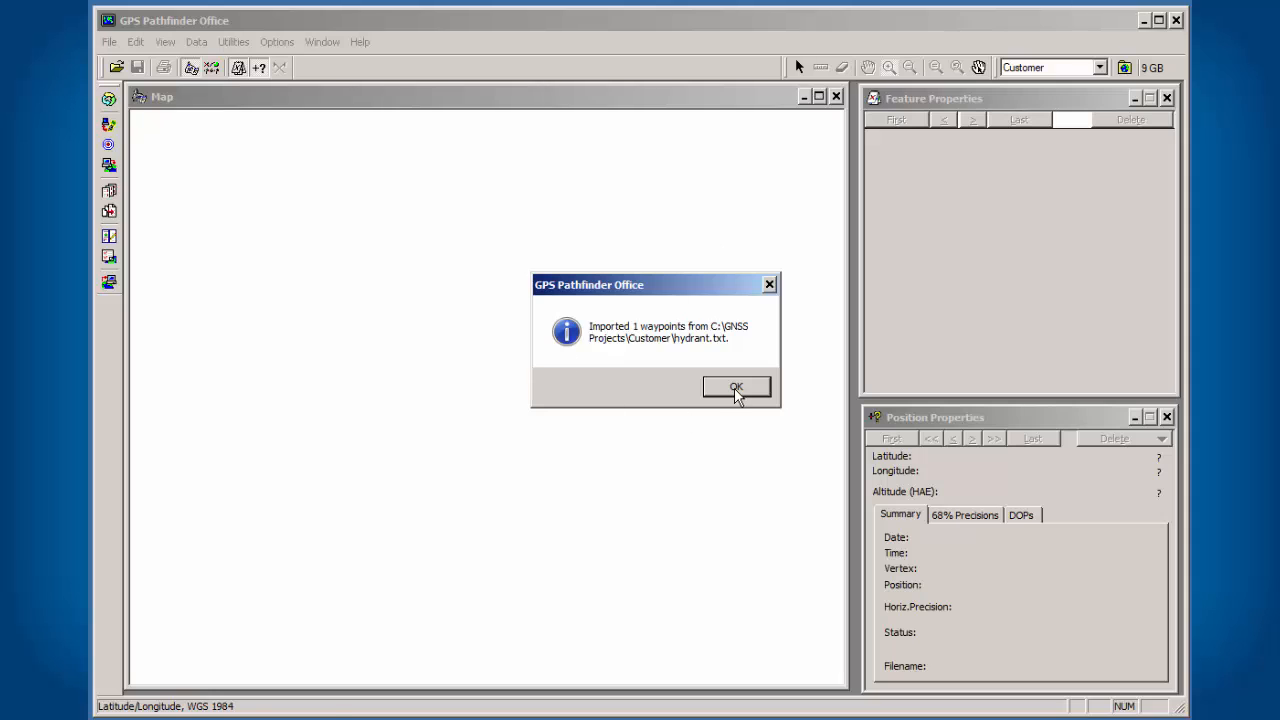
Review the North Water Plant waypoint at 33.5139646°N, 88.3963727°W, 0 m altitude
{"action": "left_click", "coordinate": [736, 386]}
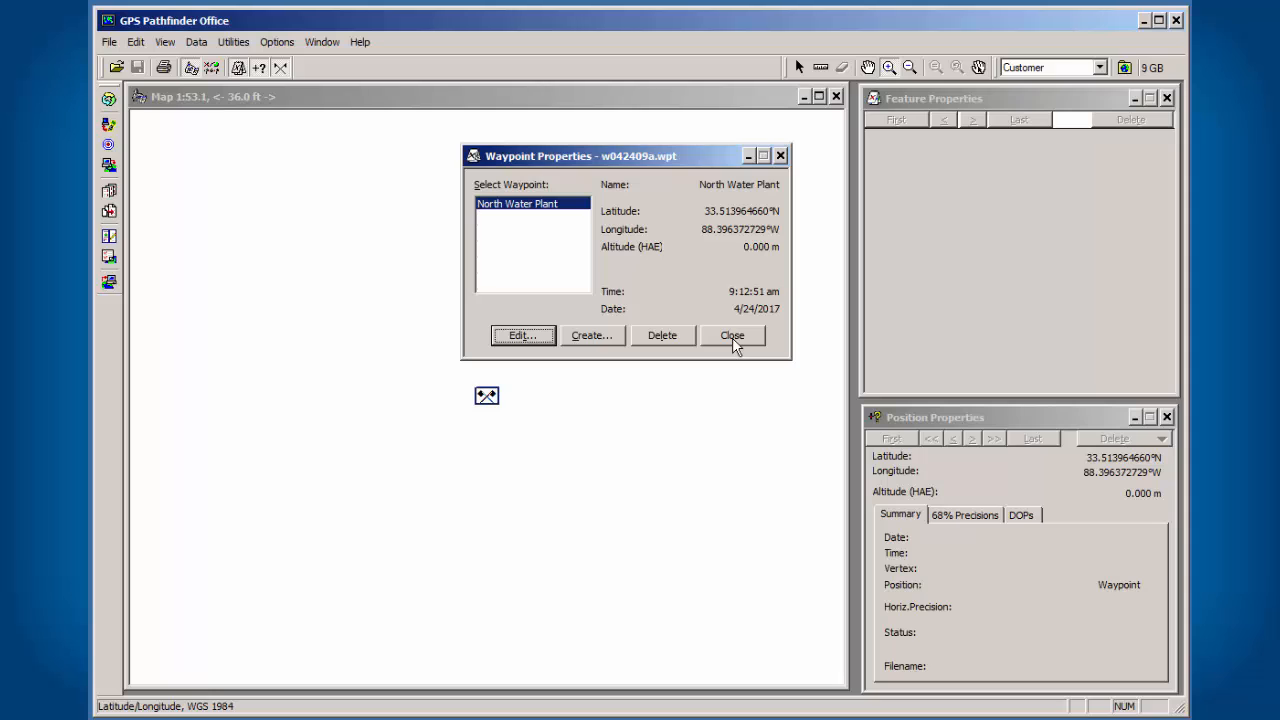
{"action": "left_click", "coordinate": [732, 335]}
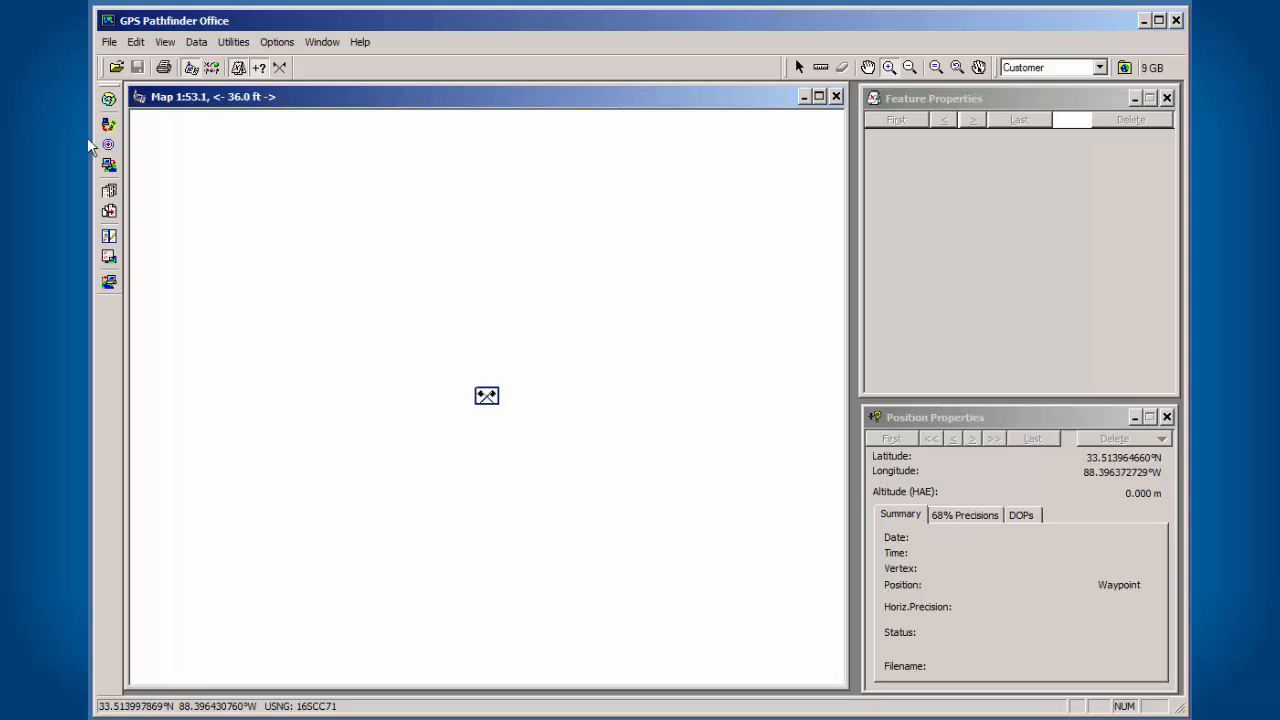
{"action": "left_click", "coordinate": [108, 43]}
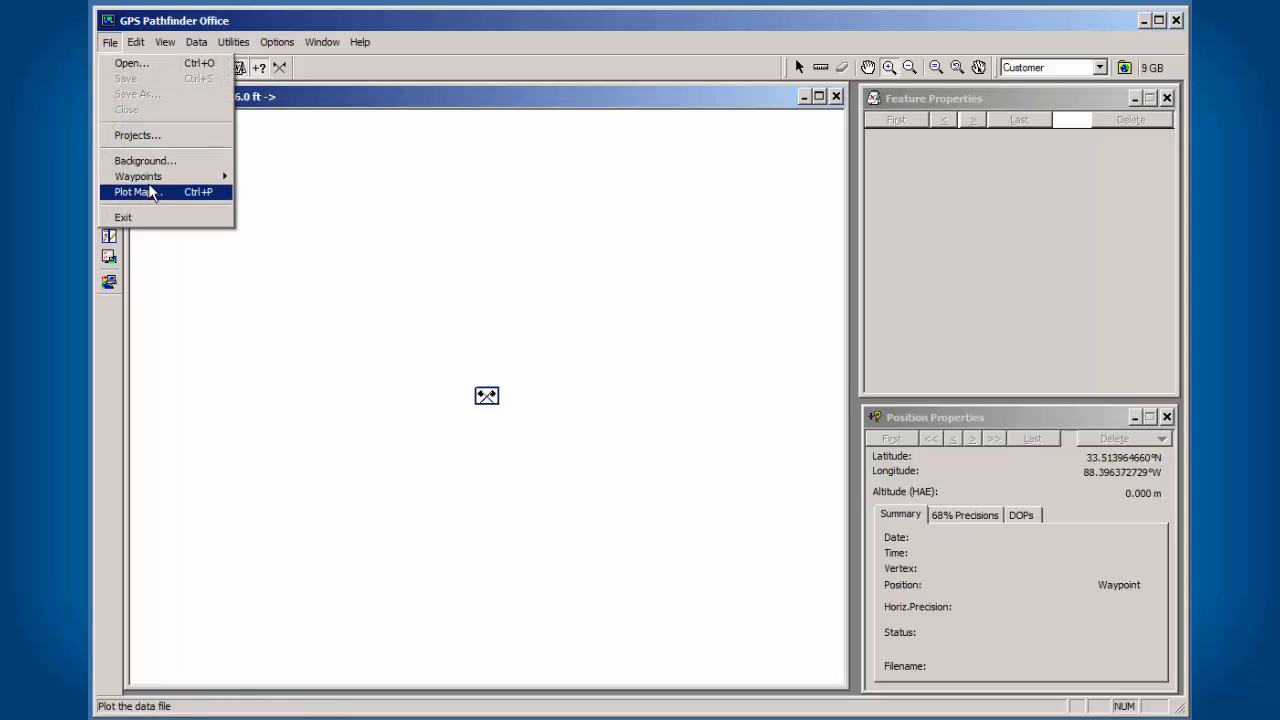
Load the USGS orthoimagery web map as background and zoom out to see the waypoint beside the water plant
{"action": "left_click", "coordinate": [144, 160]}
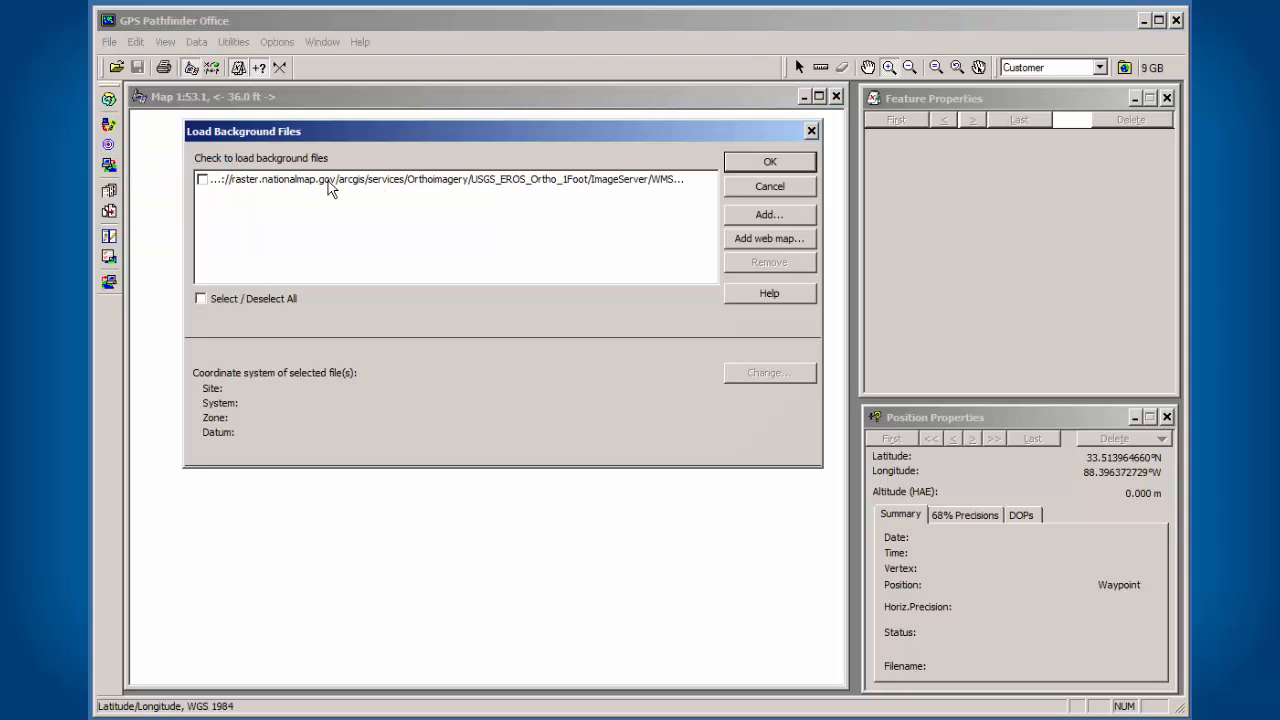
{"action": "left_click", "coordinate": [197, 185]}
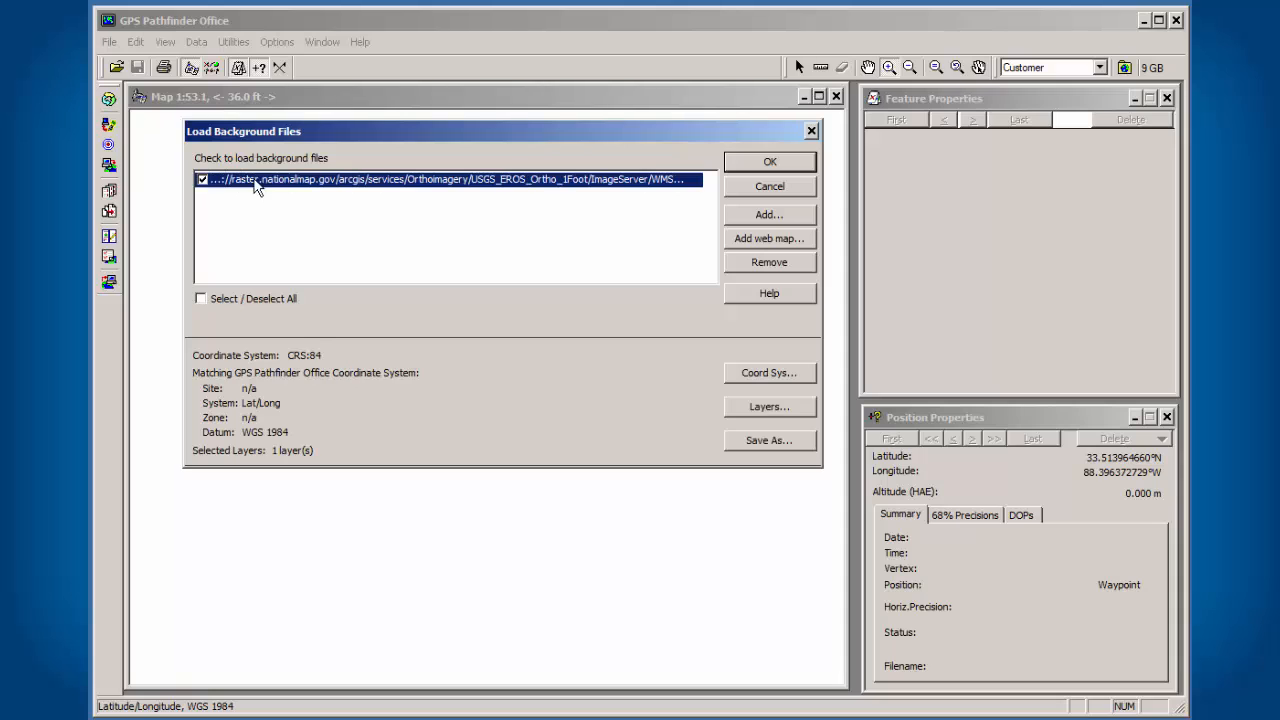
{"action": "left_click", "coordinate": [770, 161]}
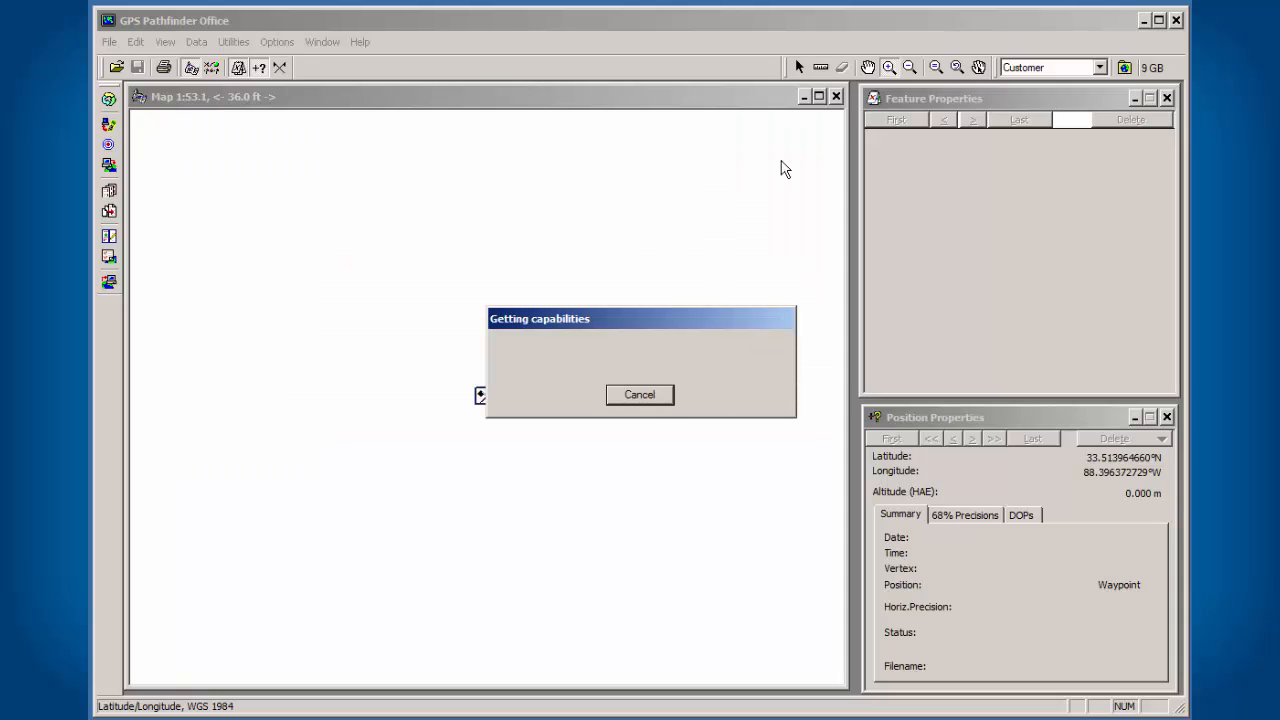
{"action": "mouse_move", "coordinate": [611, 255]}
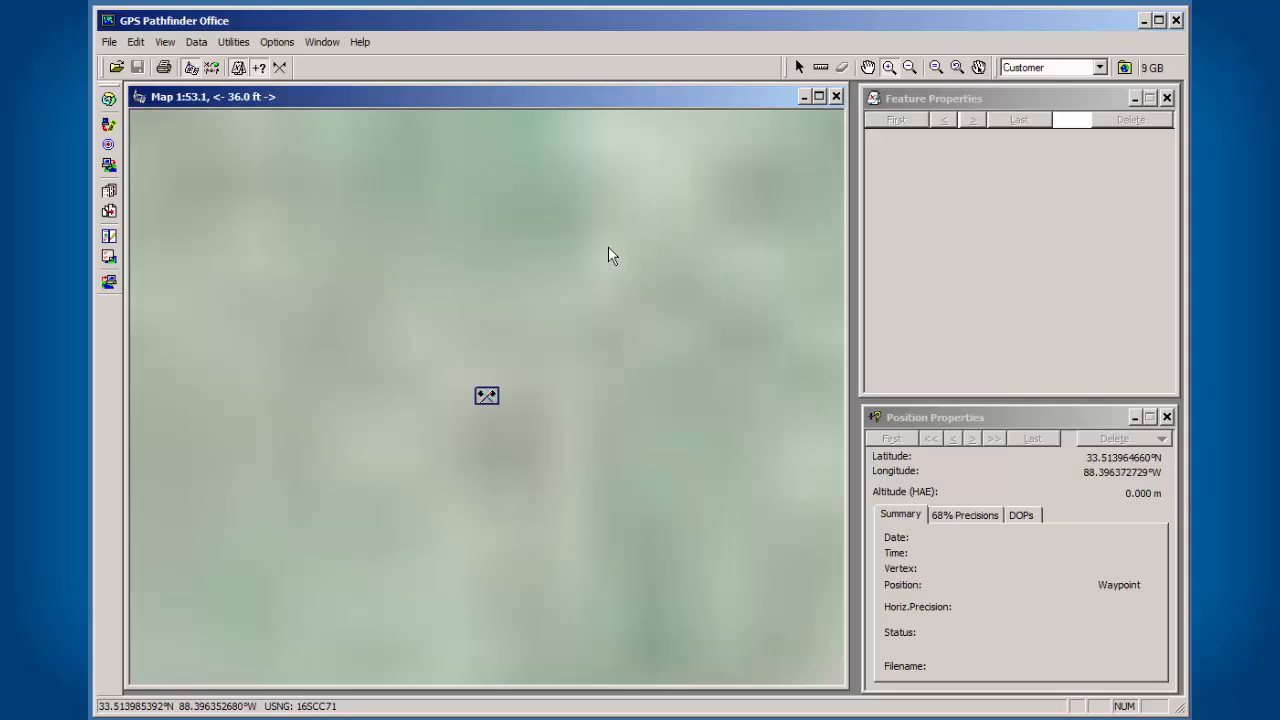
{"action": "mouse_move", "coordinate": [413, 354]}
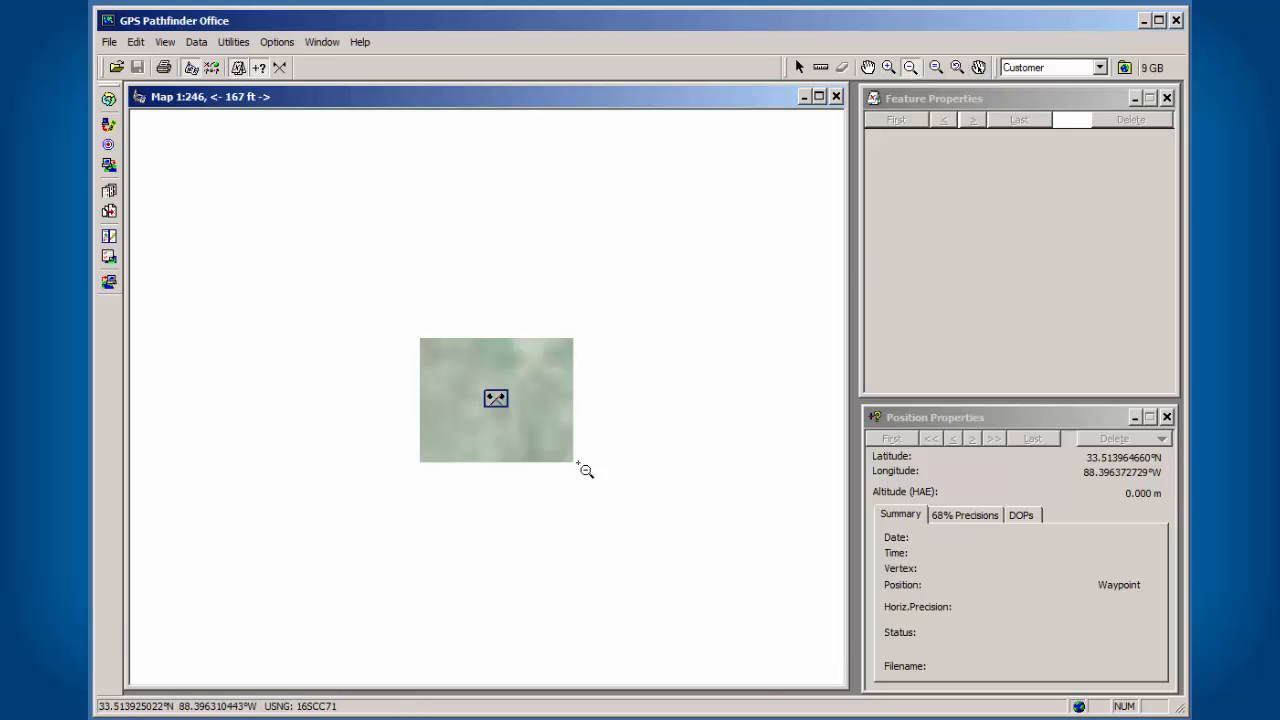
{"action": "mouse_move", "coordinate": [455, 358]}
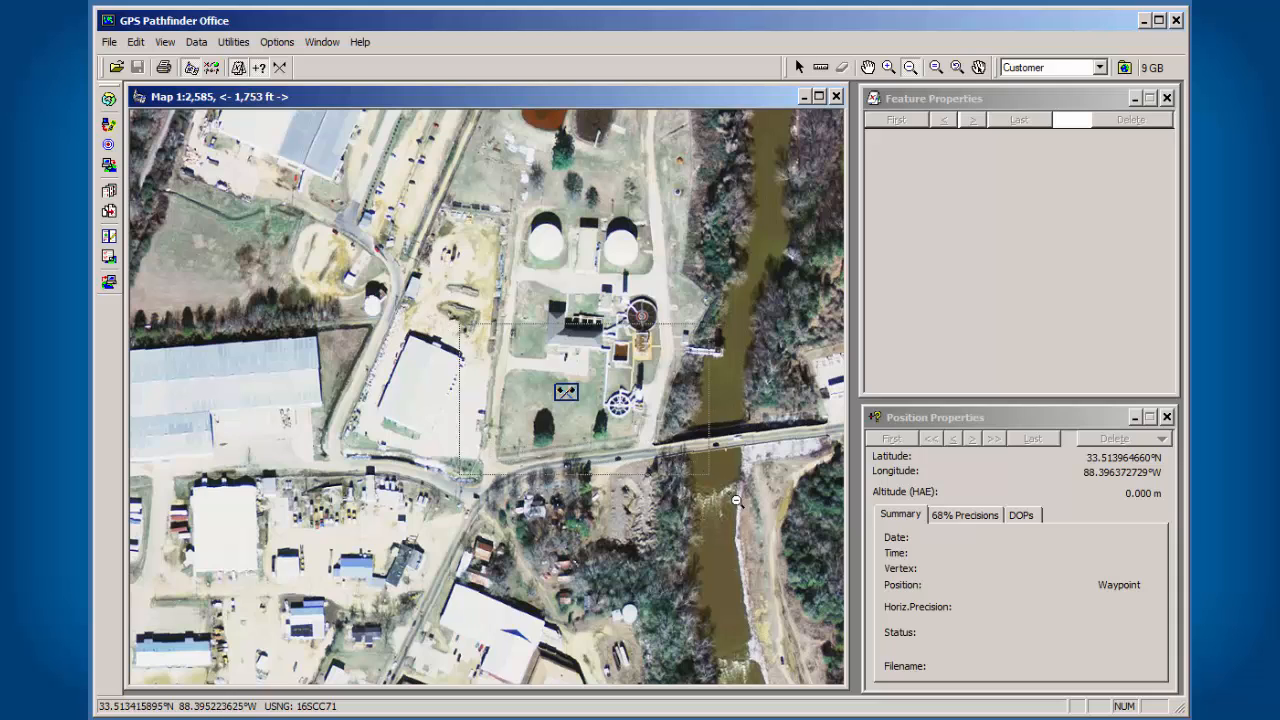
{"action": "left_click", "coordinate": [912, 67]}
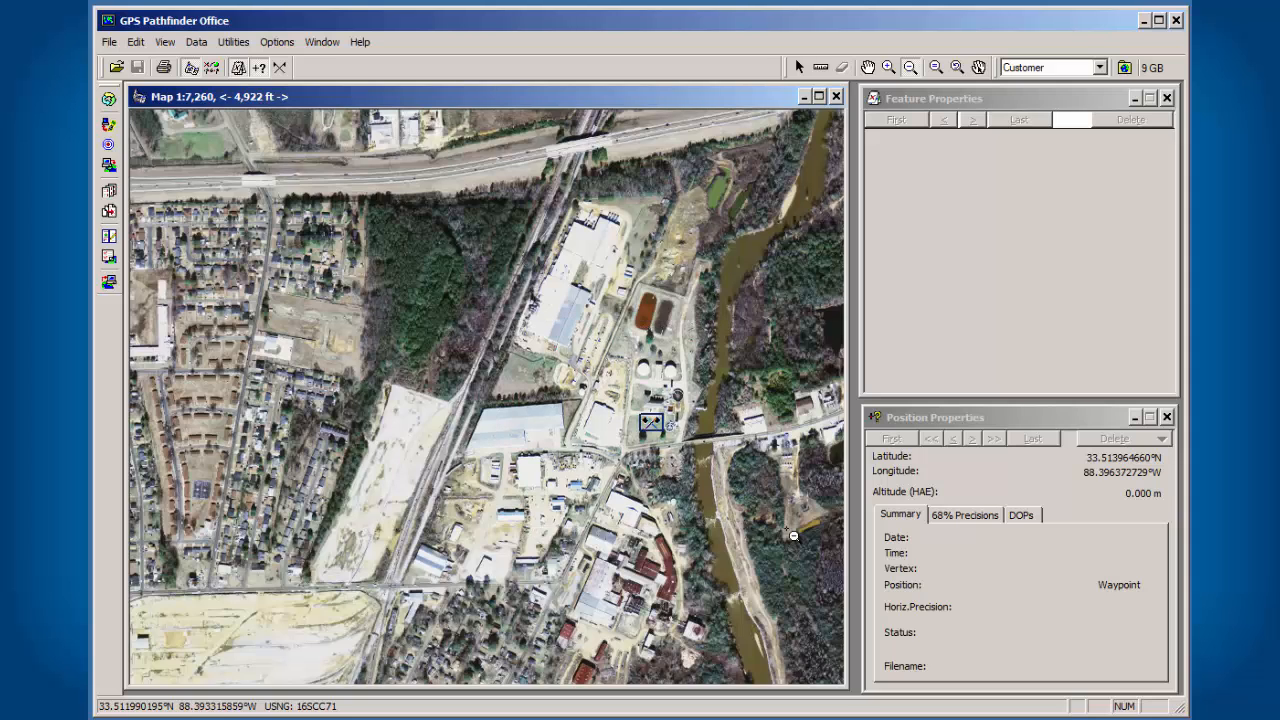
{"action": "left_click", "coordinate": [233, 42]}
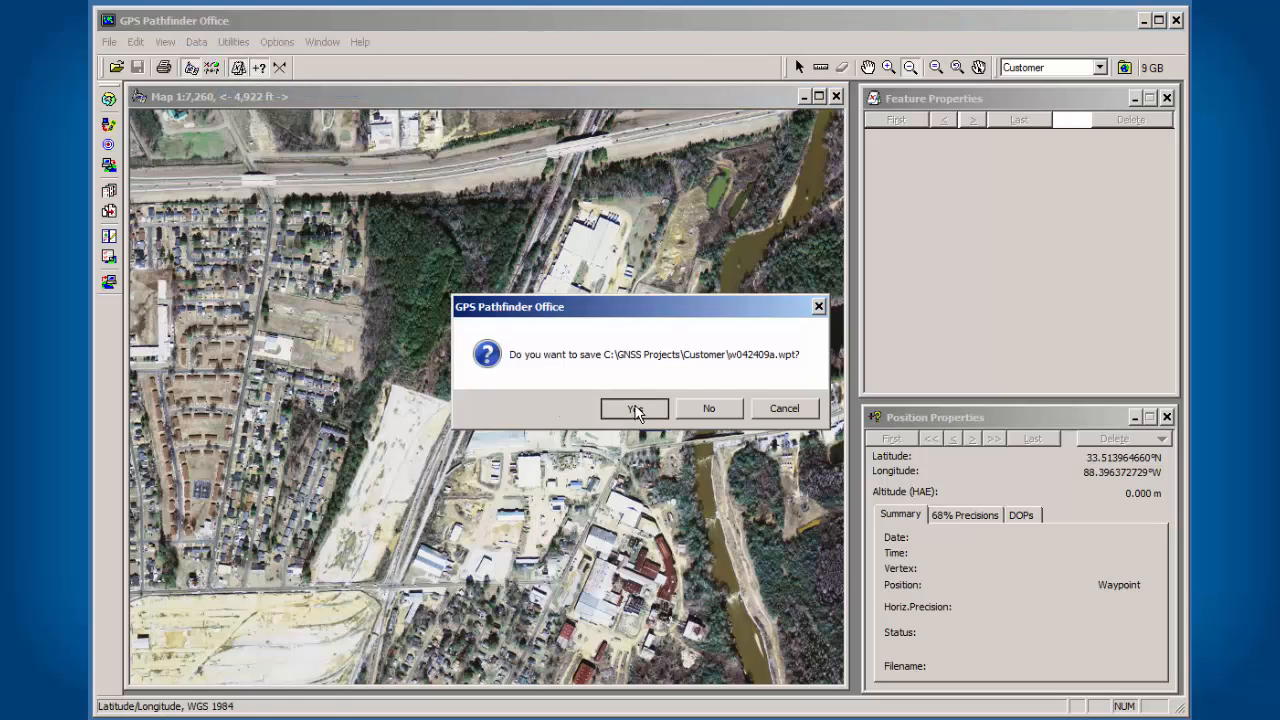
Save the waypoint file, then set Data Transfer to send to TerraSync RAW GPS Data
{"action": "left_click", "coordinate": [634, 408]}
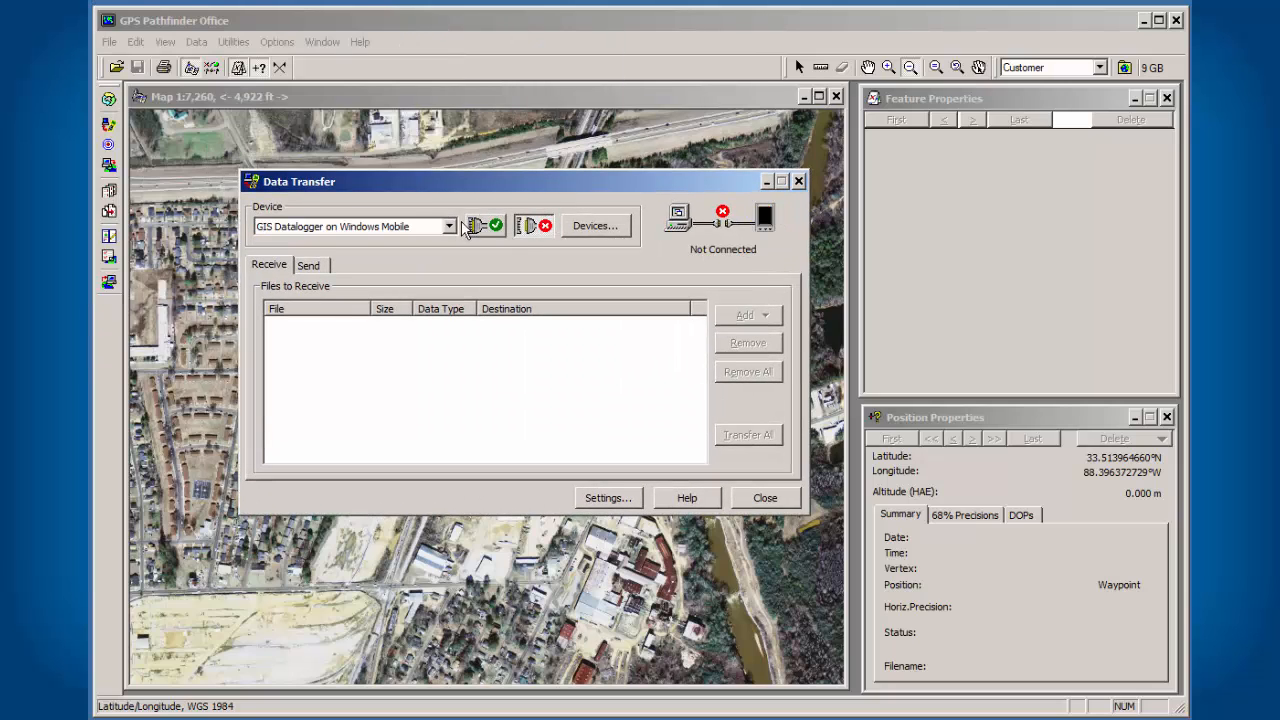
{"action": "left_click", "coordinate": [448, 225]}
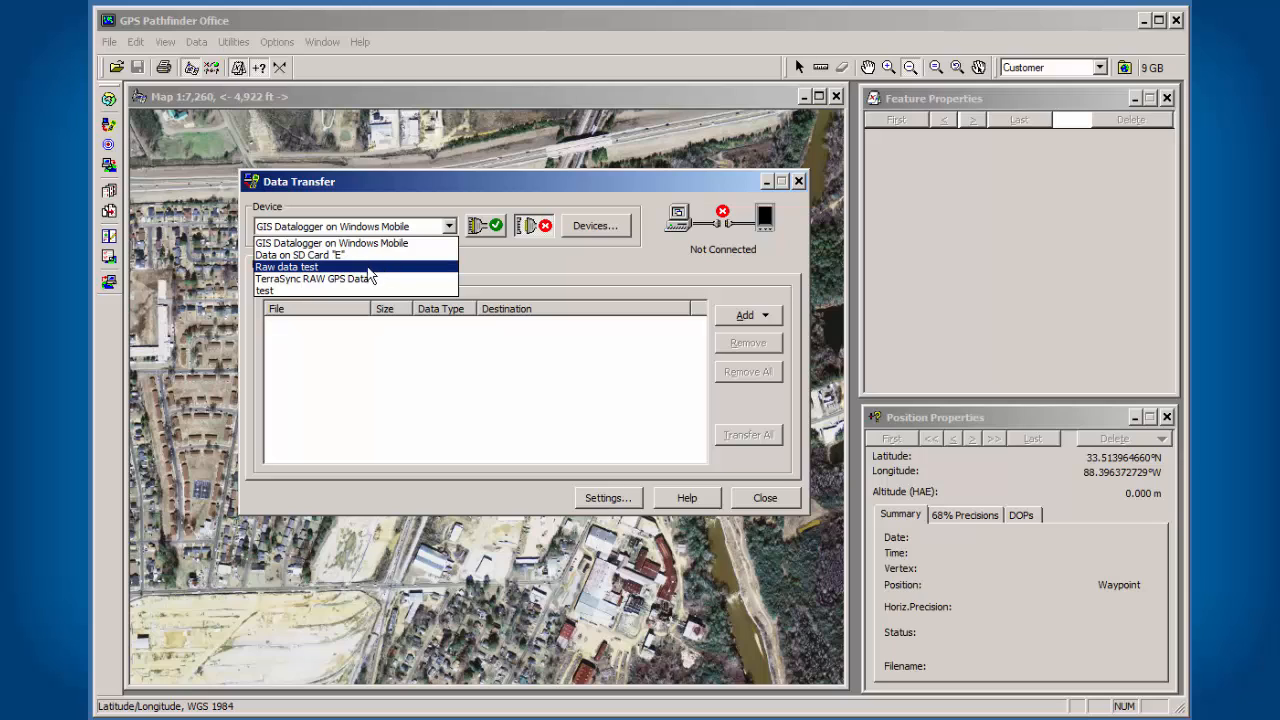
{"action": "left_click", "coordinate": [315, 278]}
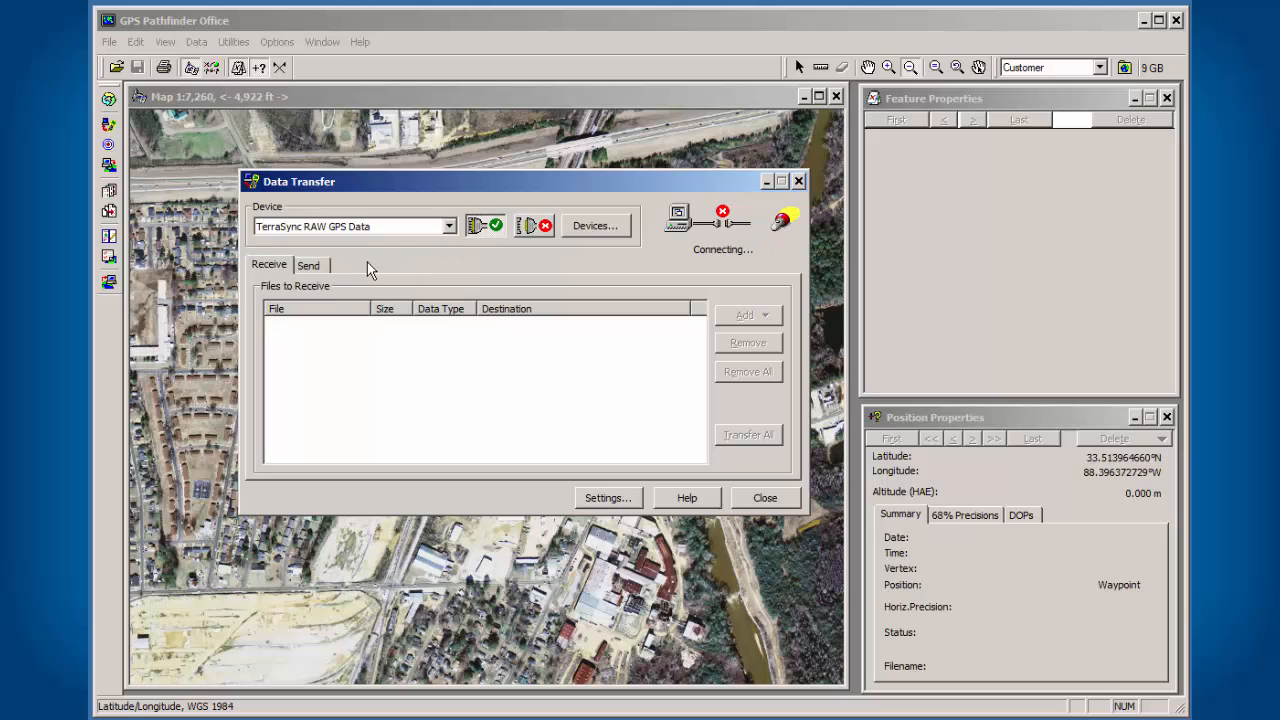
{"action": "left_click", "coordinate": [308, 264]}
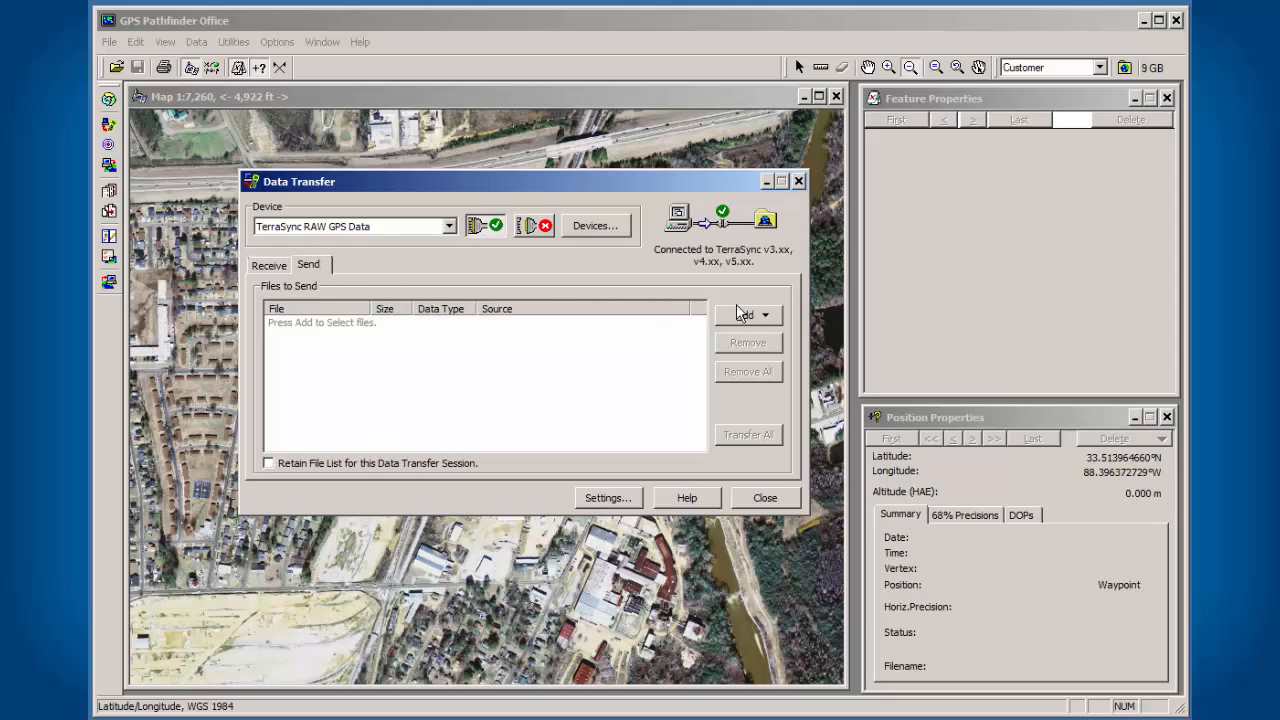
{"action": "left_click", "coordinate": [746, 315]}
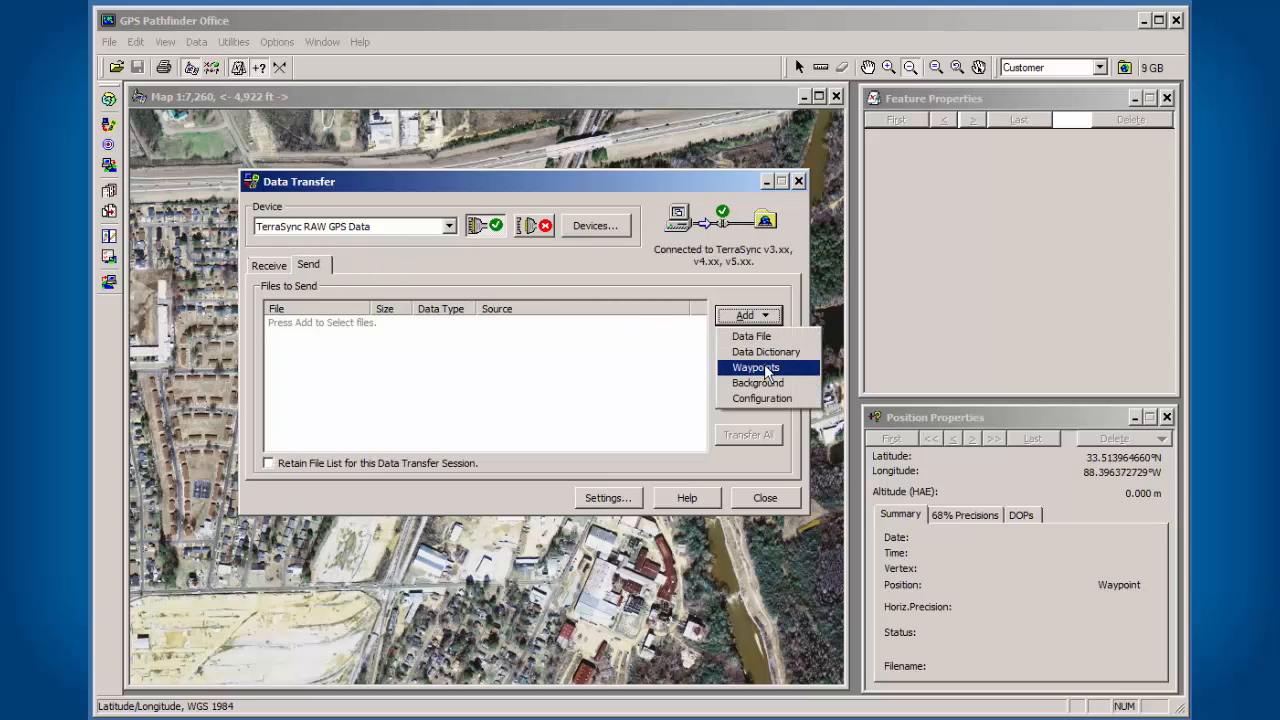
{"action": "mouse_move", "coordinate": [745, 372]}
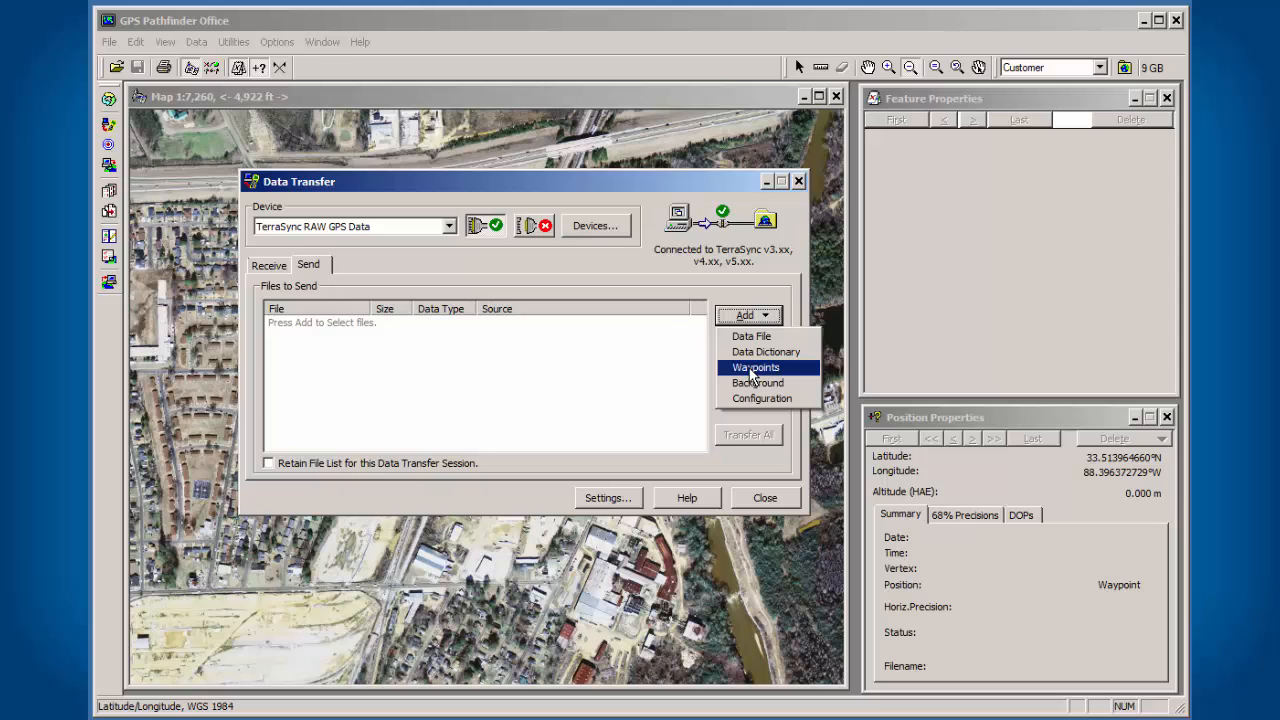
Add w042409a.wpt as a Waypoints file, transfer it to TerraSync, and dismiss the completion report
{"action": "left_click", "coordinate": [753, 367]}
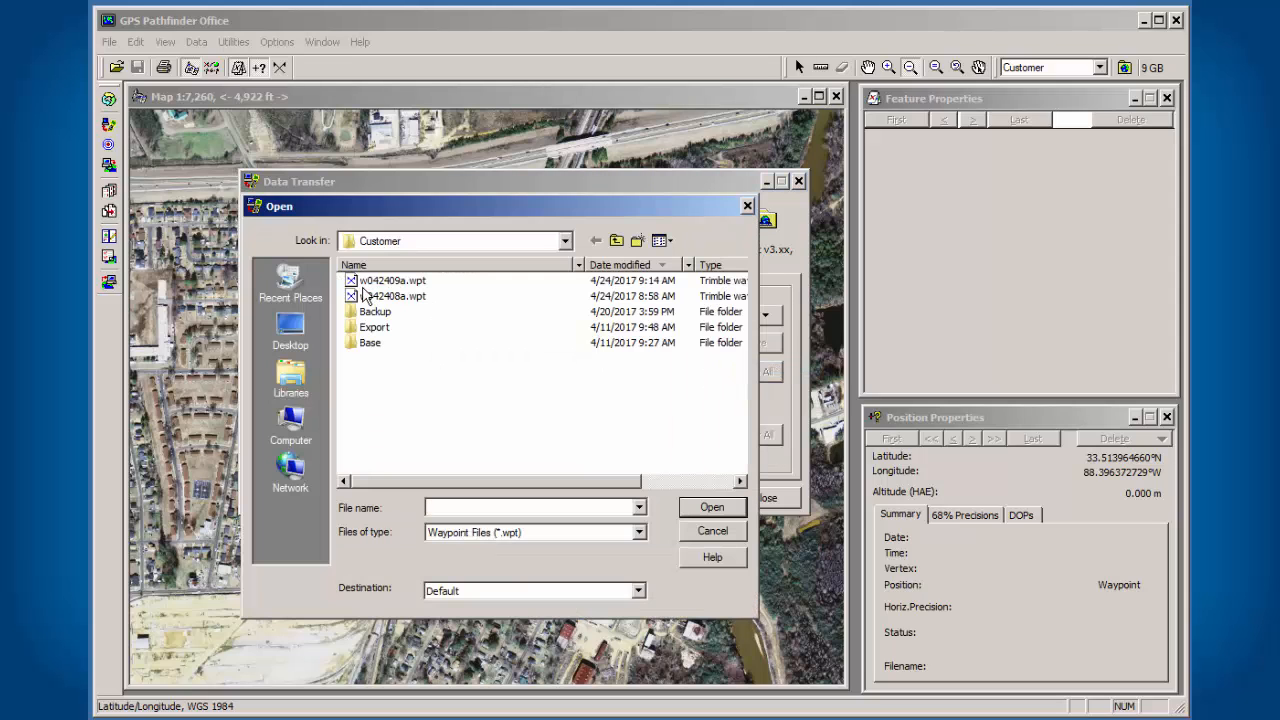
{"action": "mouse_move", "coordinate": [367, 295]}
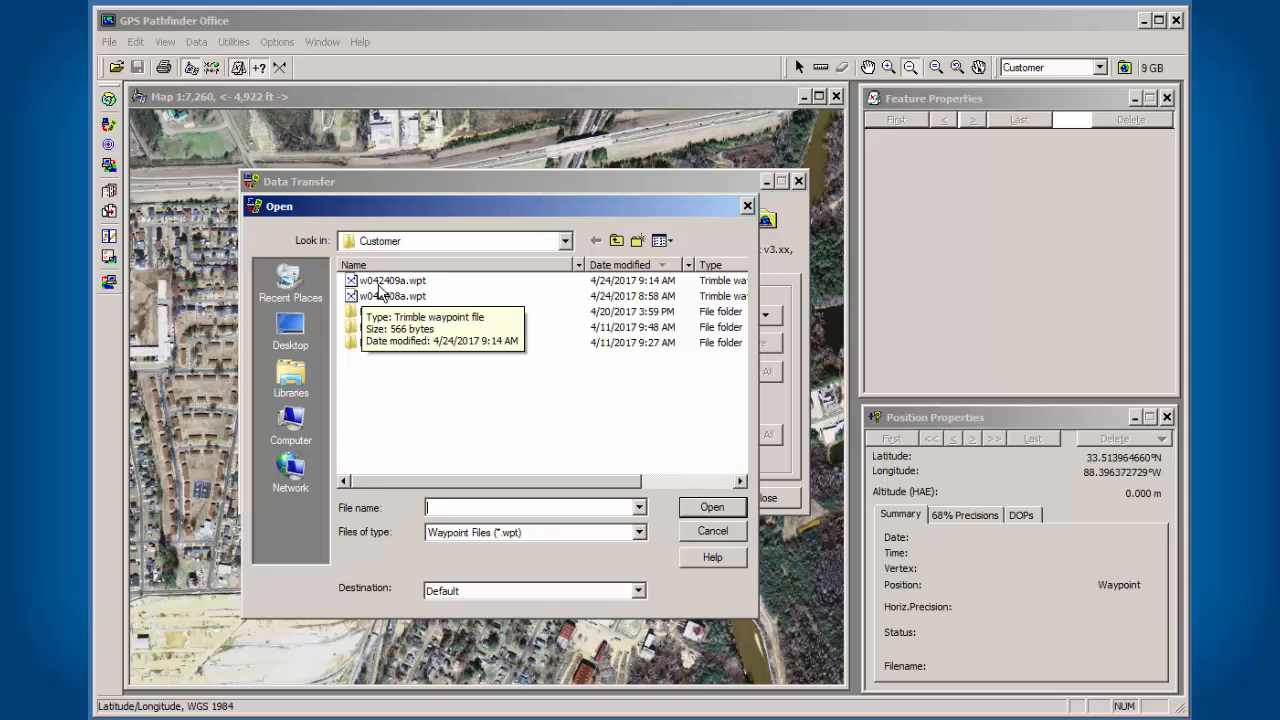
{"action": "left_click", "coordinate": [390, 280]}
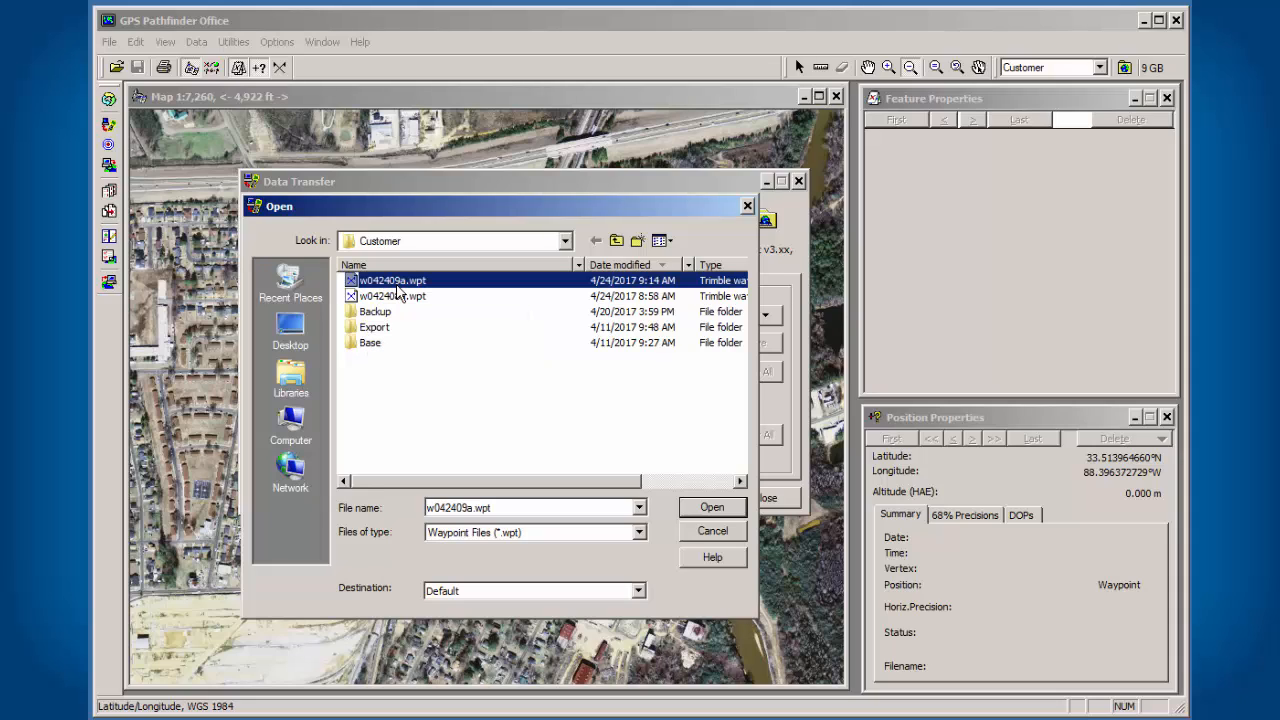
{"action": "mouse_move", "coordinate": [433, 297]}
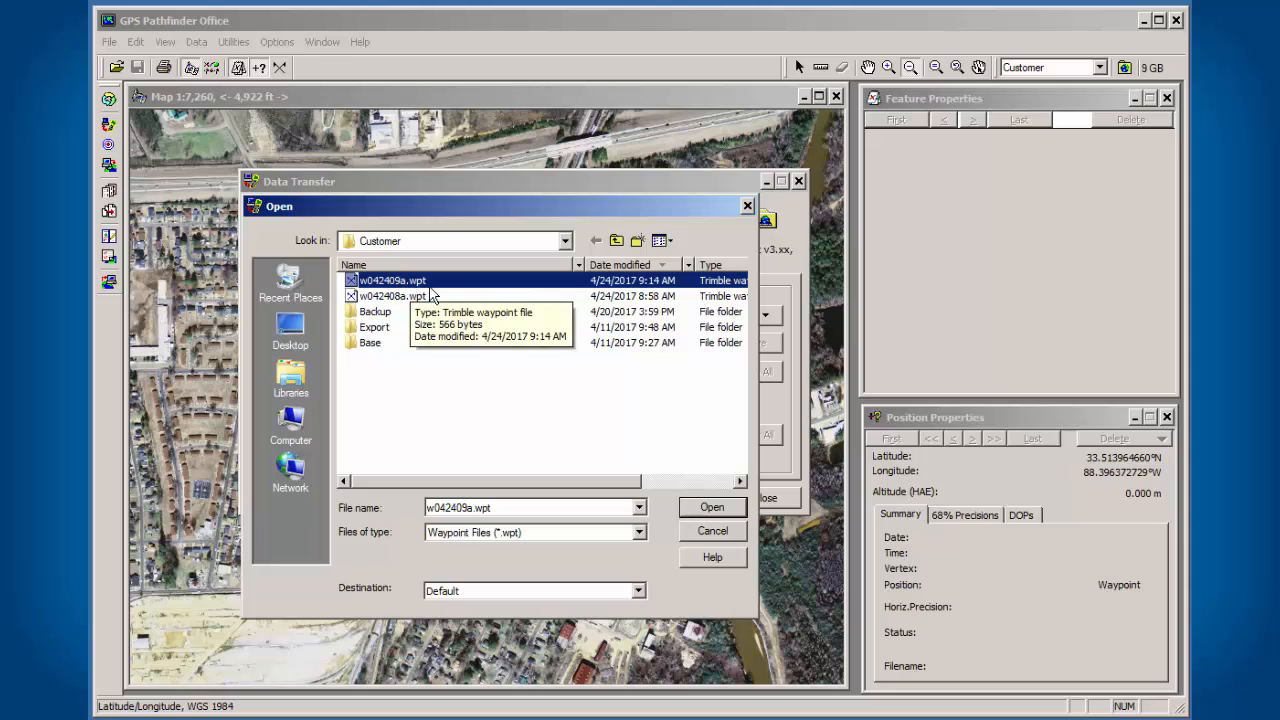
{"action": "mouse_move", "coordinate": [711, 509]}
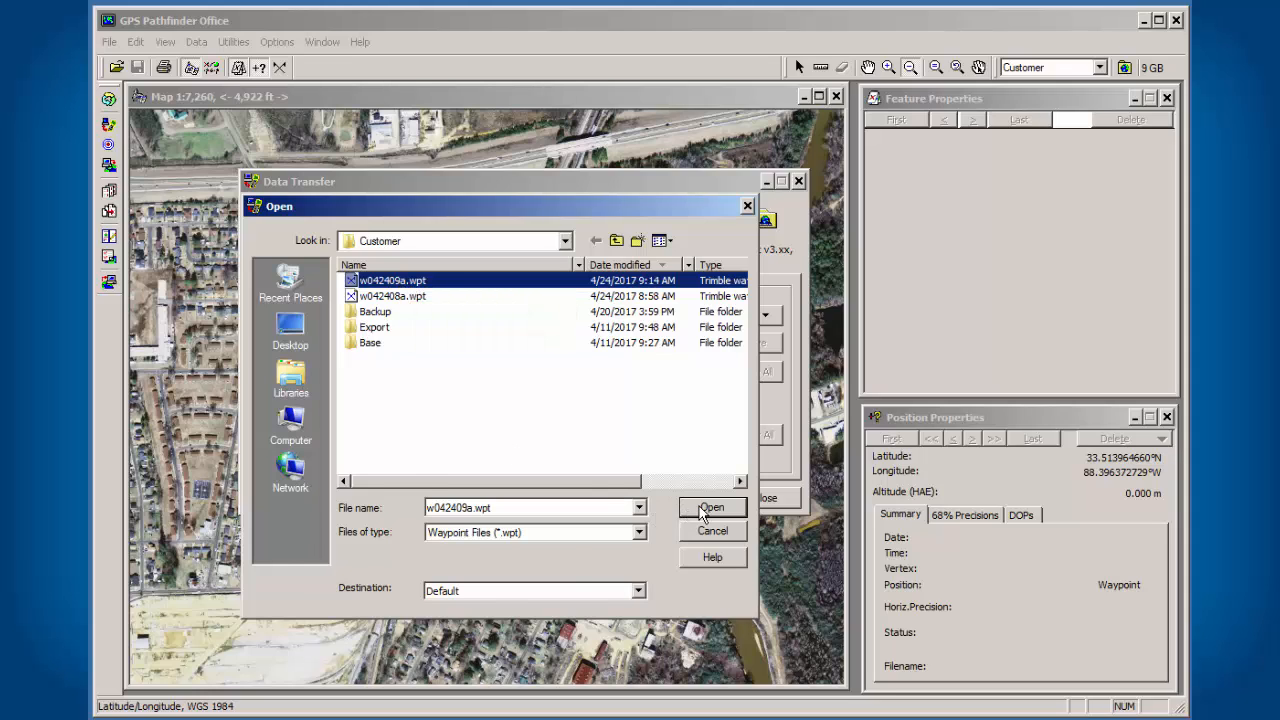
{"action": "left_click", "coordinate": [712, 507]}
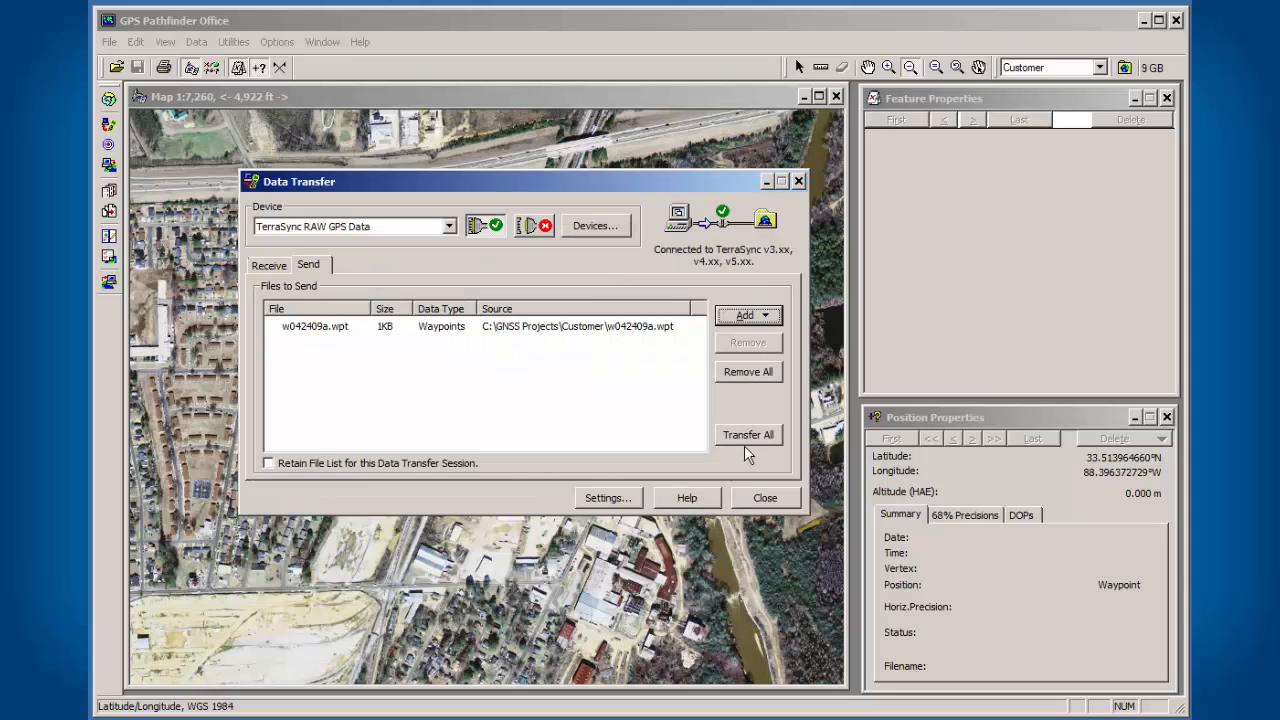
{"action": "left_click", "coordinate": [748, 435]}
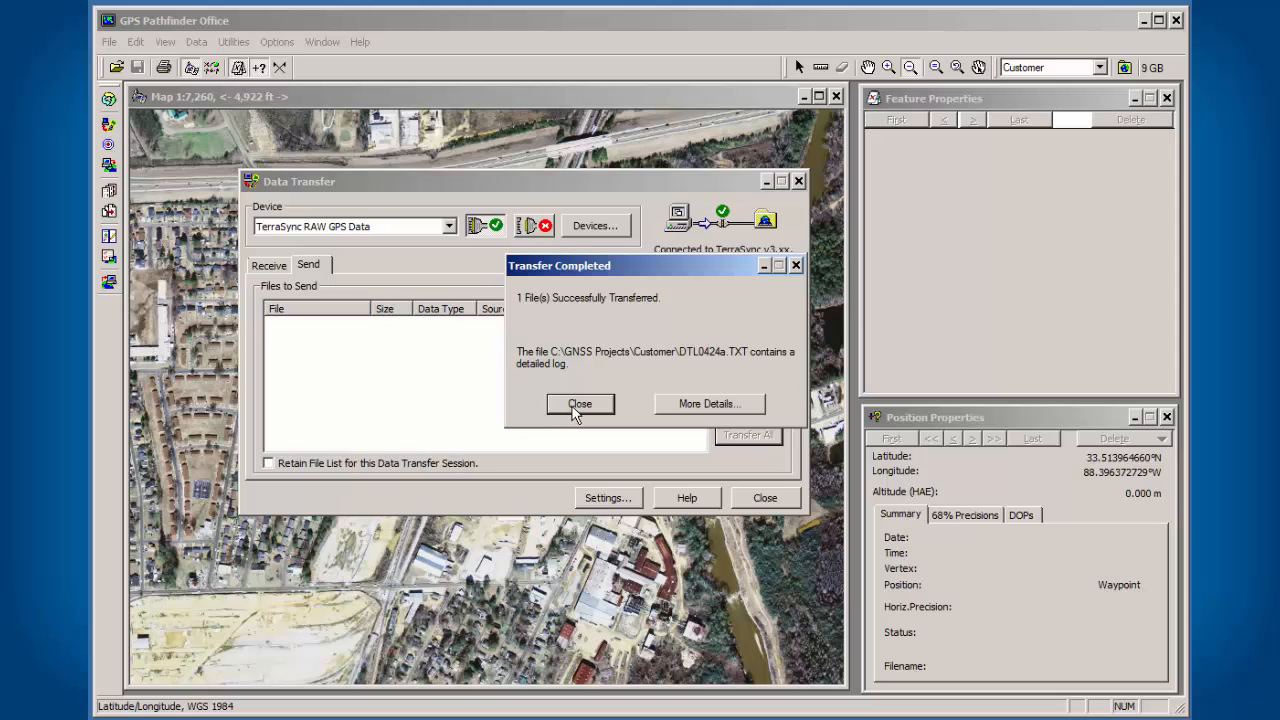
{"action": "left_click", "coordinate": [580, 404]}
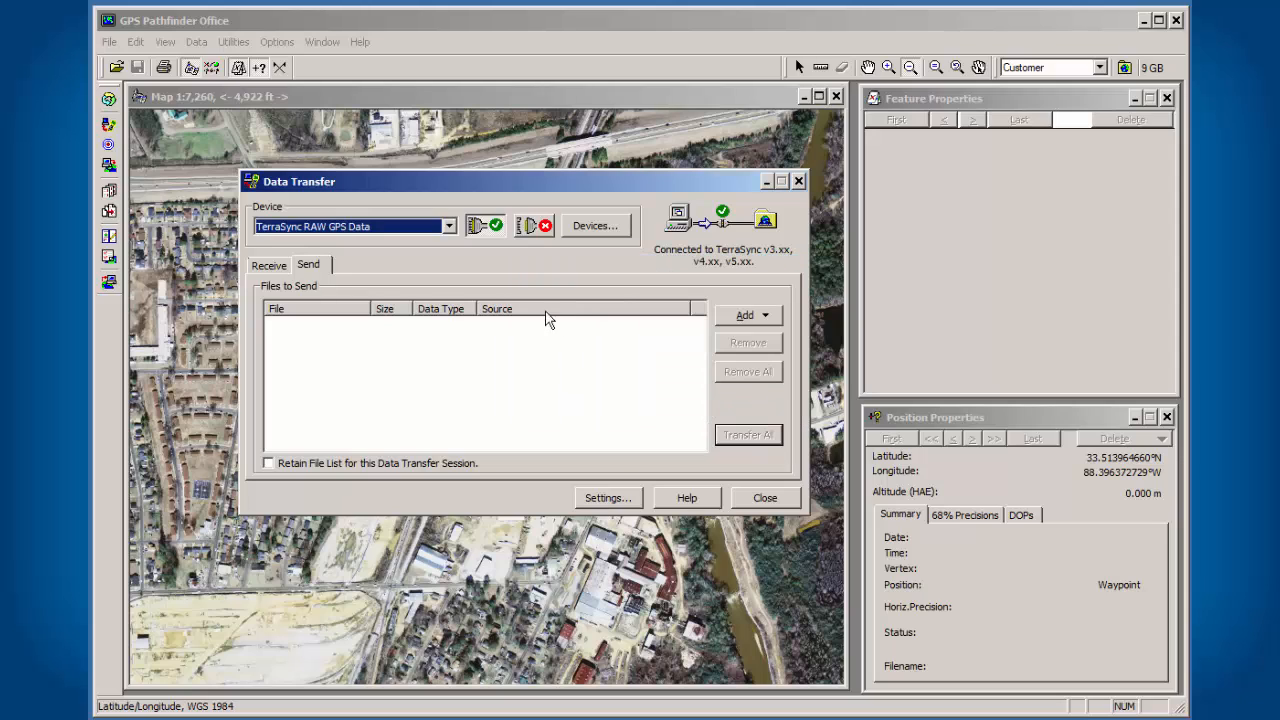